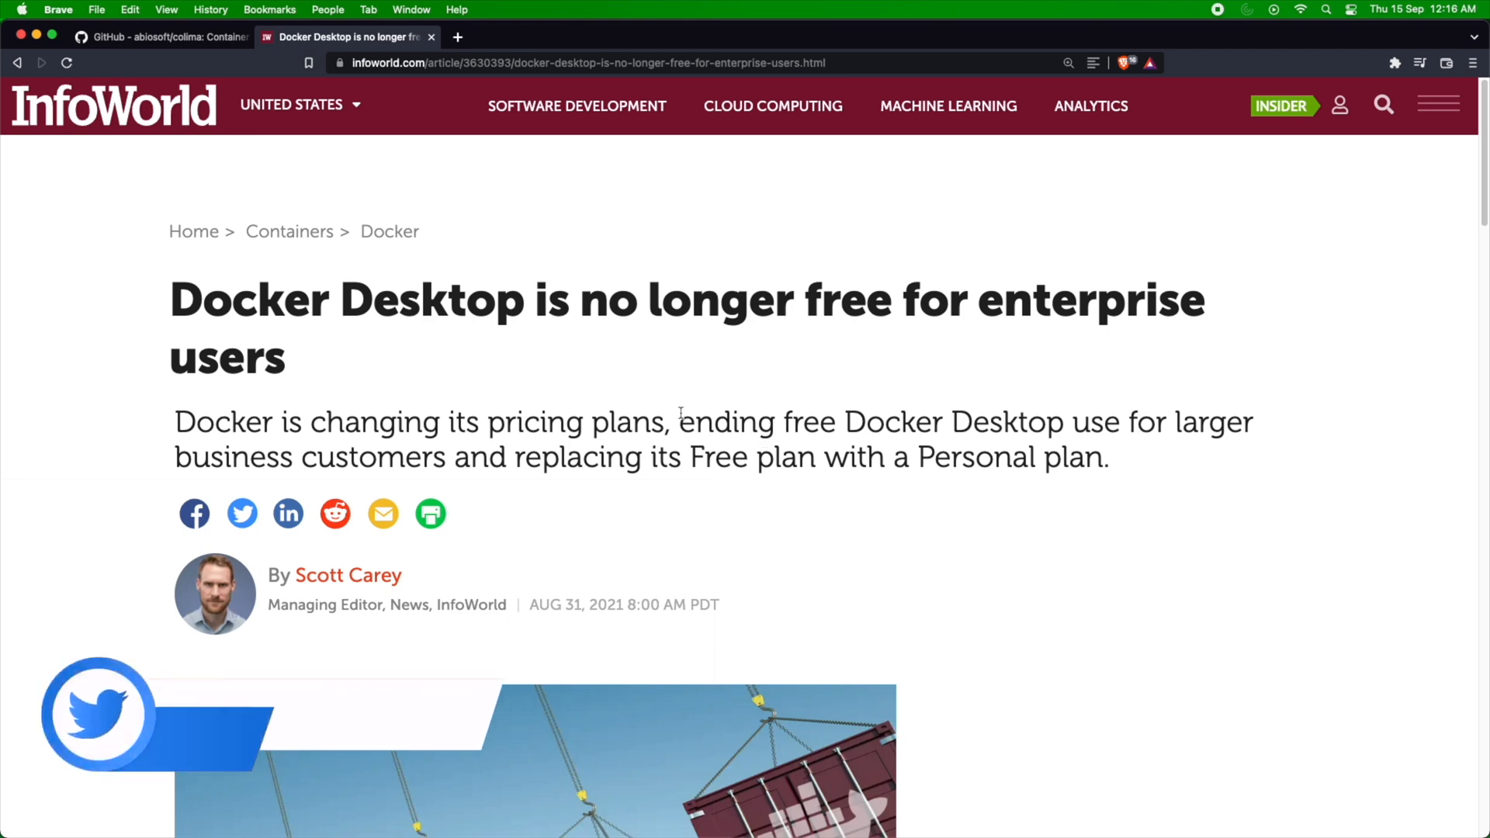
Leave the InfoWorld Docker Desktop pricing article for the abiosoft/colima GitHub page.
scroll(down, 3)
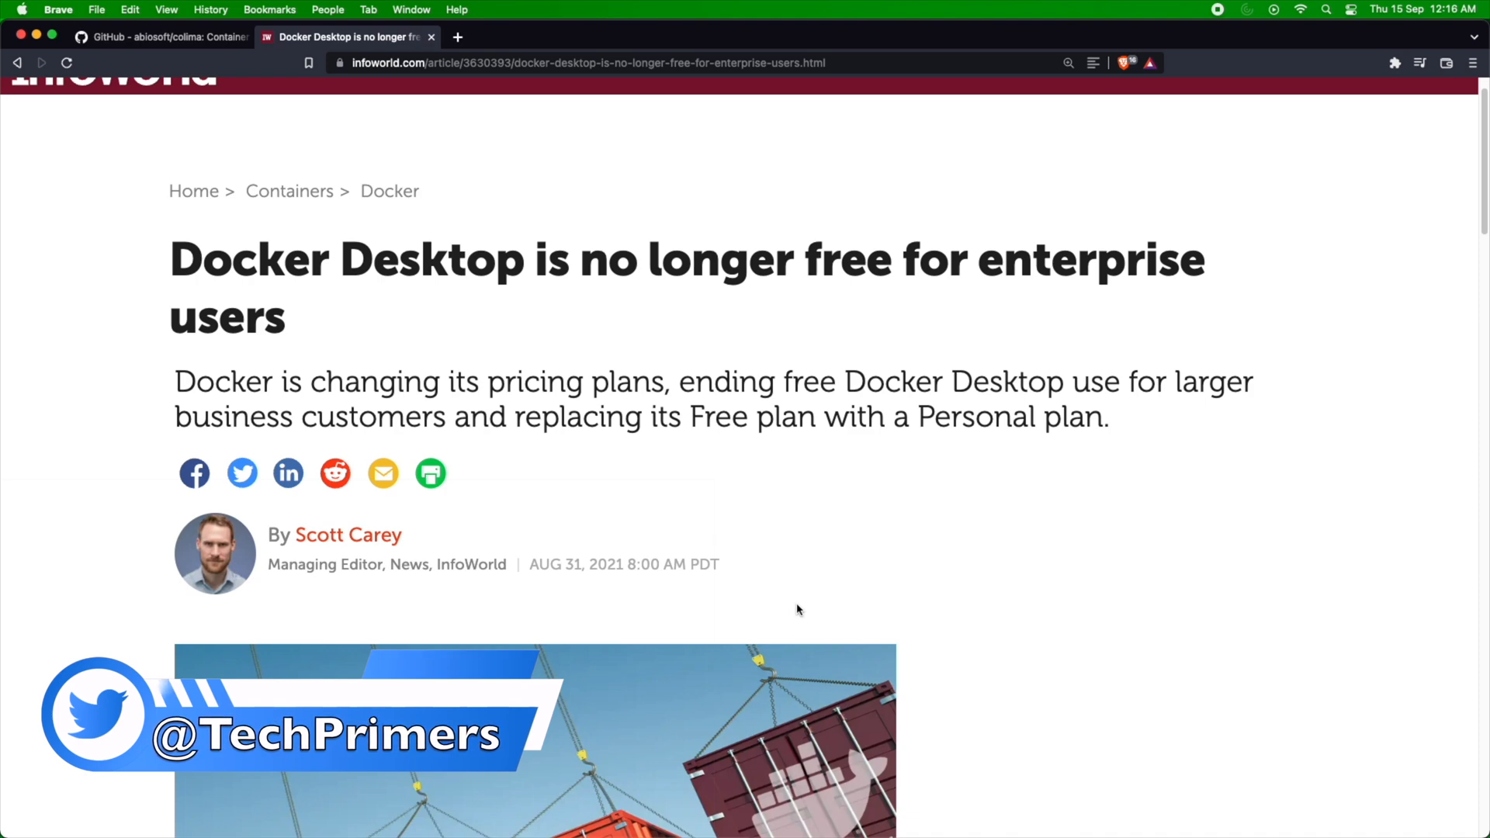
click(156, 38)
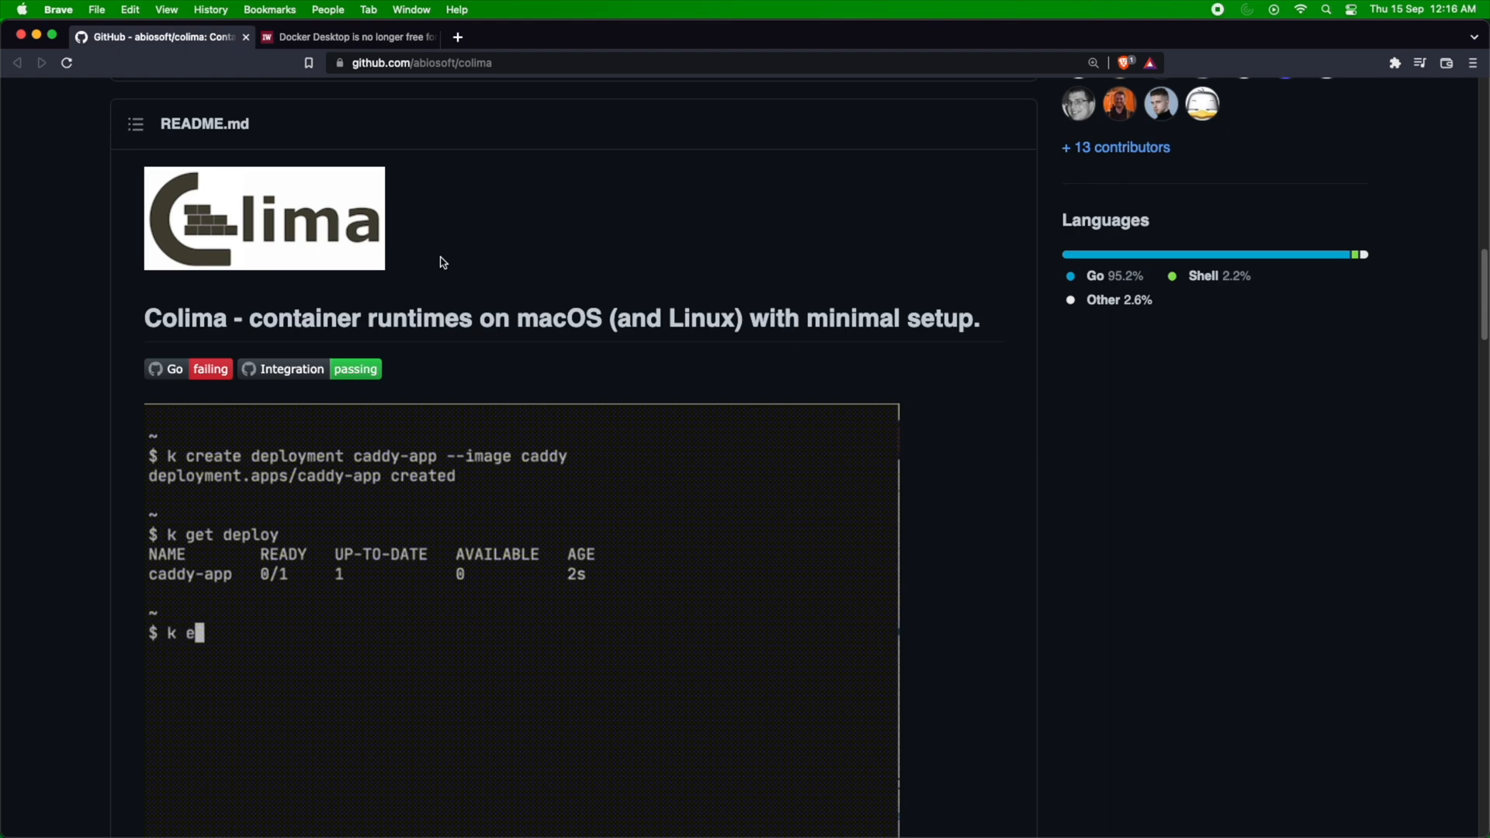
Skim the Colima README demo, then return to the InfoWorld Docker Desktop article.
text(xpose deployment caddy-app --type)
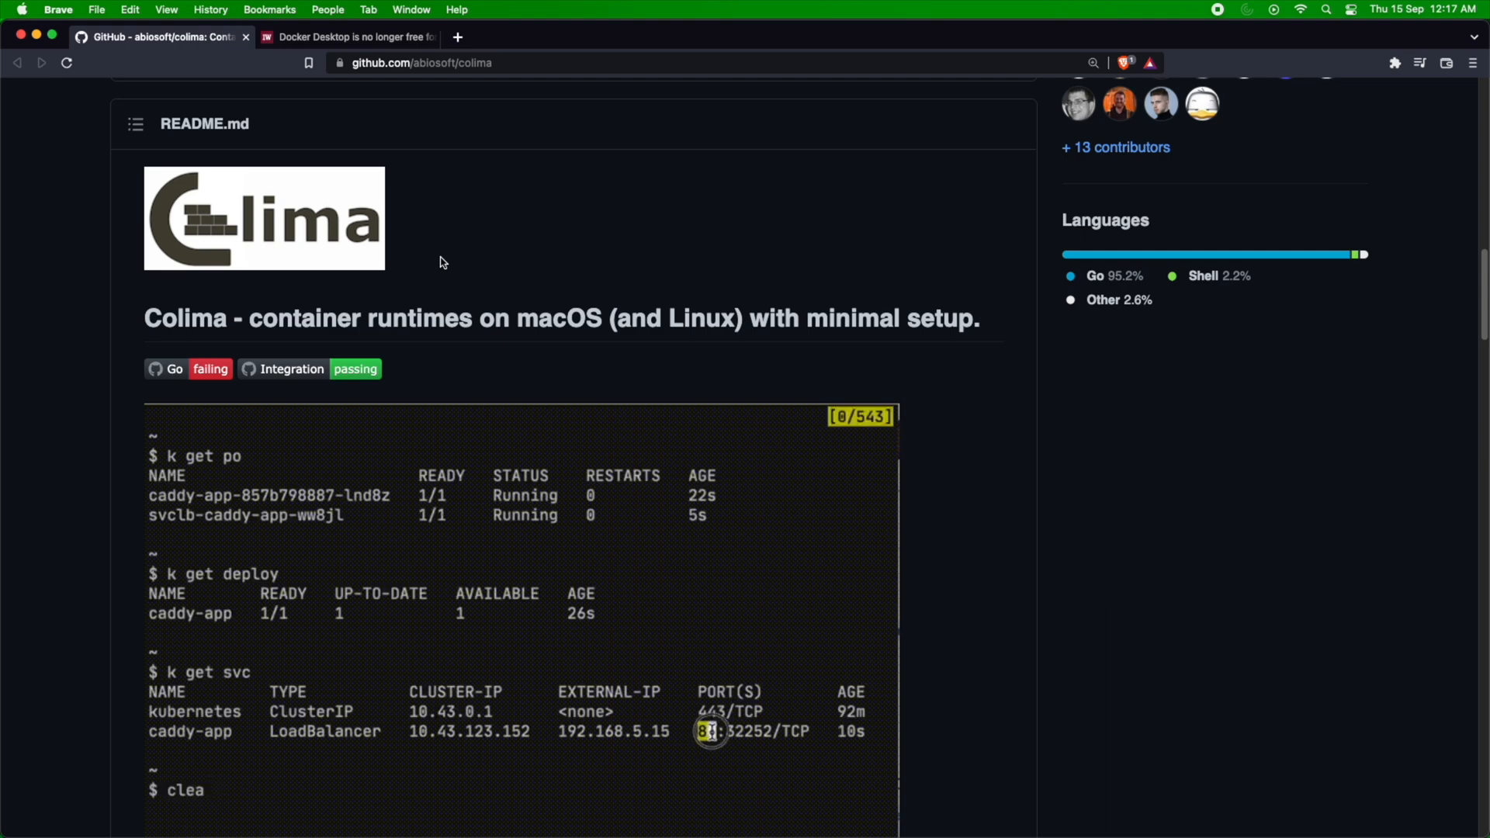
scroll(down, 3)
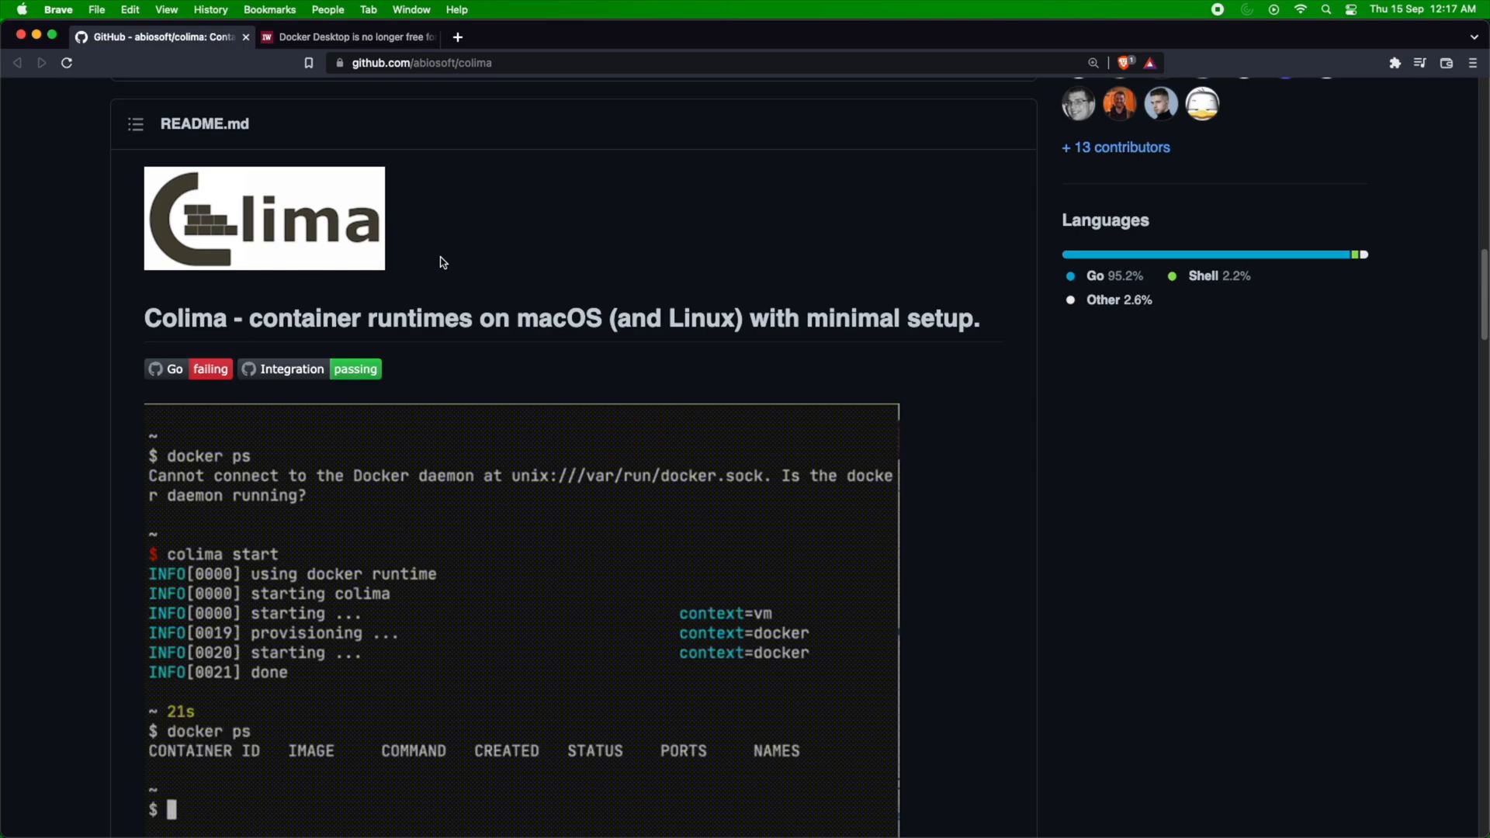
click(347, 38)
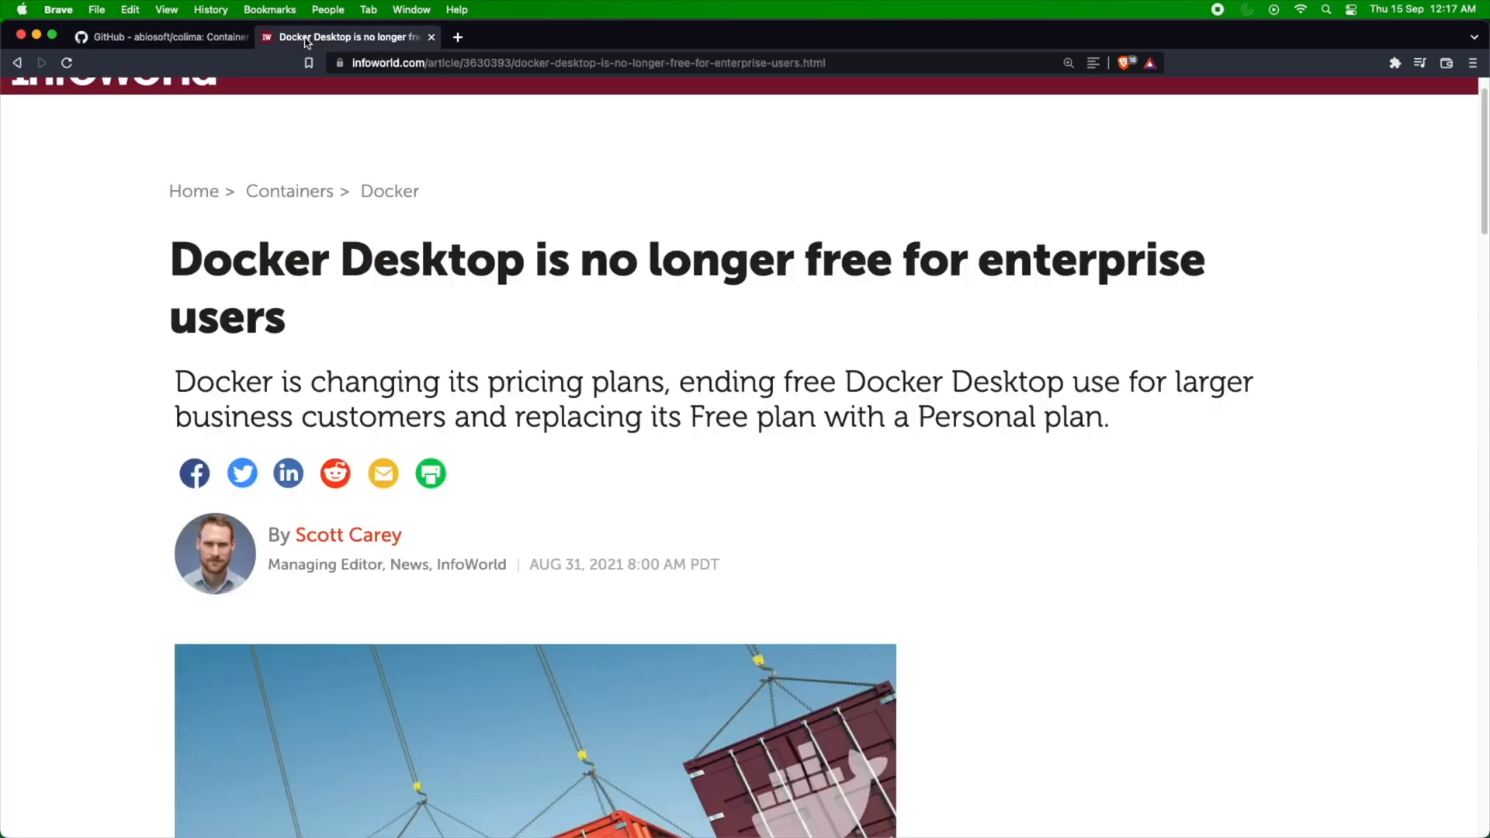
Read down to the Docker Personal pricing paragraph, then go back to the Colima GitHub page.
scroll(down, 3)
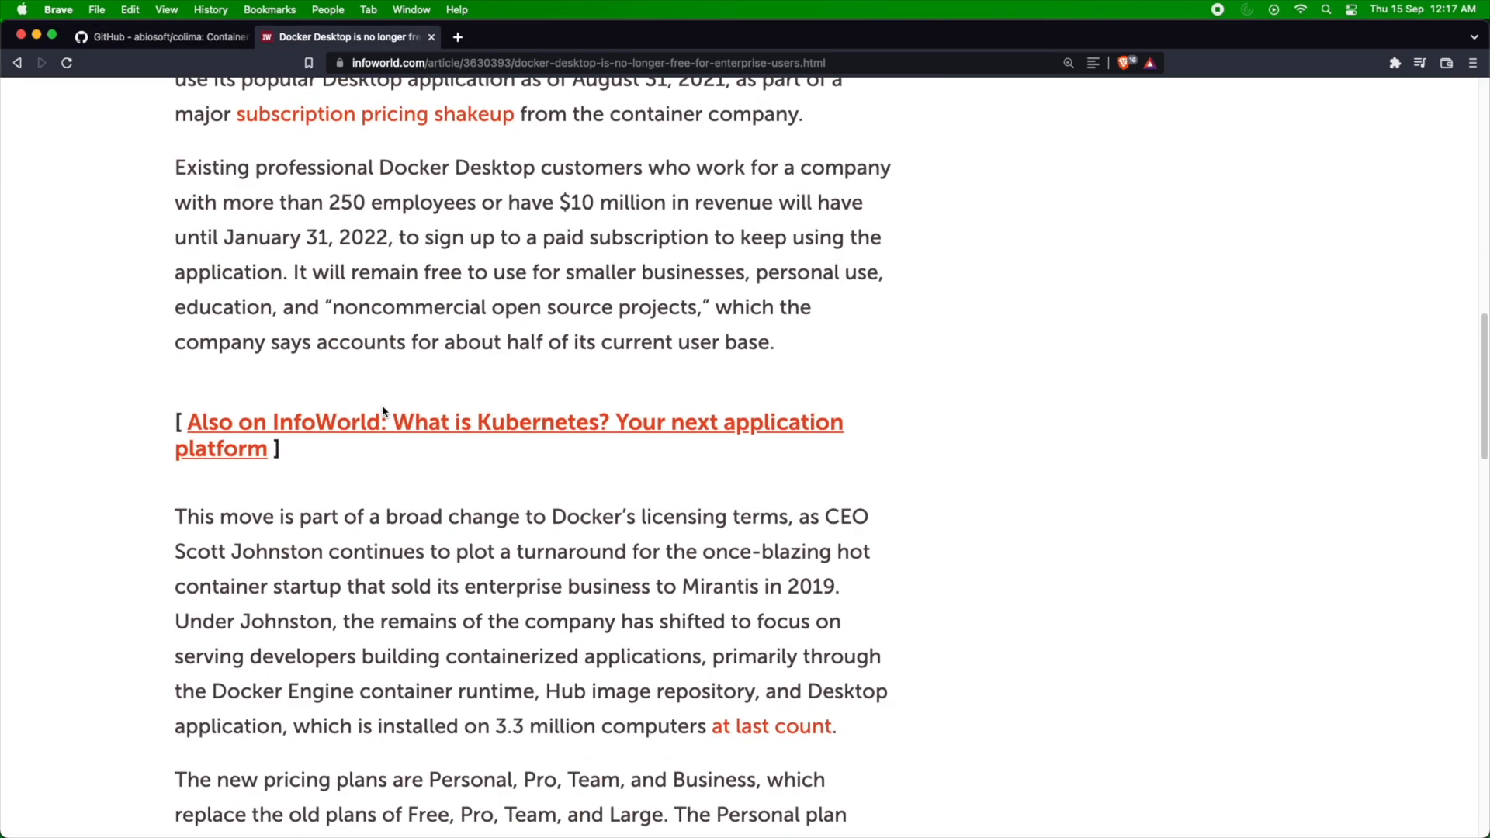
scroll(down, 3)
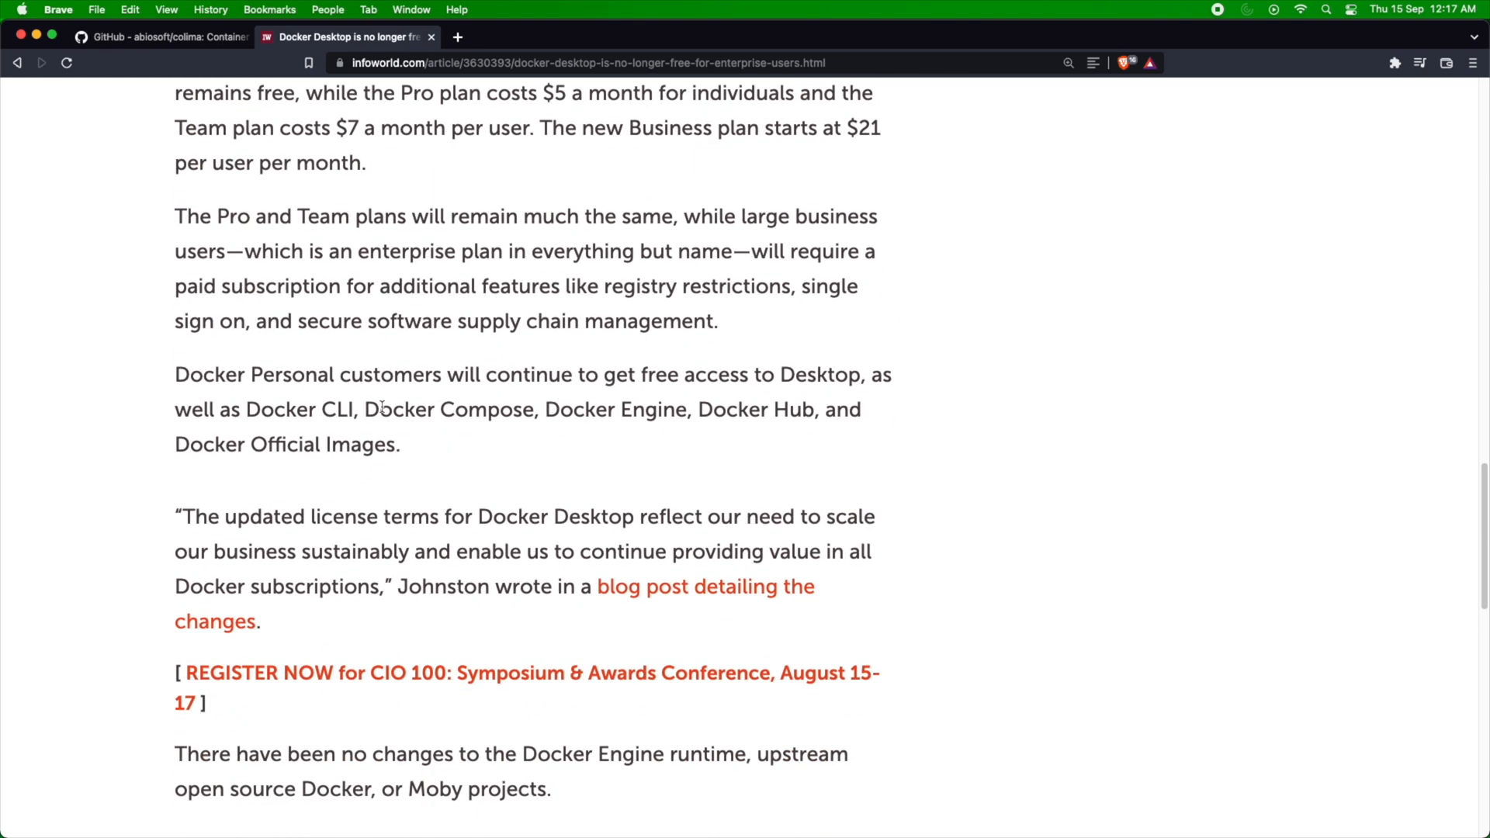
mouse_move(512, 446)
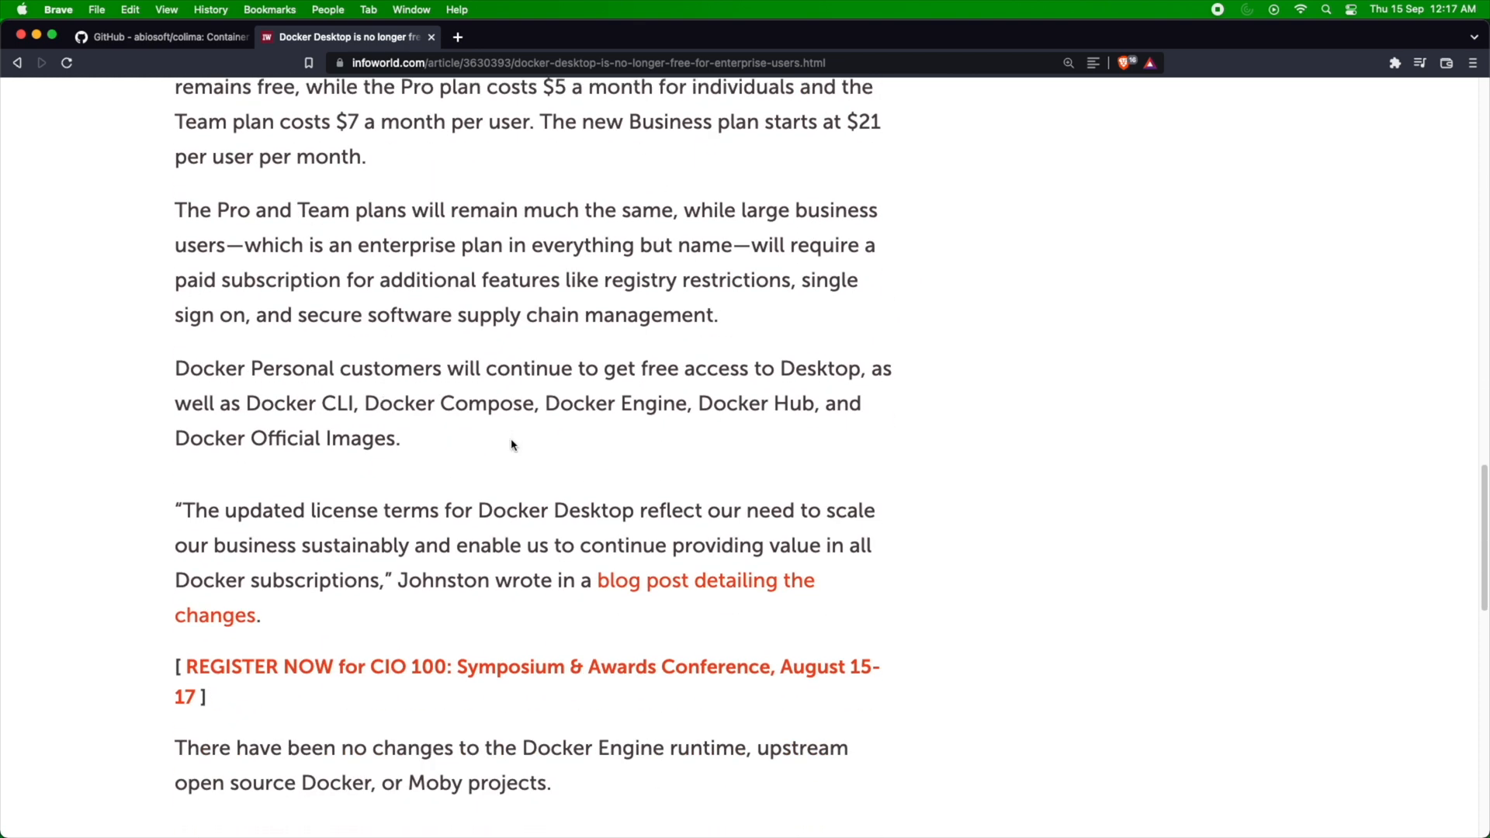
mouse_move(452, 430)
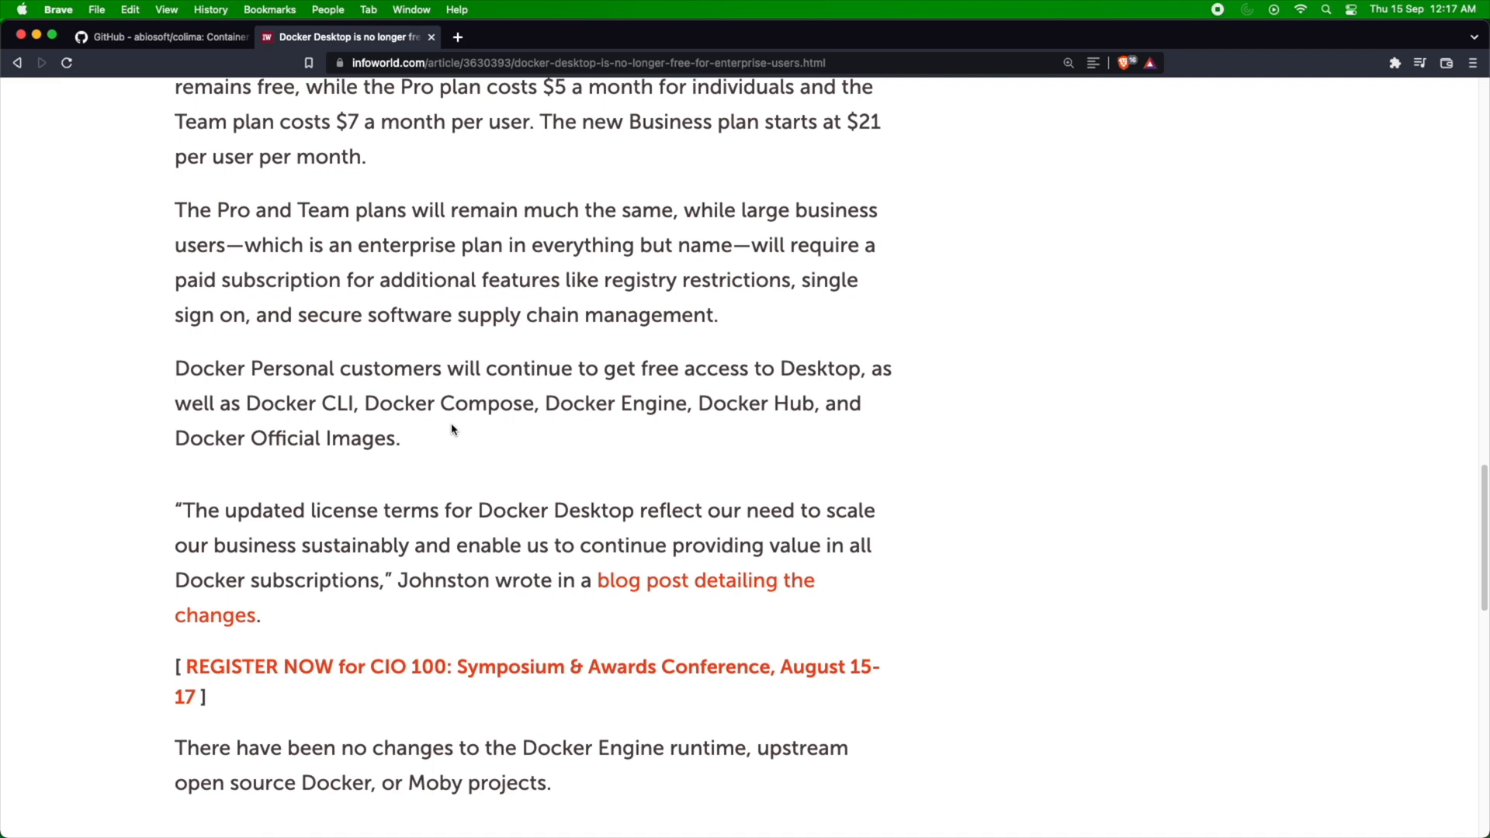
mouse_move(381, 403)
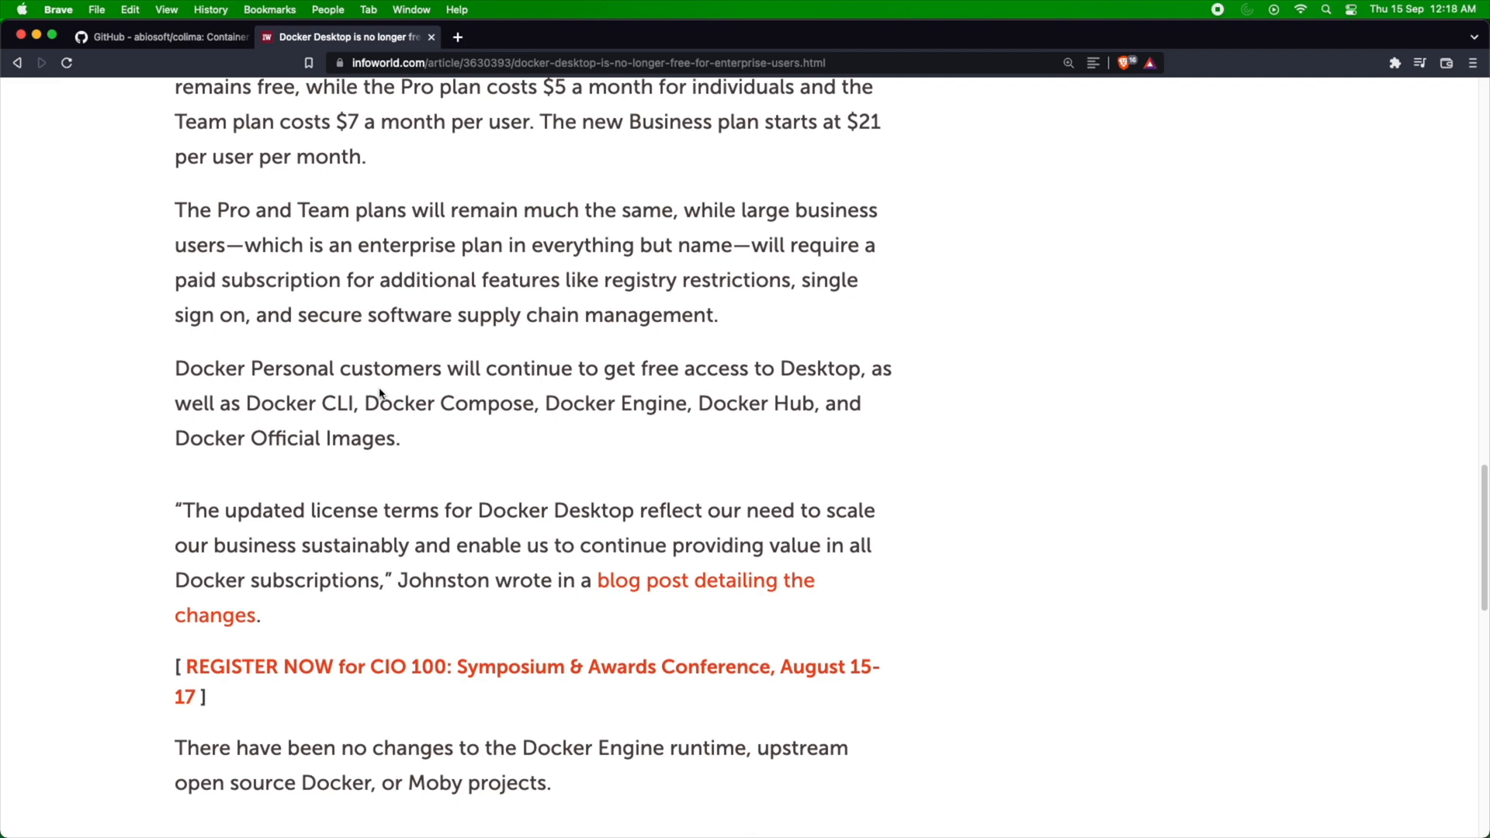
mouse_move(437, 374)
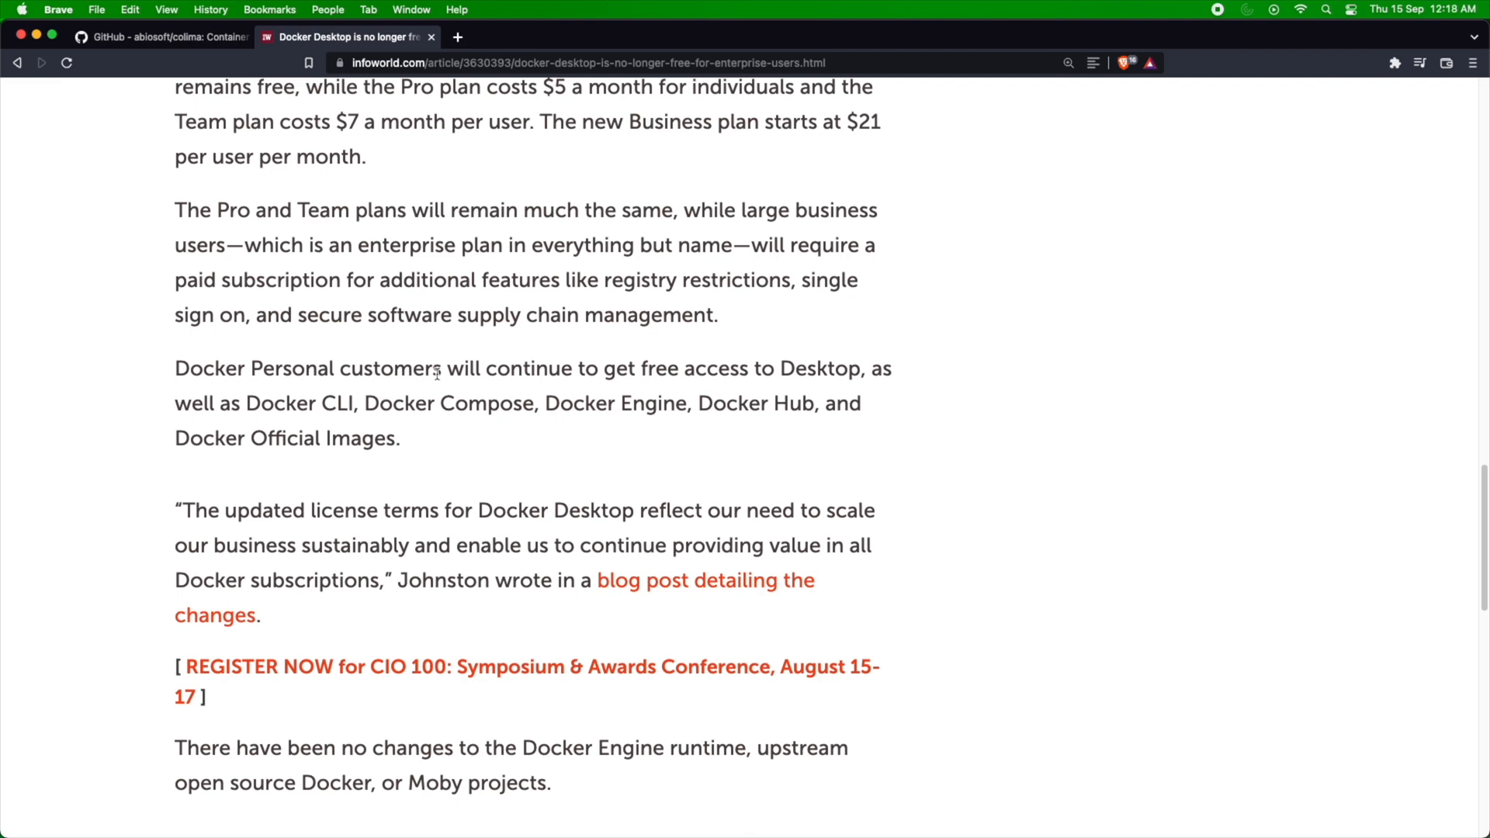
mouse_move(295, 167)
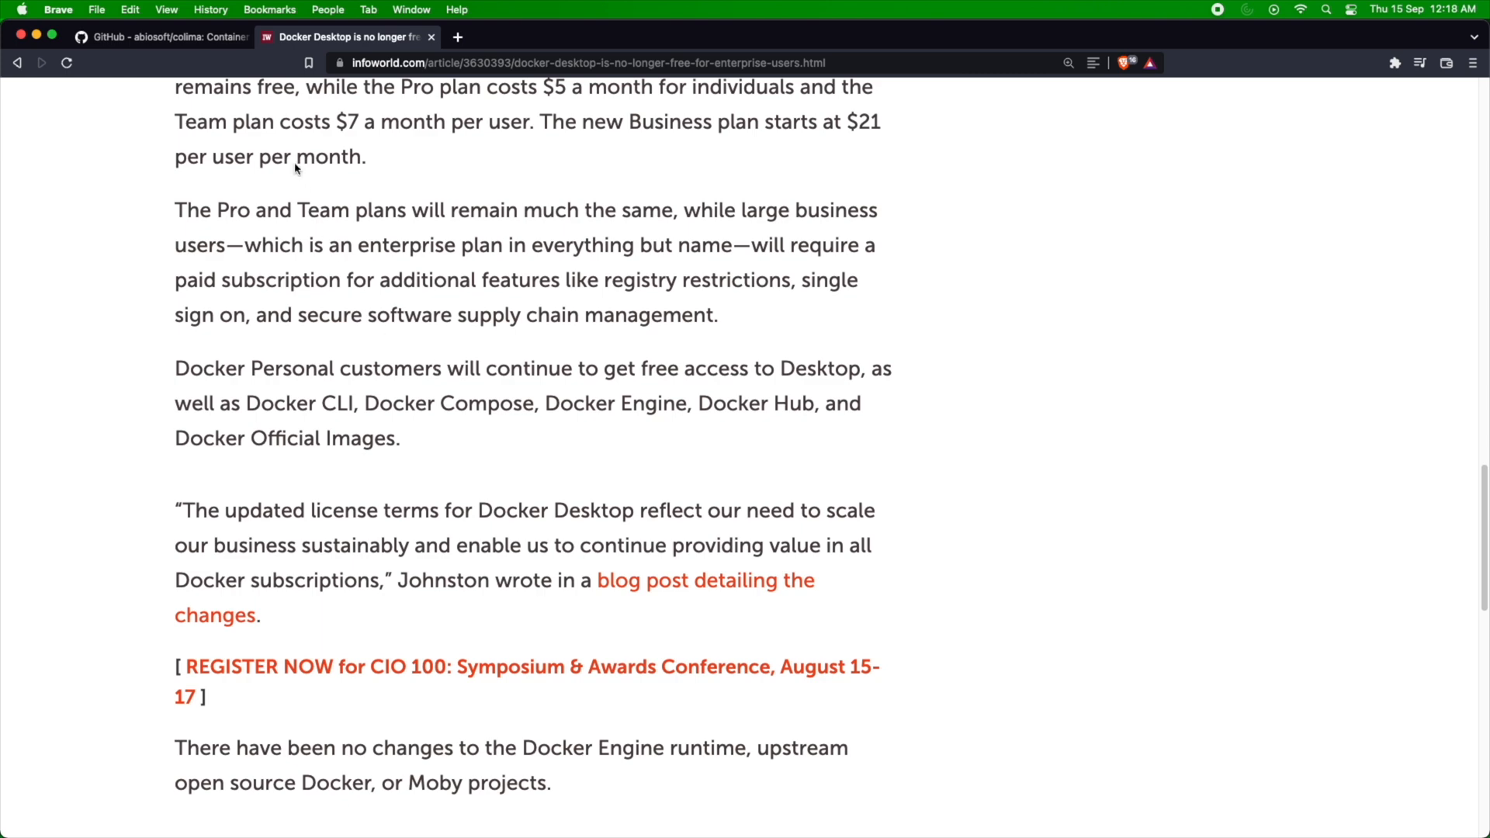
click(157, 36)
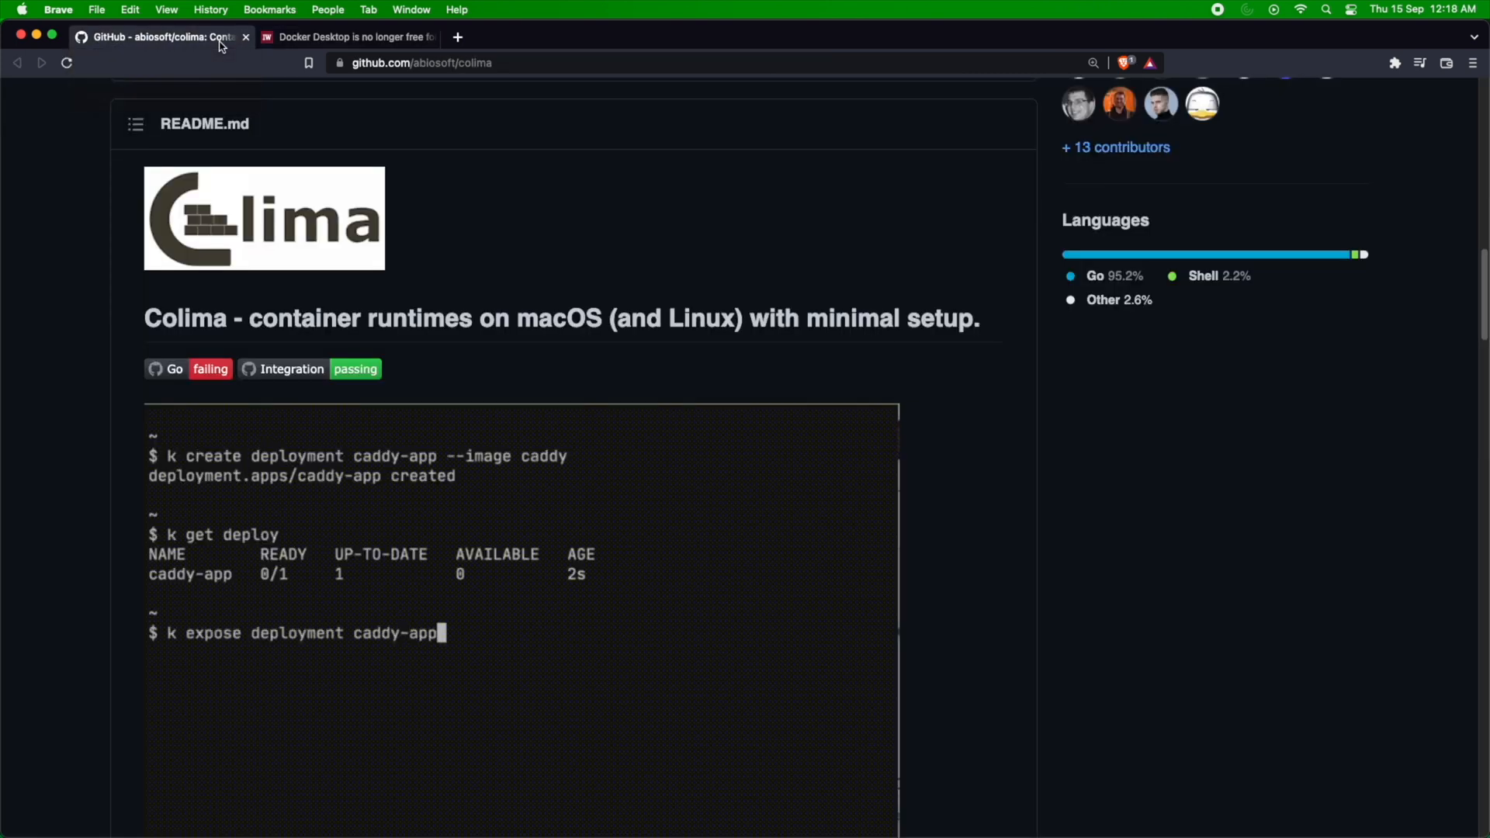
Bring the empty iTerm2 terminal window in front of the Colima README.
text(--type LoadBalancer --port)
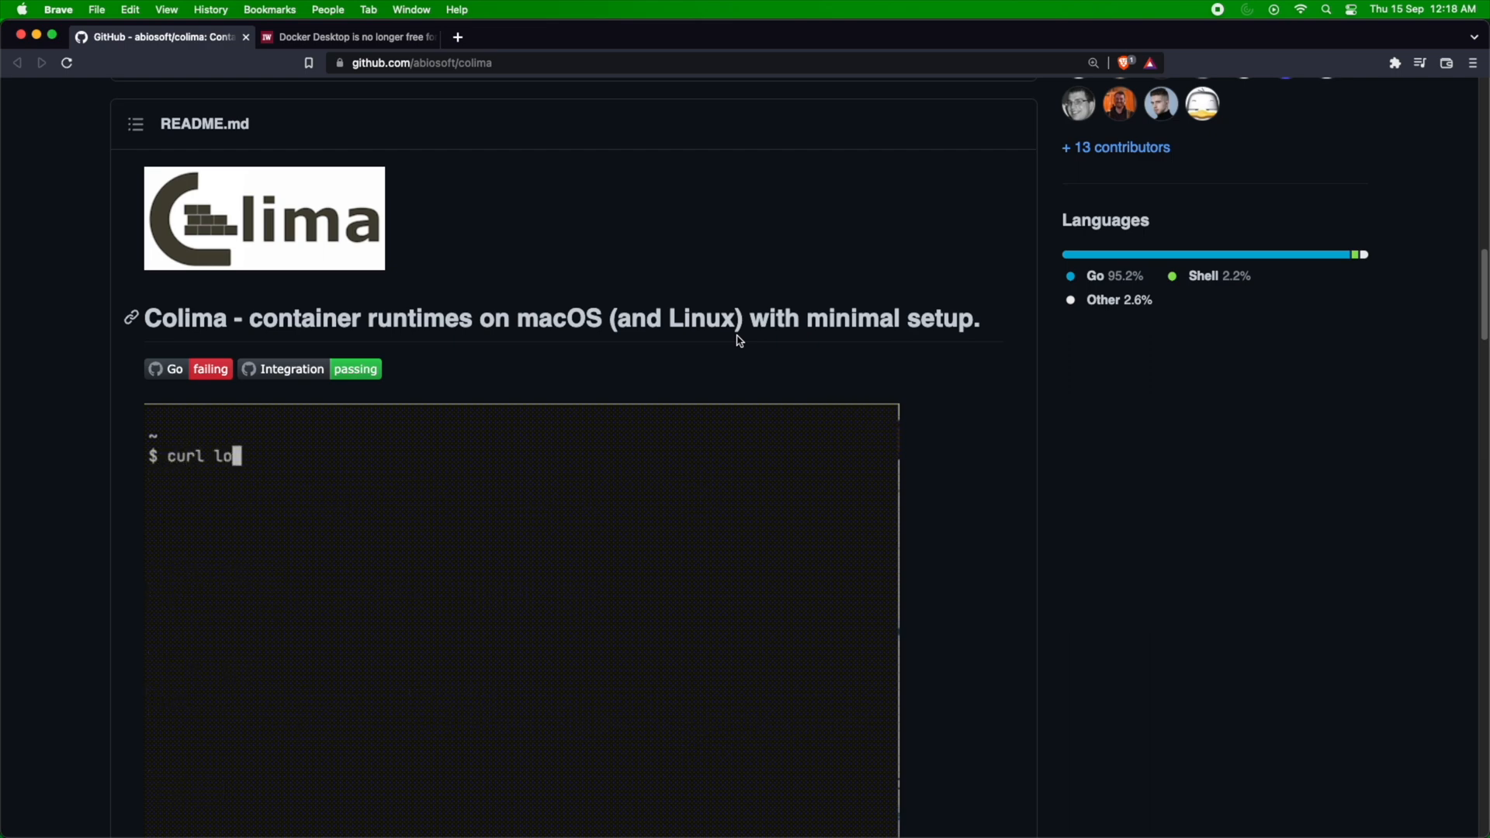
key(Return)
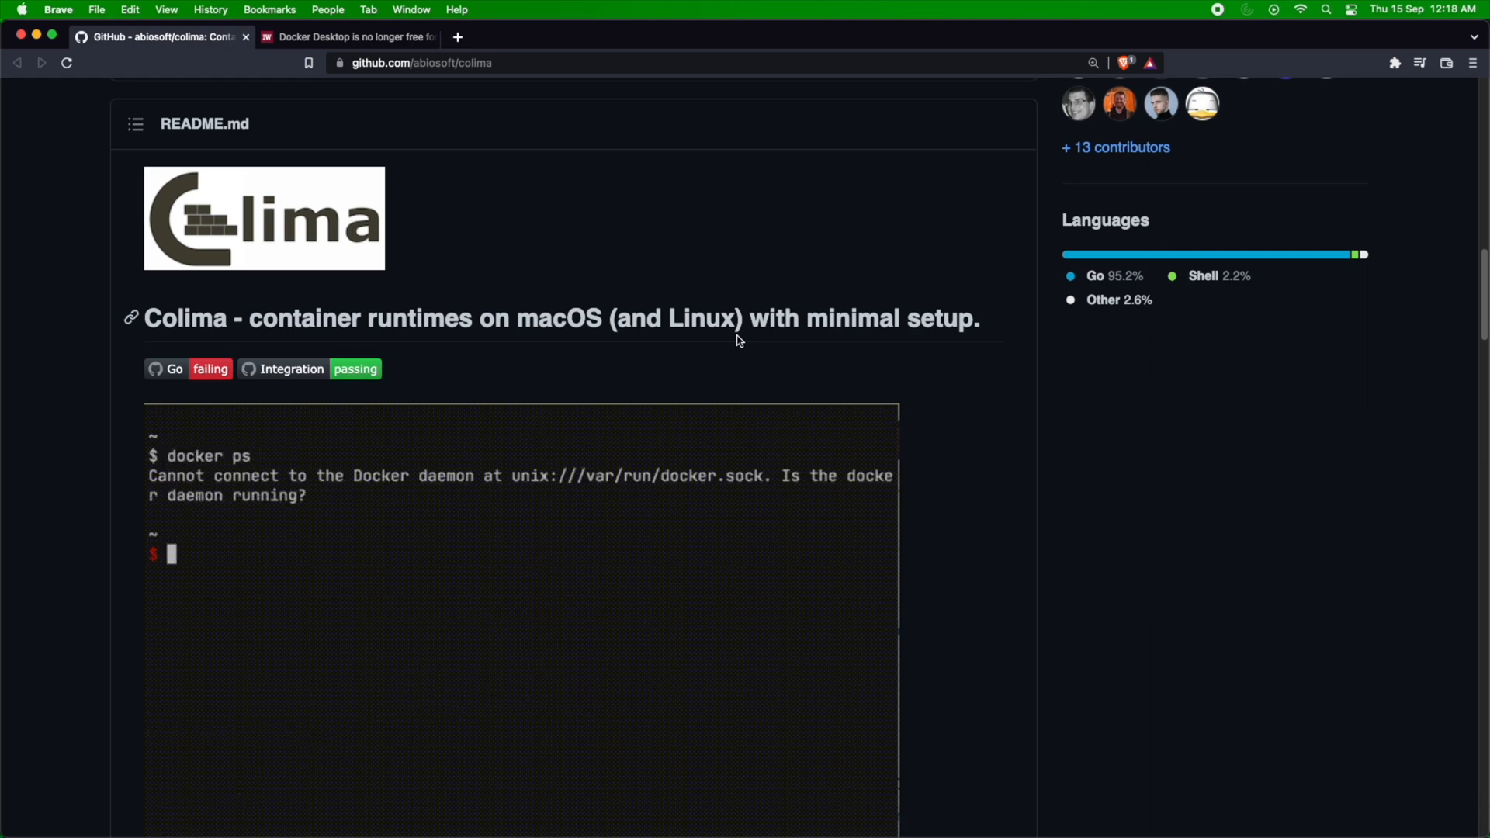
mouse_move(672, 776)
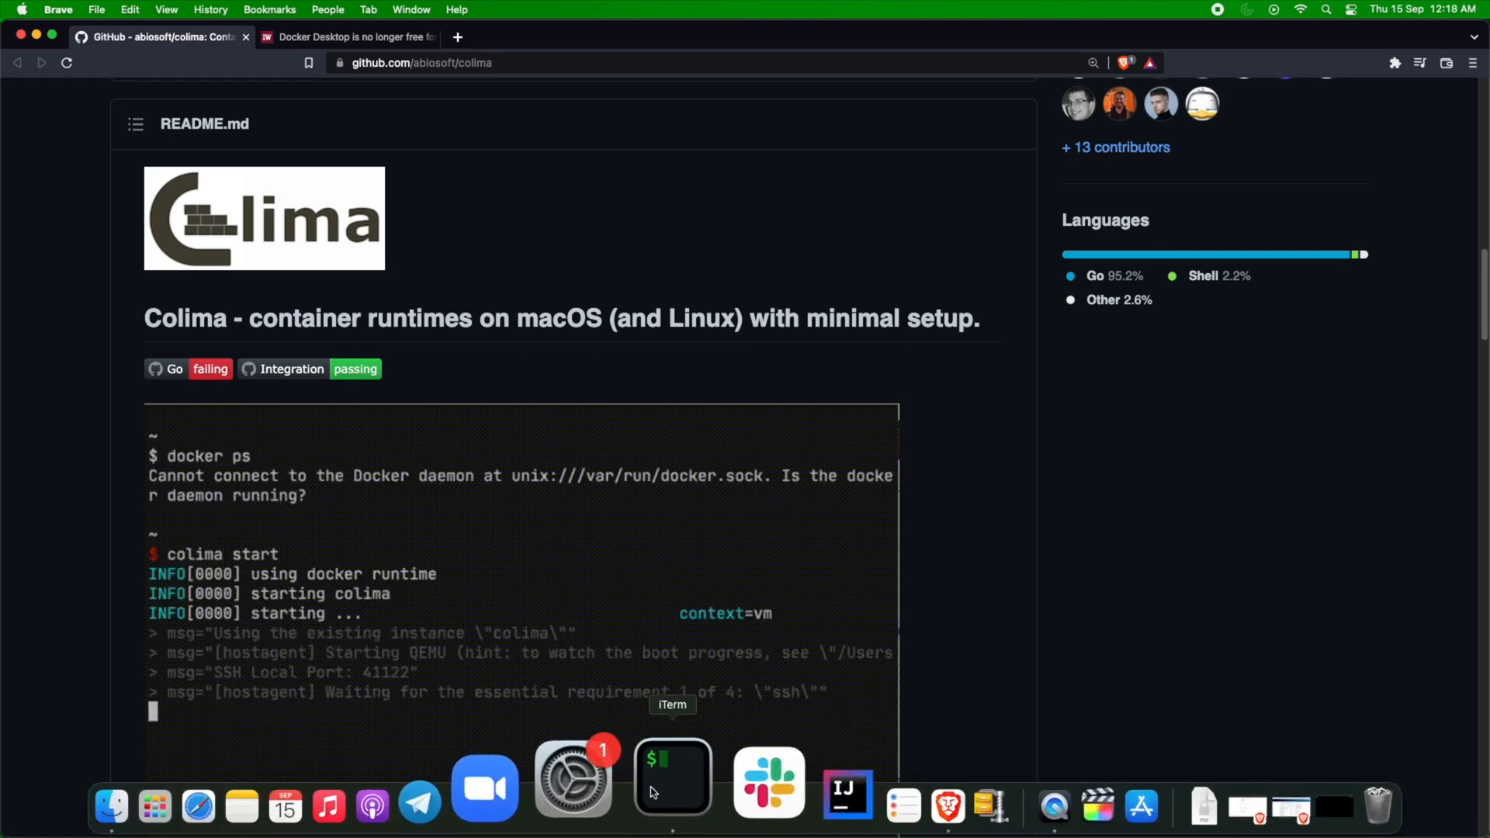
click(672, 777)
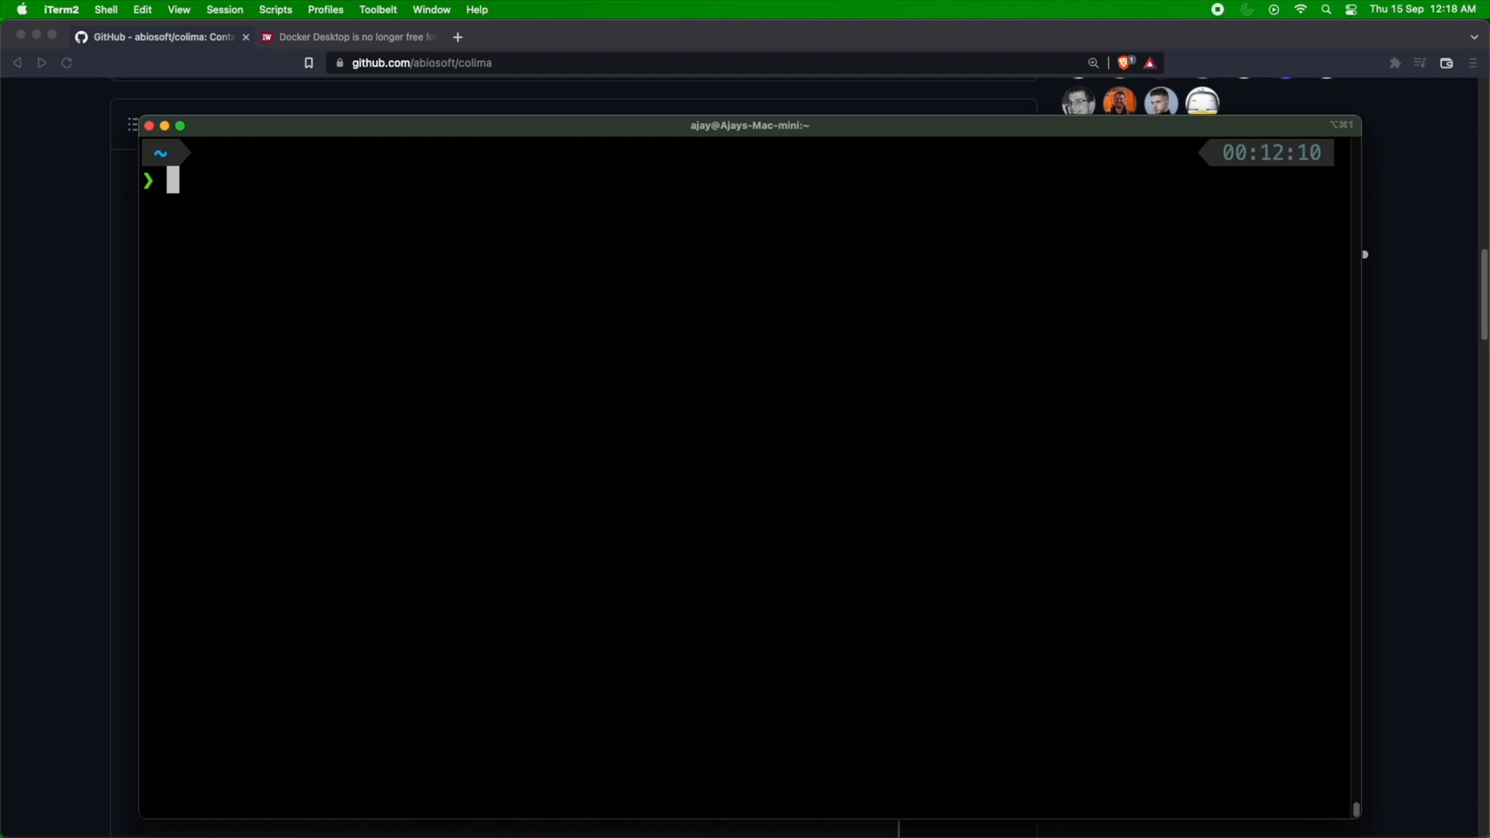
Discard brew install colima with Ctrl+U and run docker ps, which cannot reach the daemon.
text(brw)
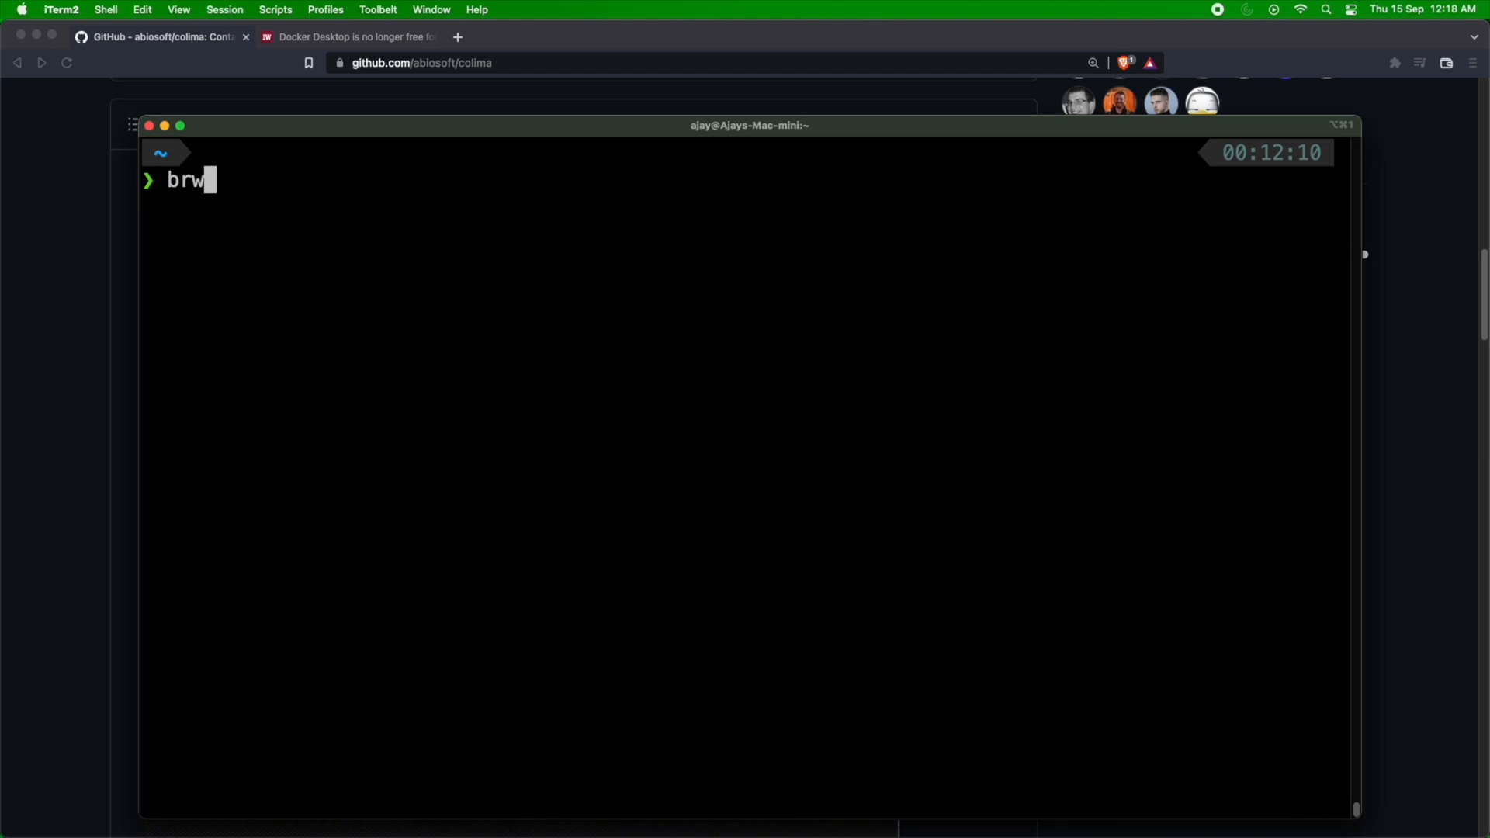
text(ew install colima)
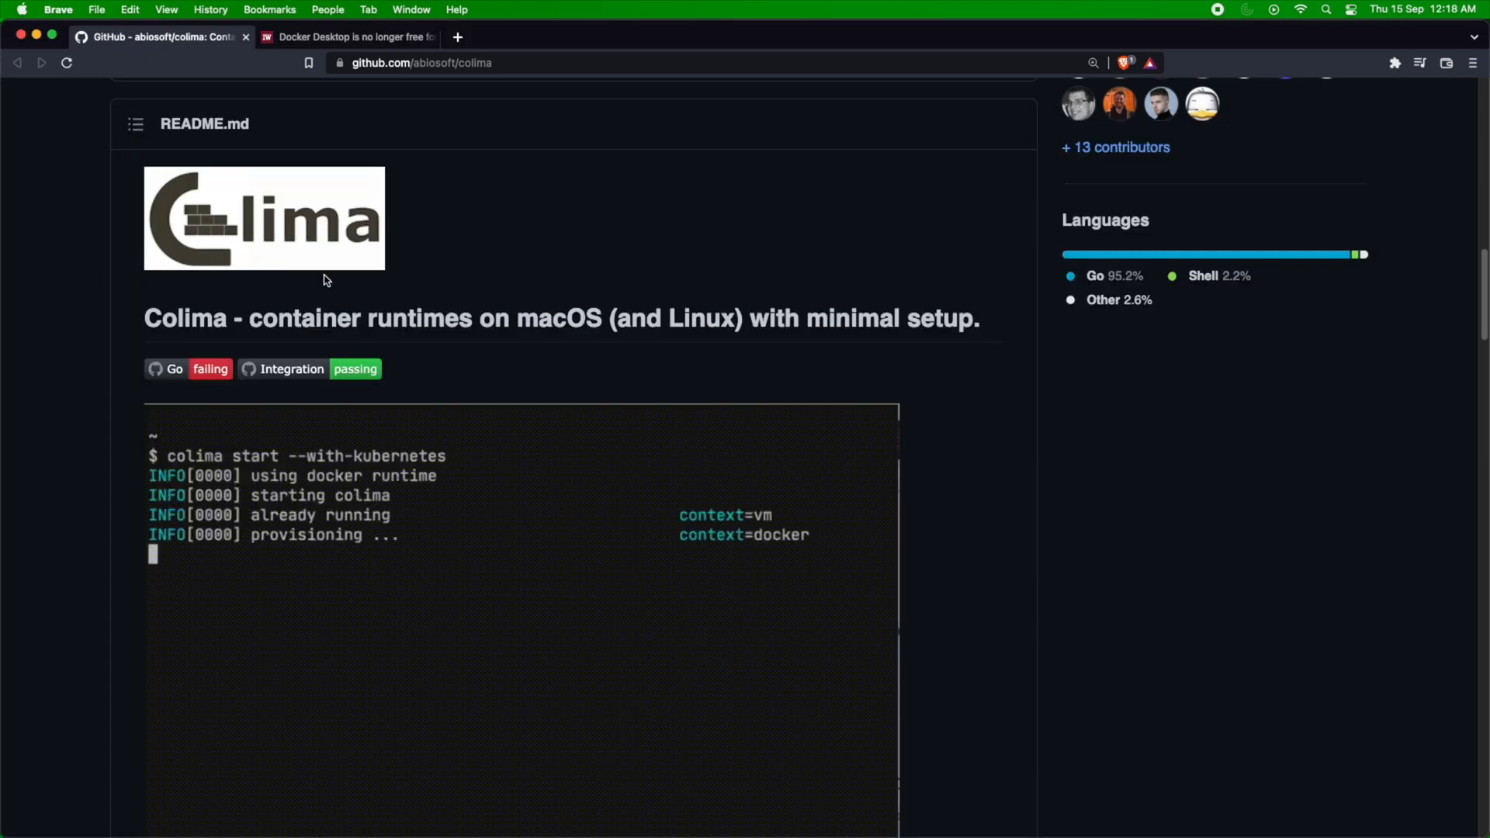
scroll(down, 3)
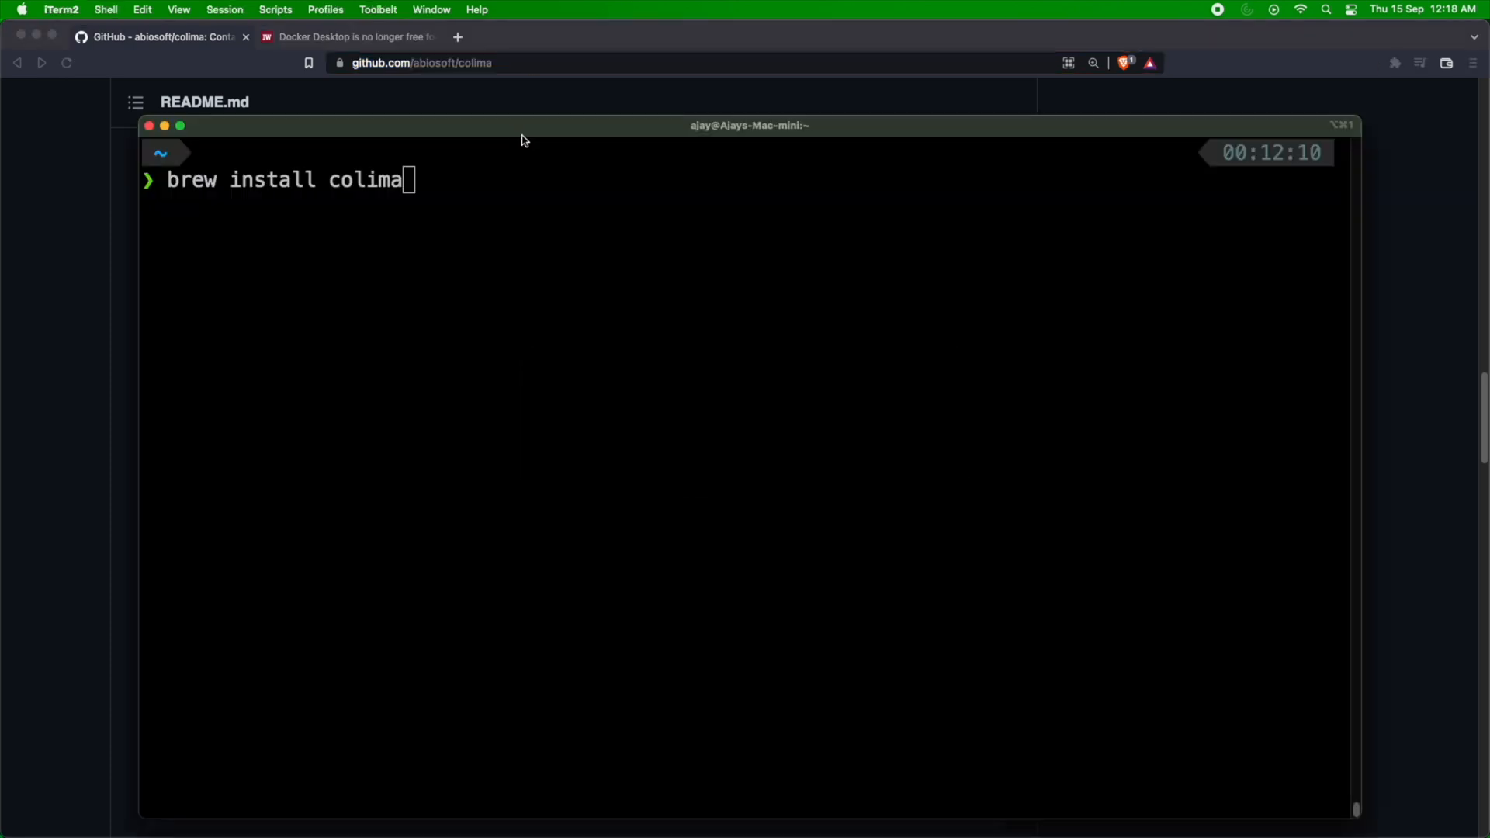
mouse_move(693, 369)
text(brew ins)
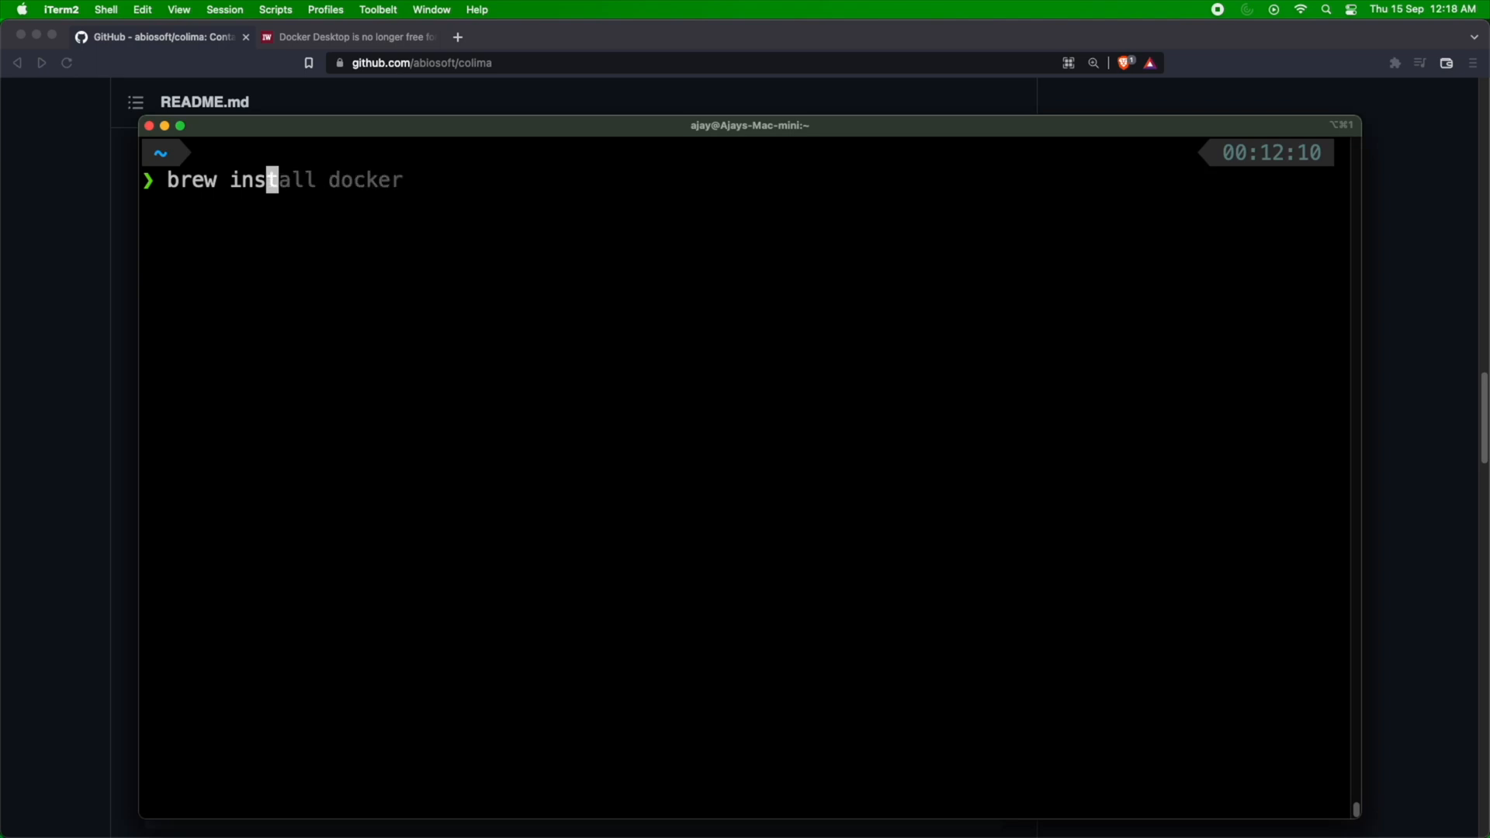
key(ctrl+u)
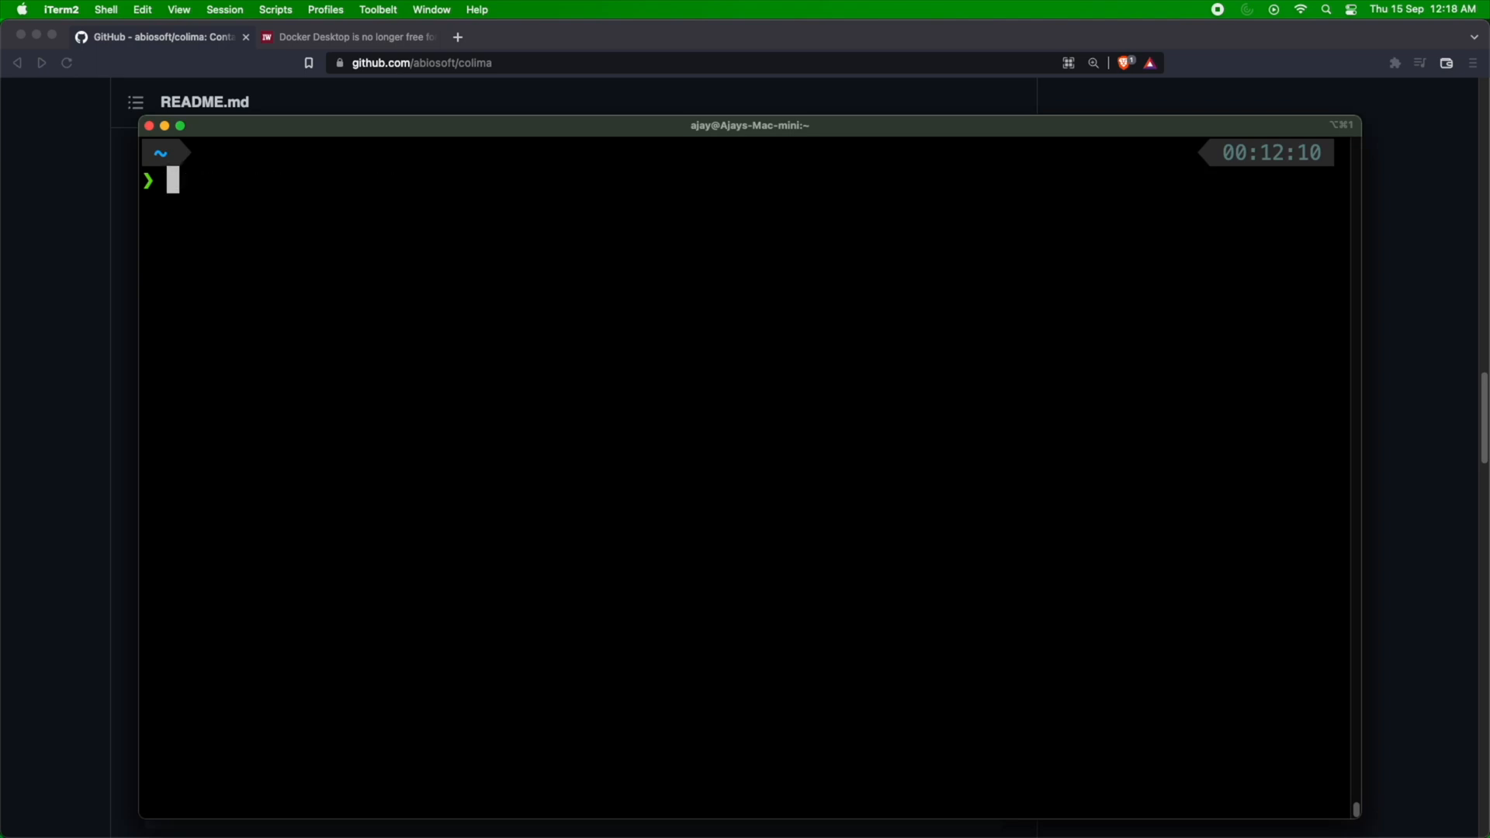
text(docker ps)
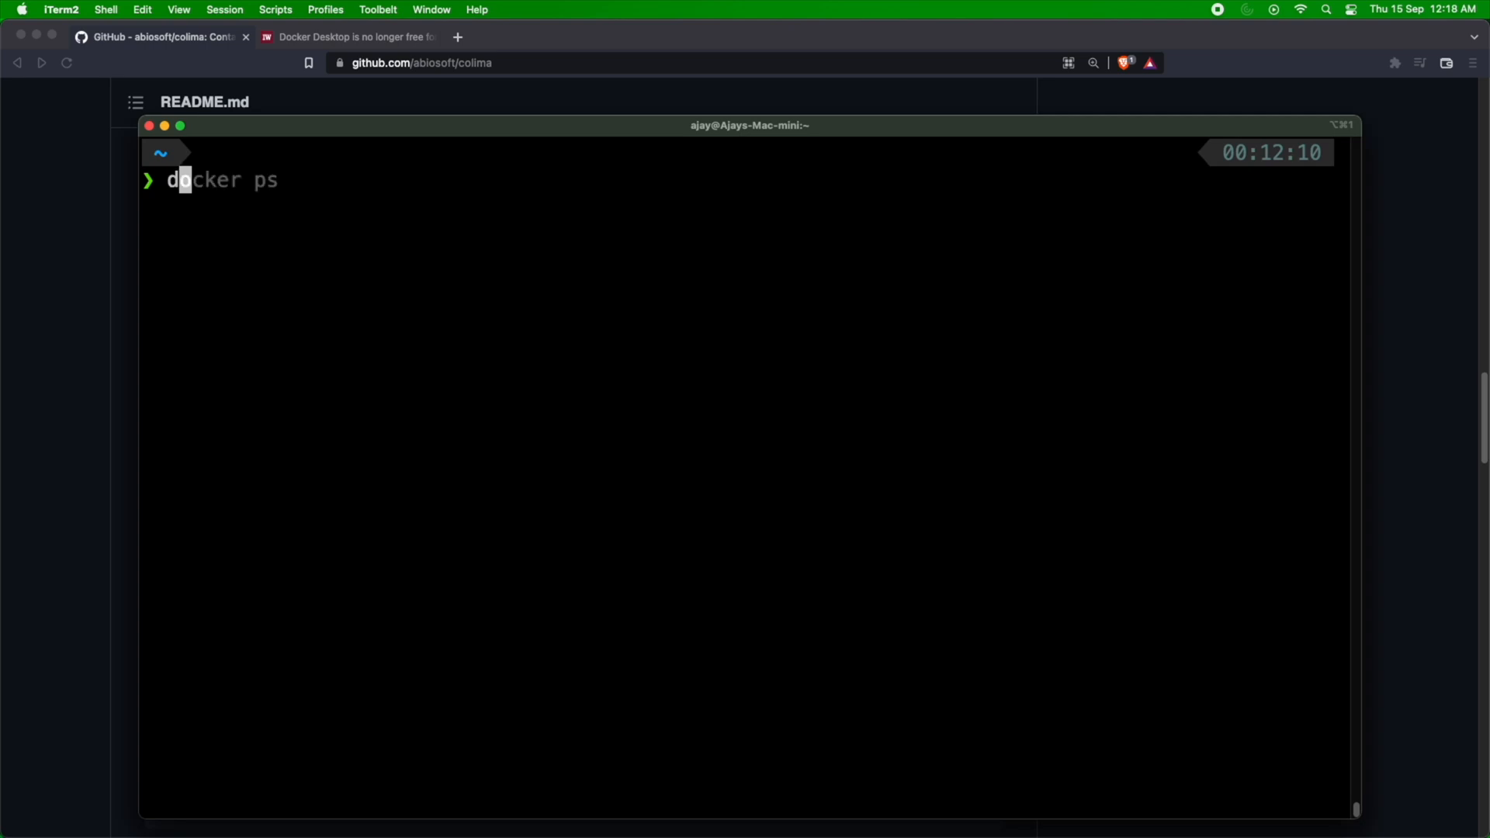
key(Return)
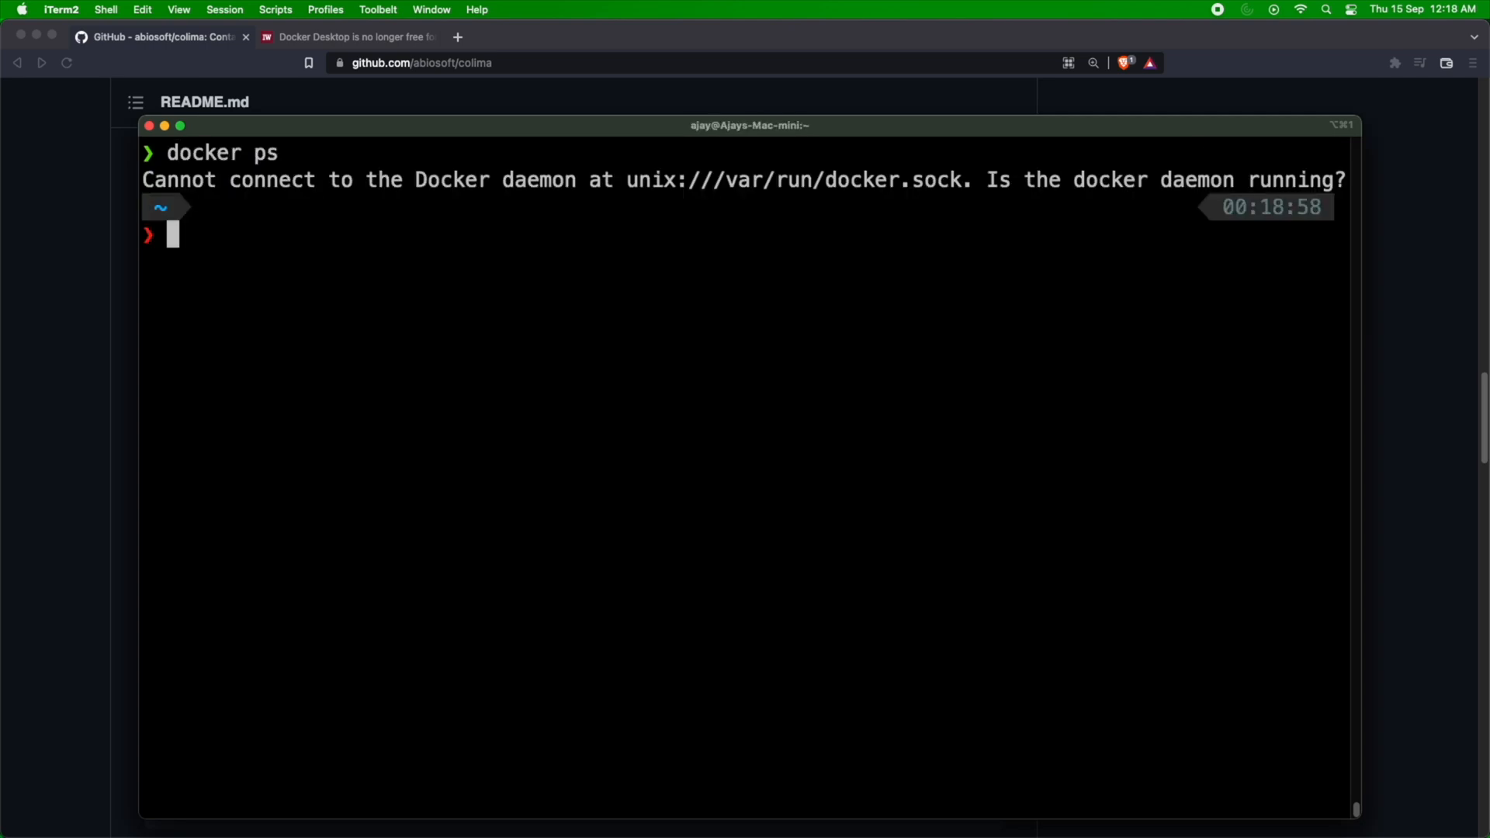
Run colima status and highlight the containerd runtime and aarch64 architecture values.
text(clim)
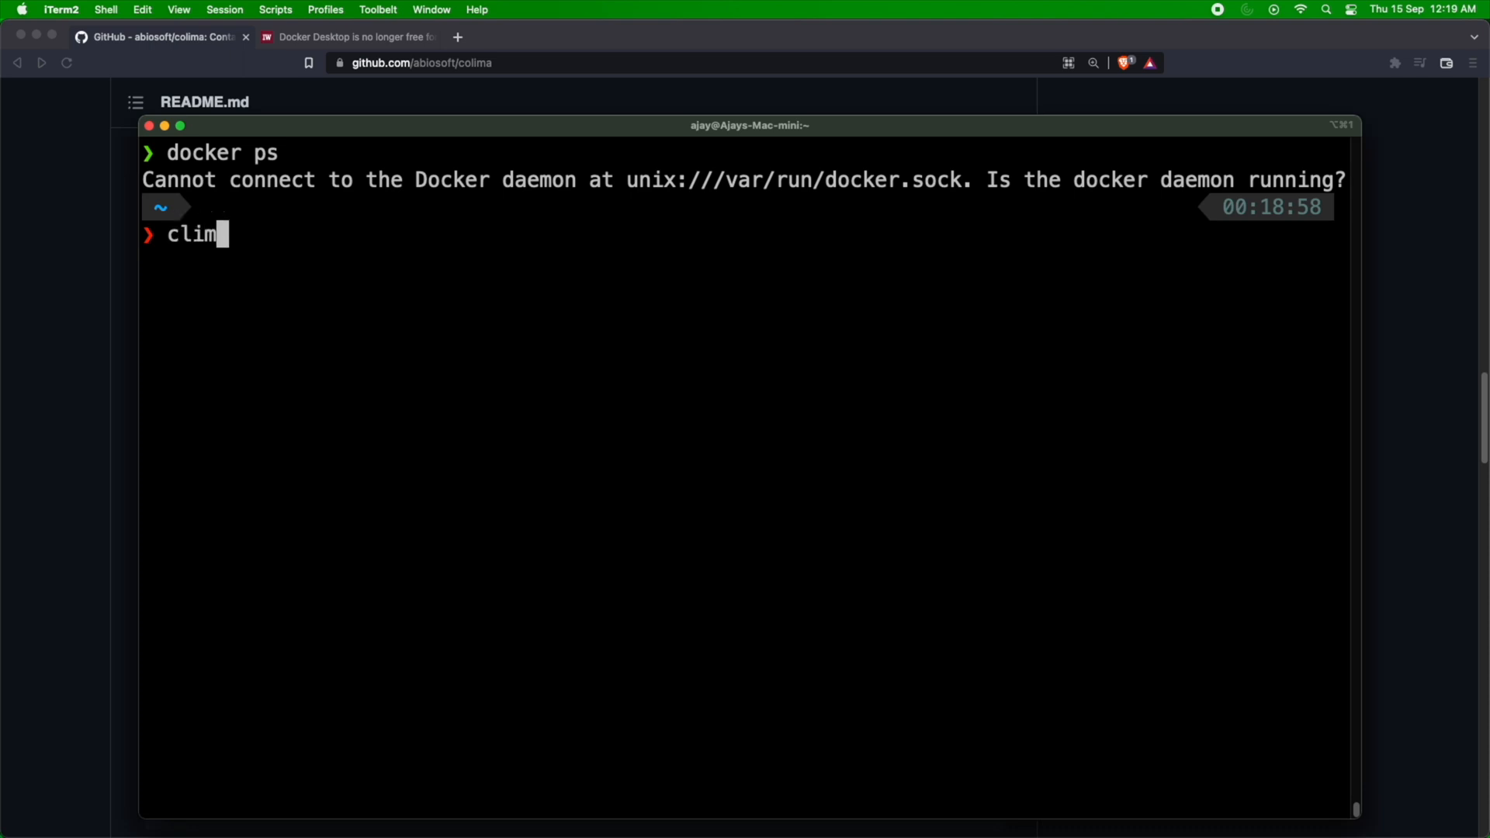
text(olima status)
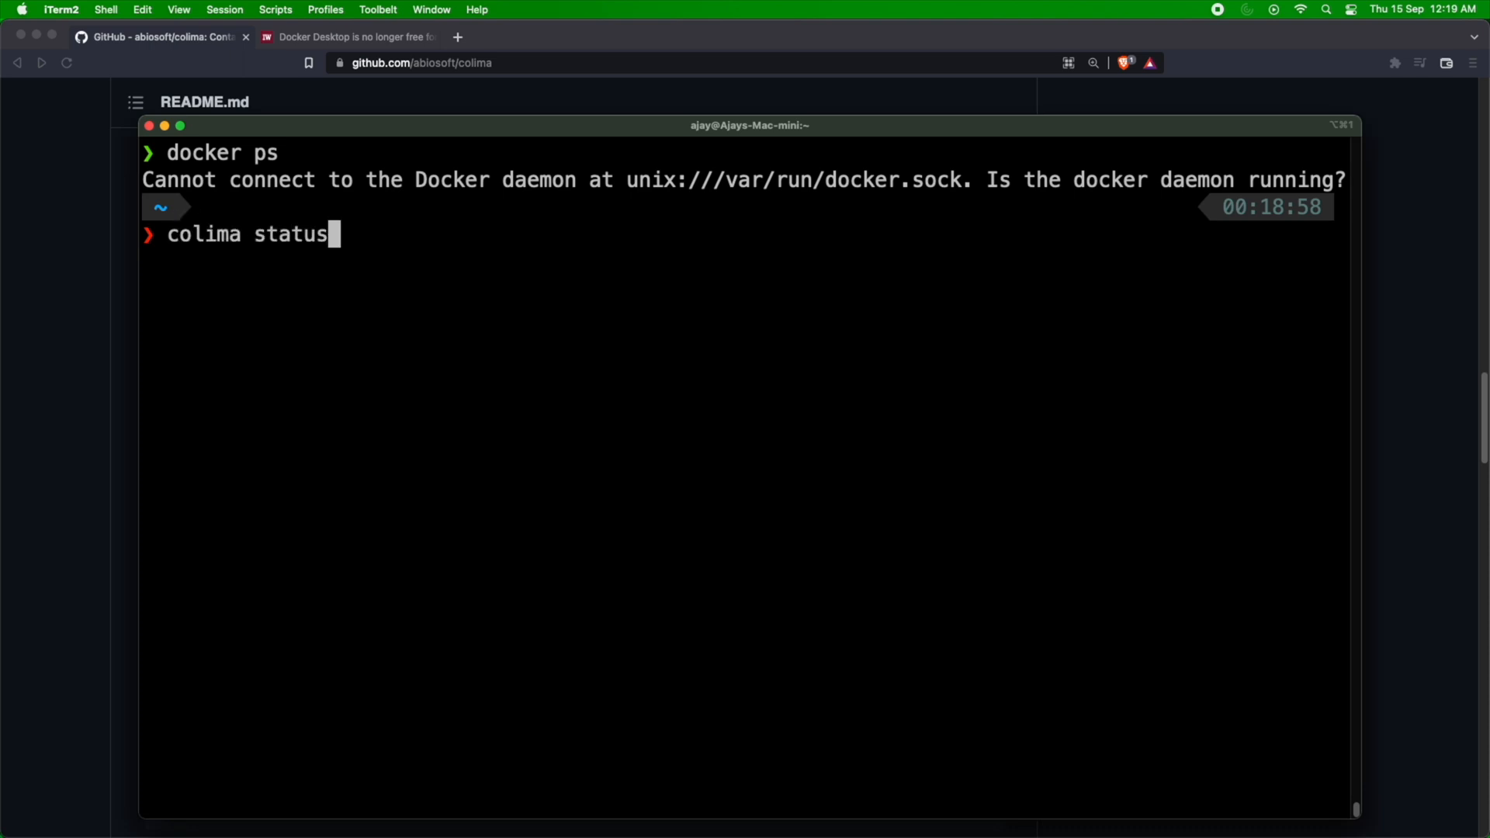
key(Return)
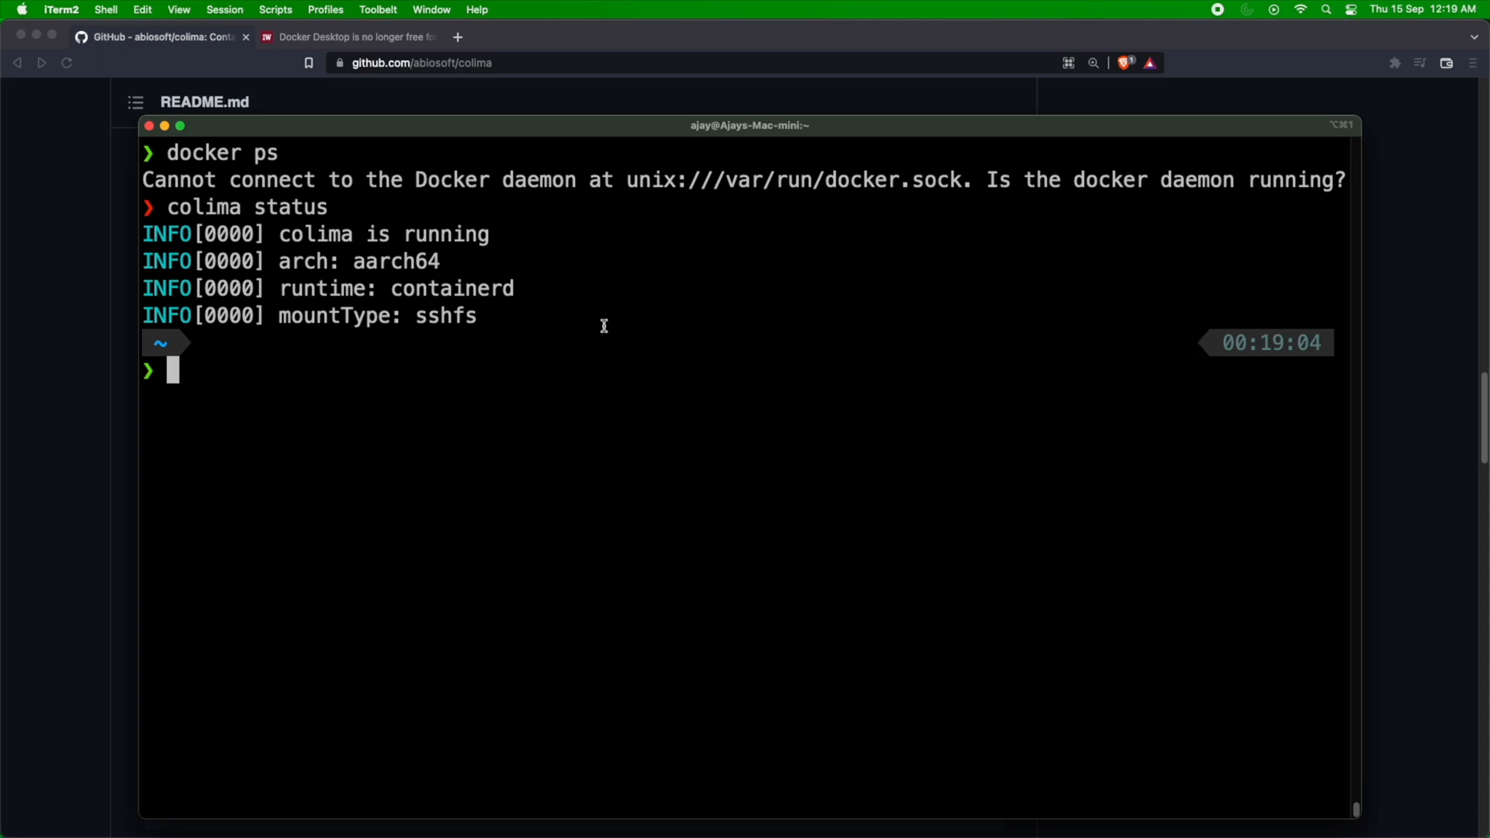
double_click(202, 206)
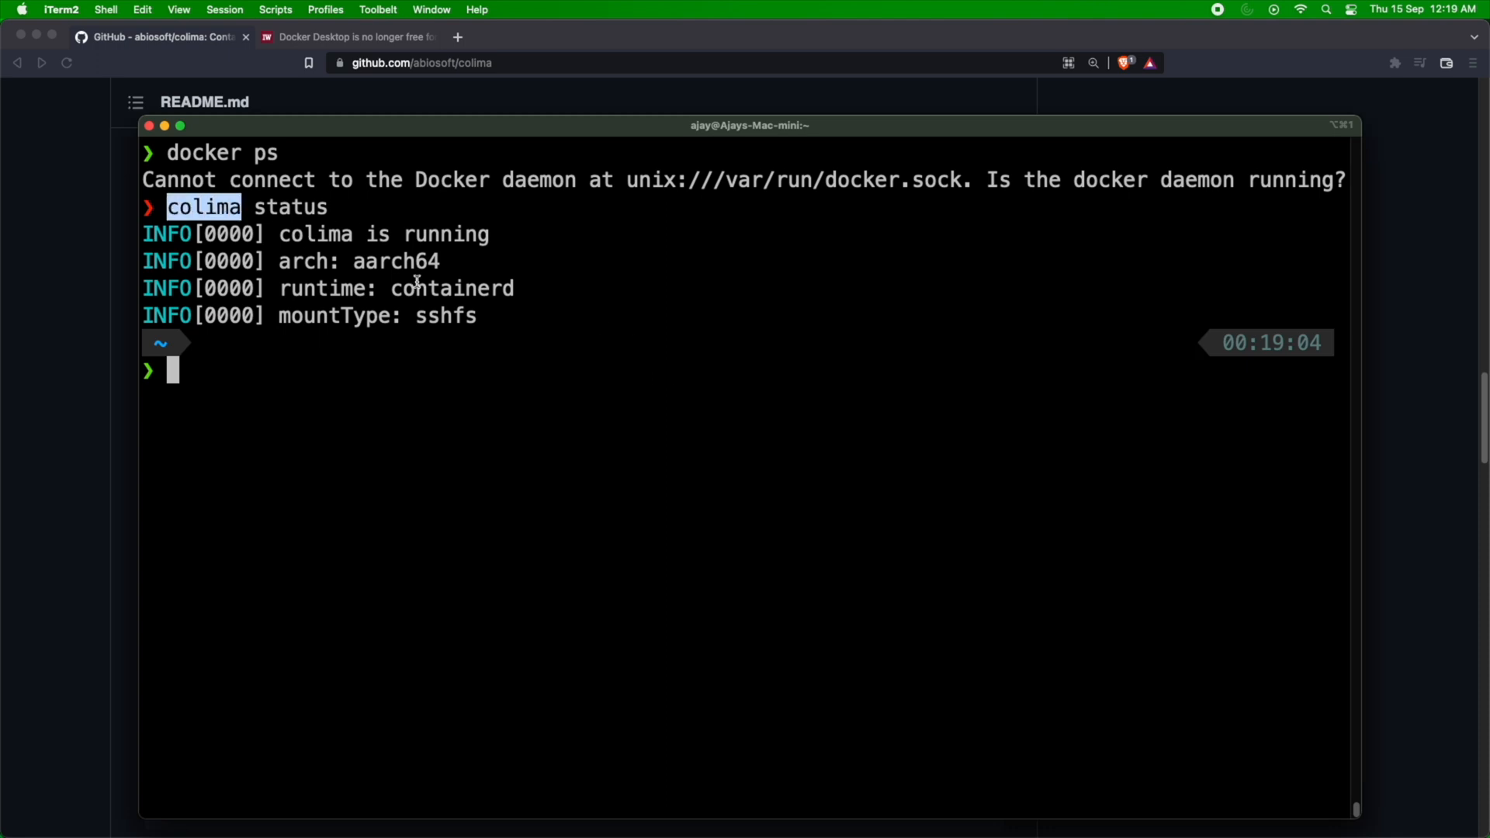
double_click(452, 288)
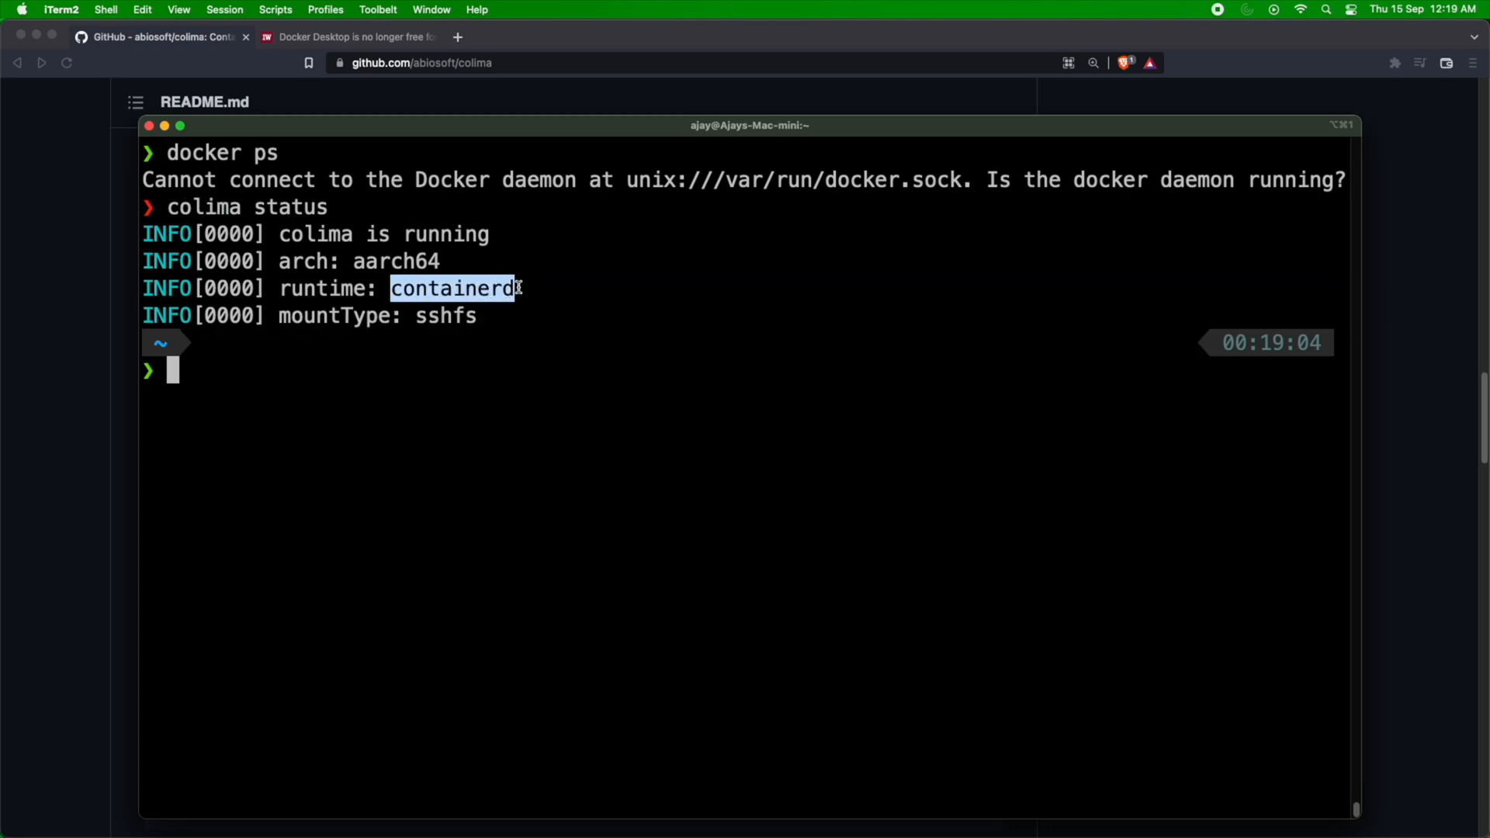
double_click(365, 261)
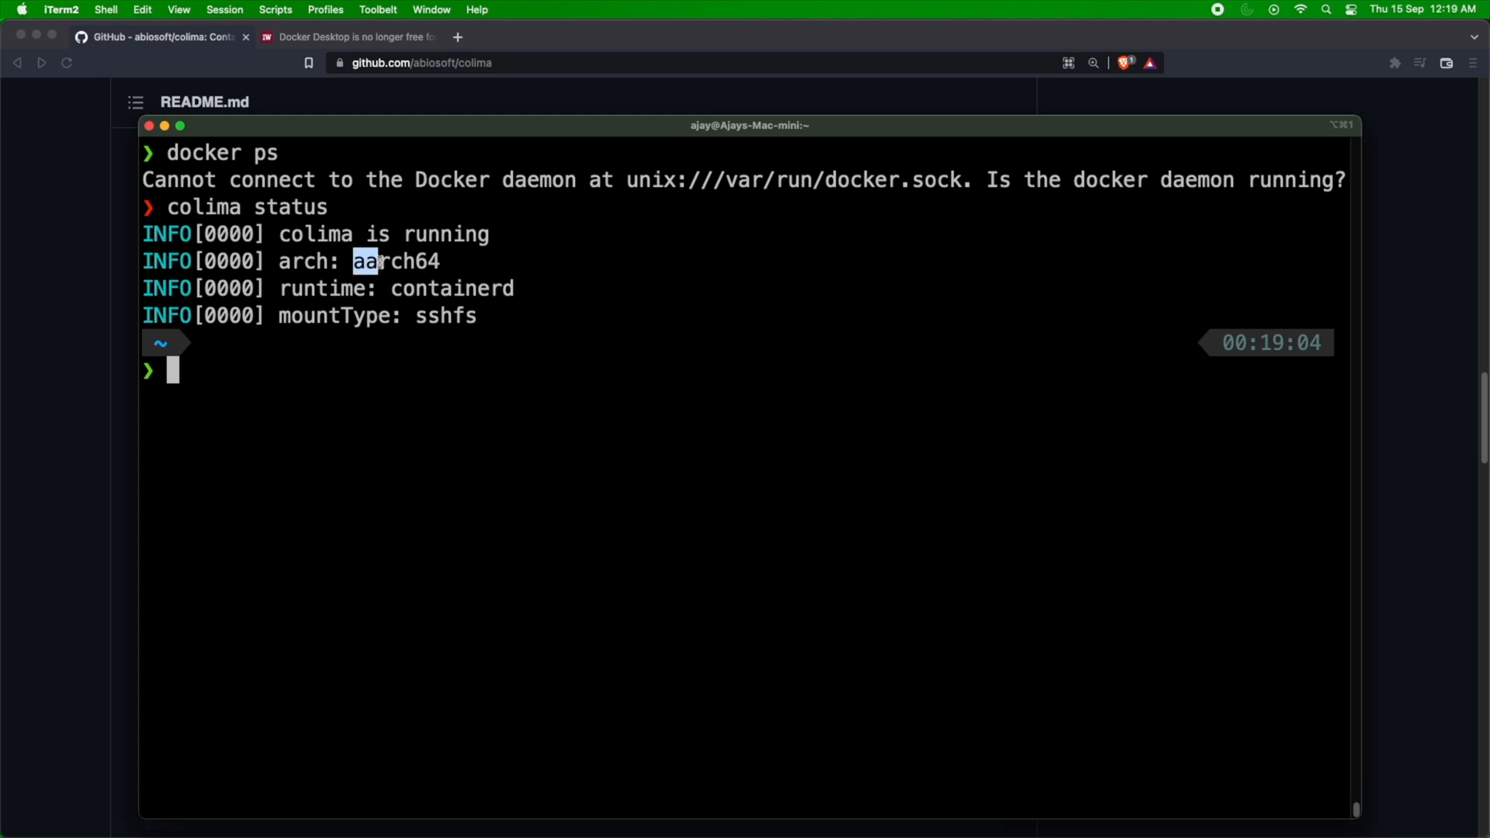
mouse_move(521, 427)
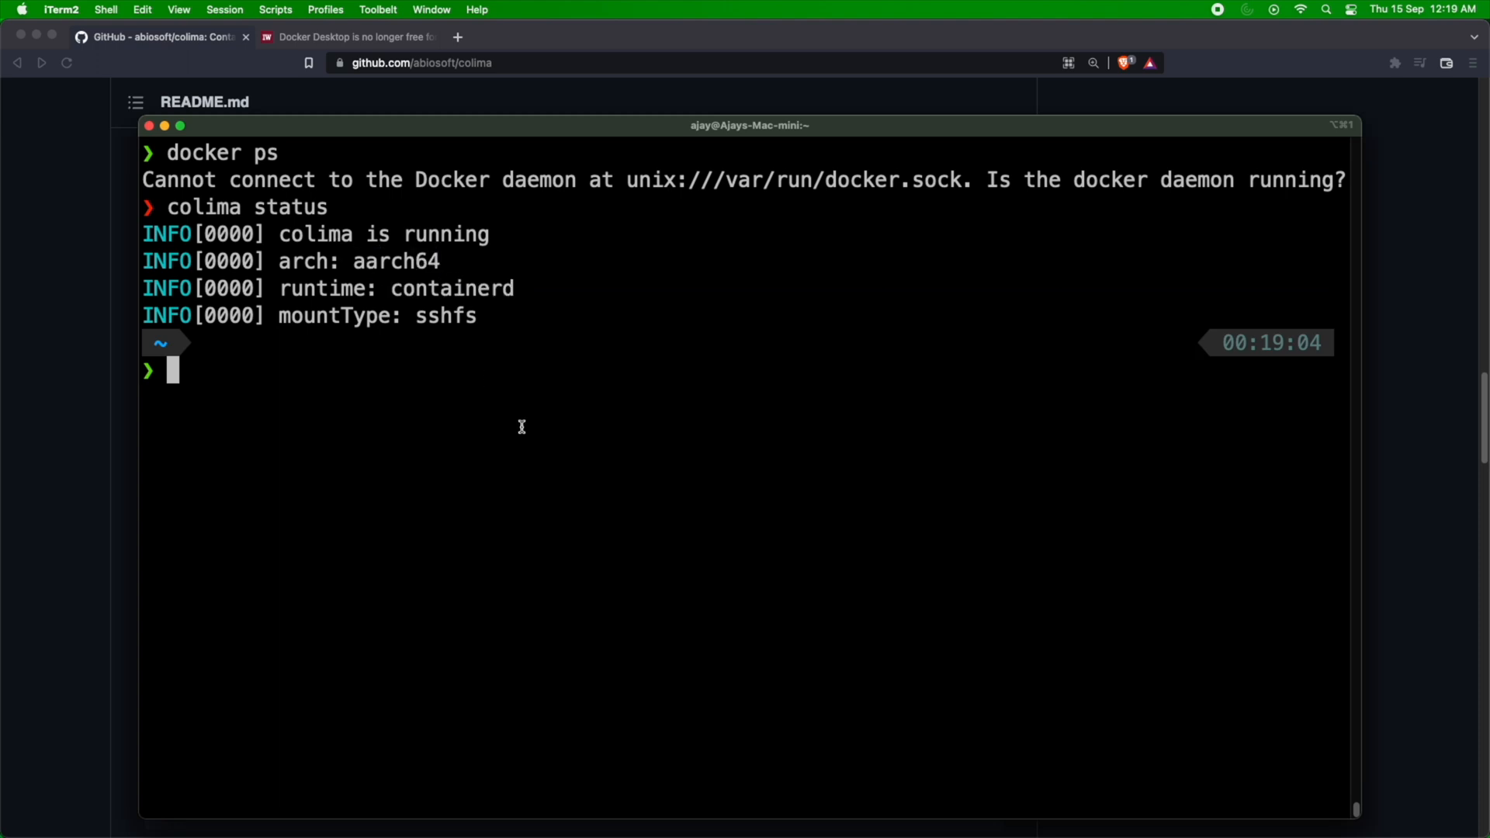
Run bare colima to list its available commands and scroll through them.
text(colima status)
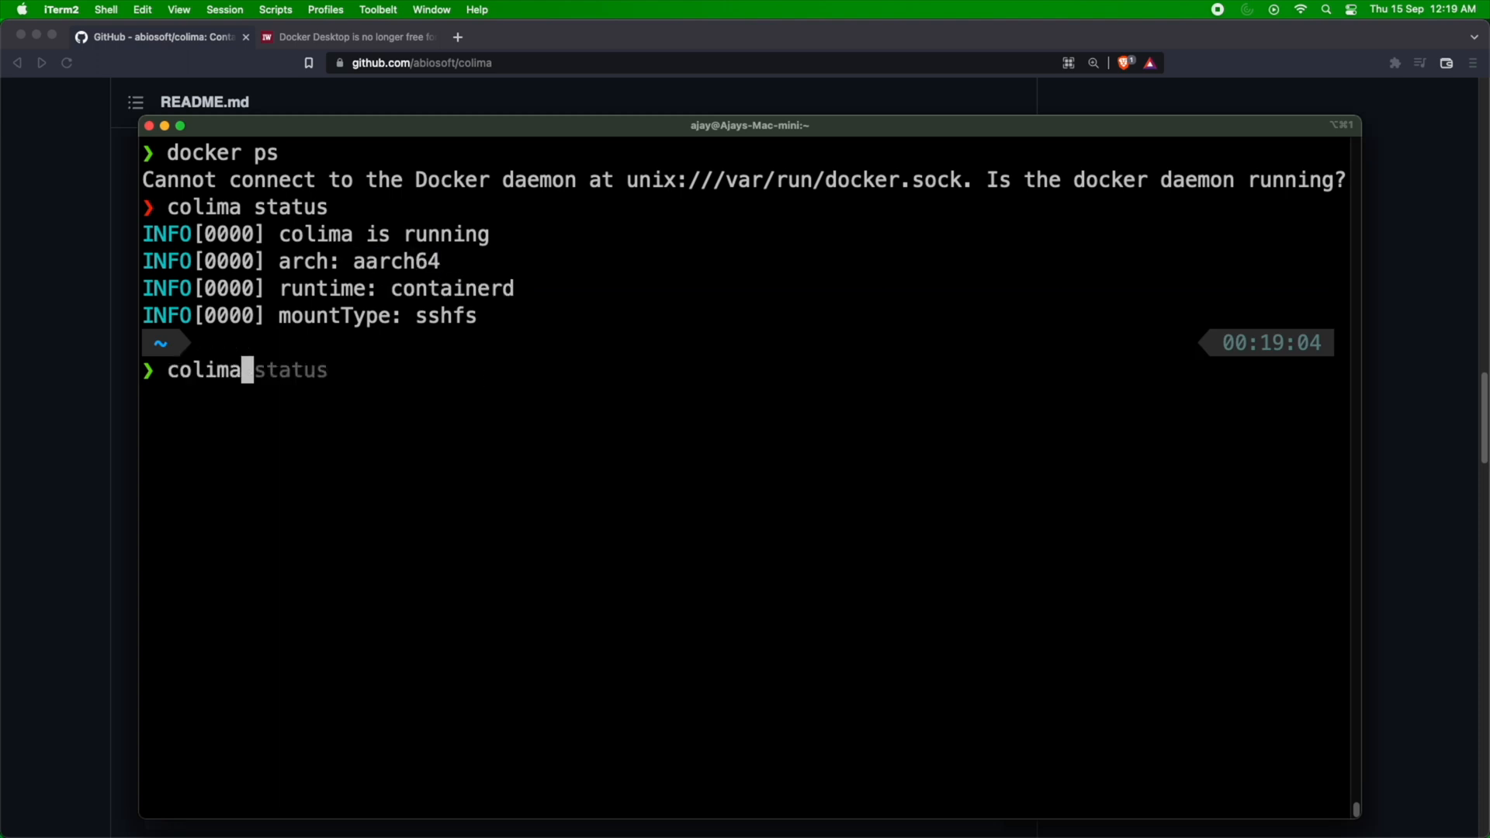
key(Right)
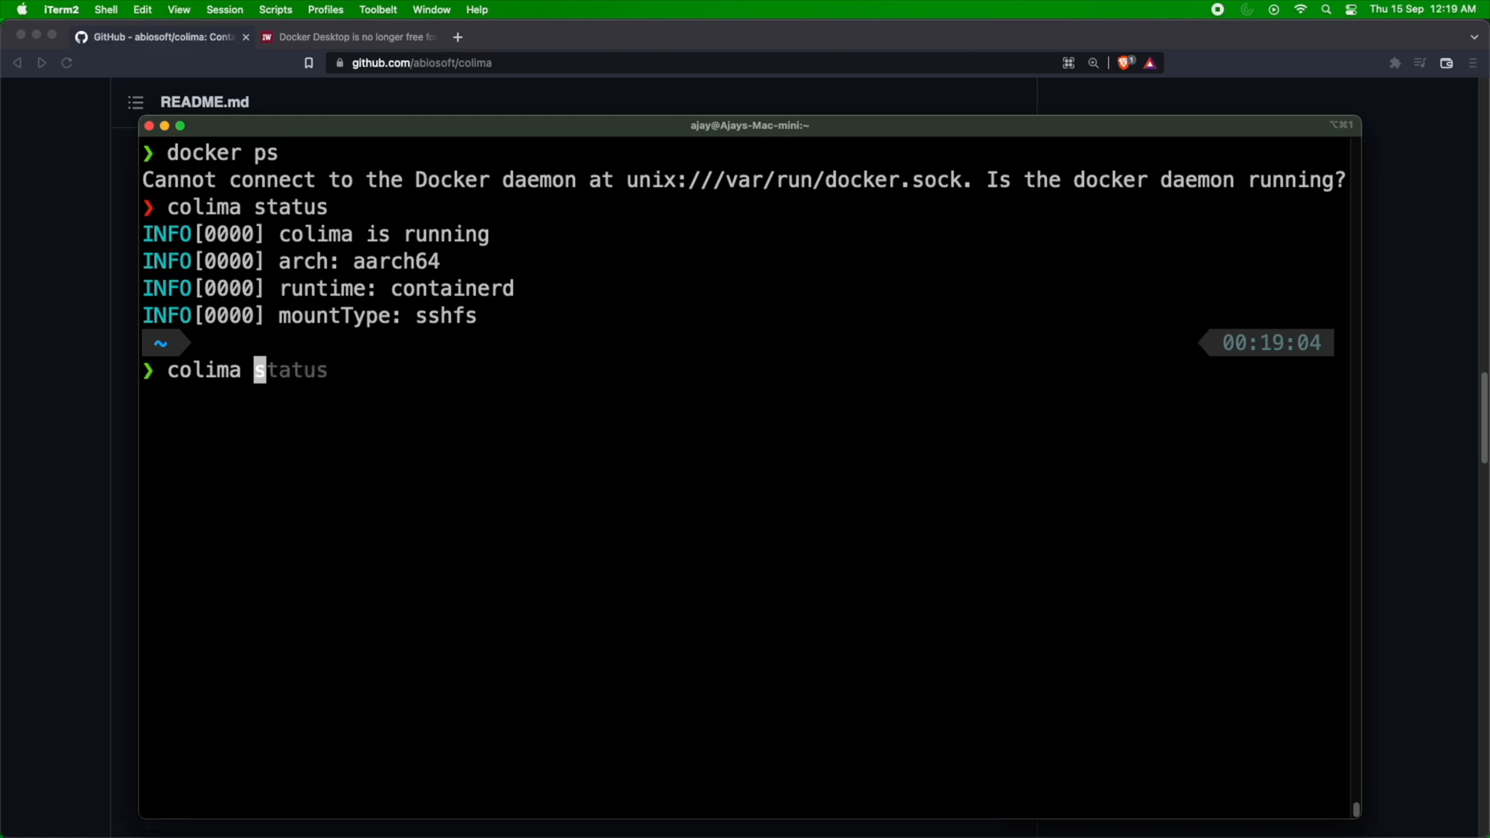
key(Return)
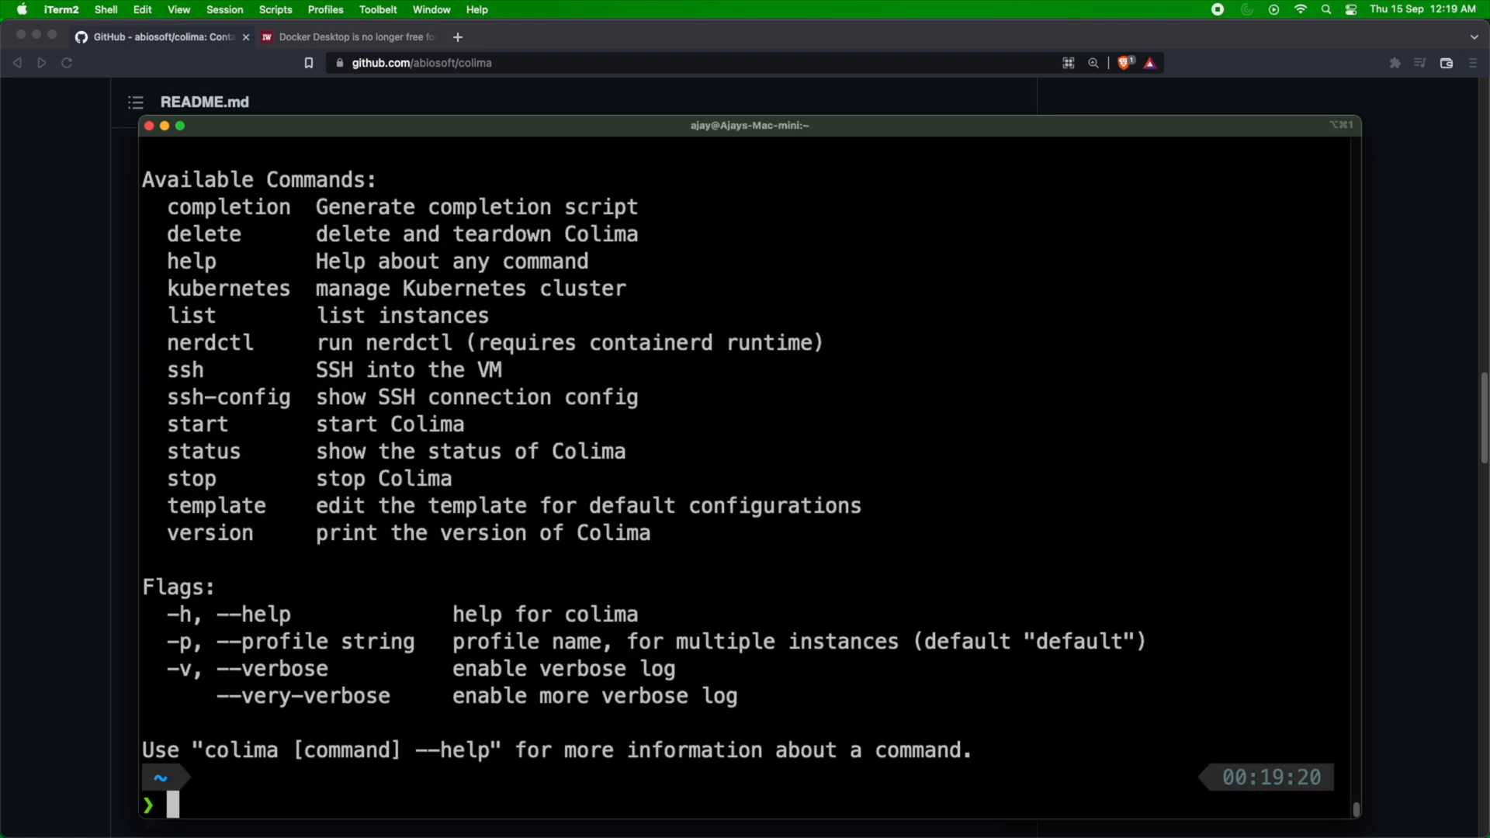
scroll(up, 3)
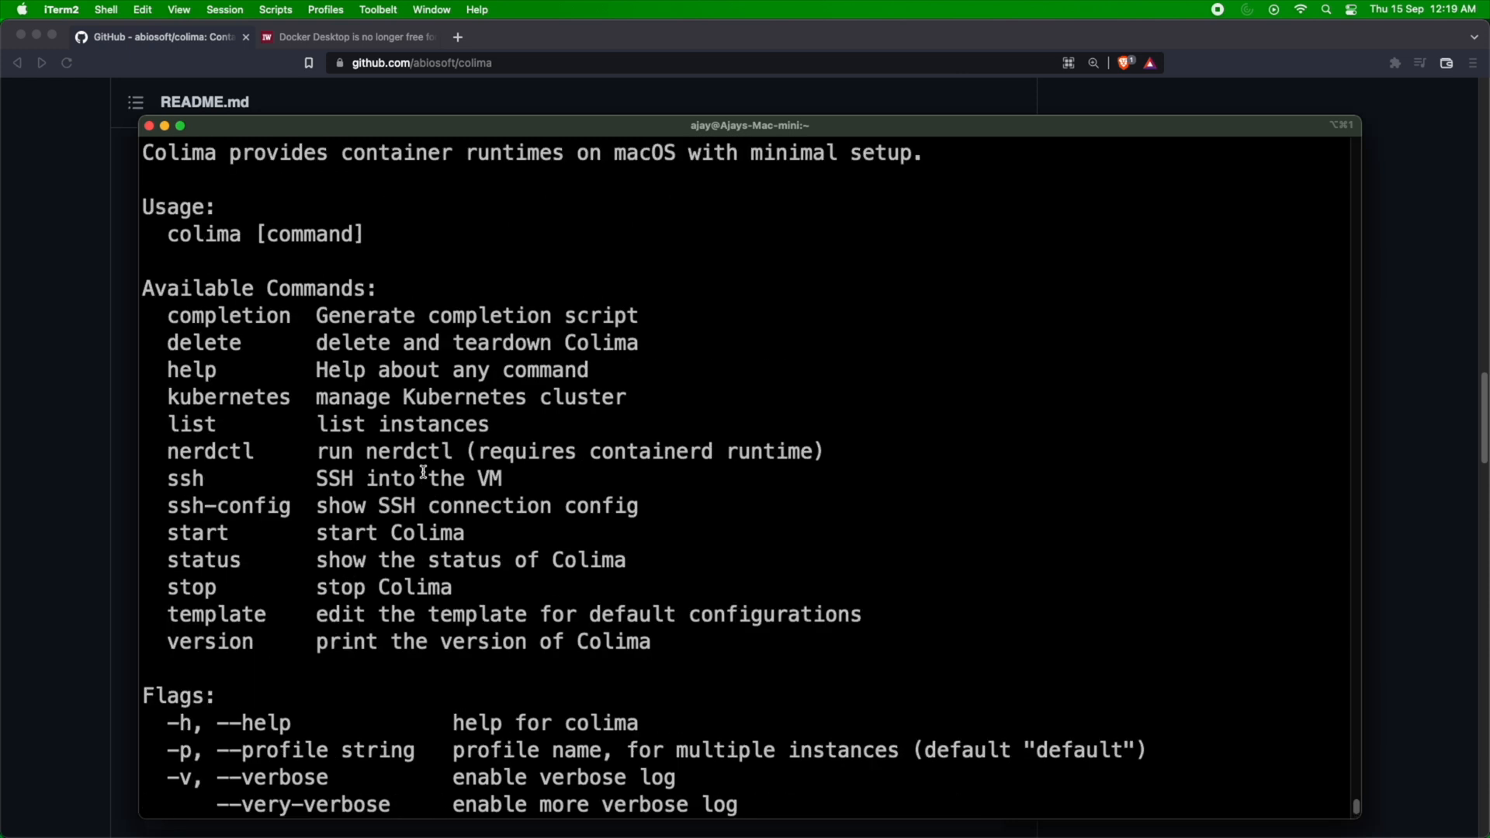
scroll(down, 3)
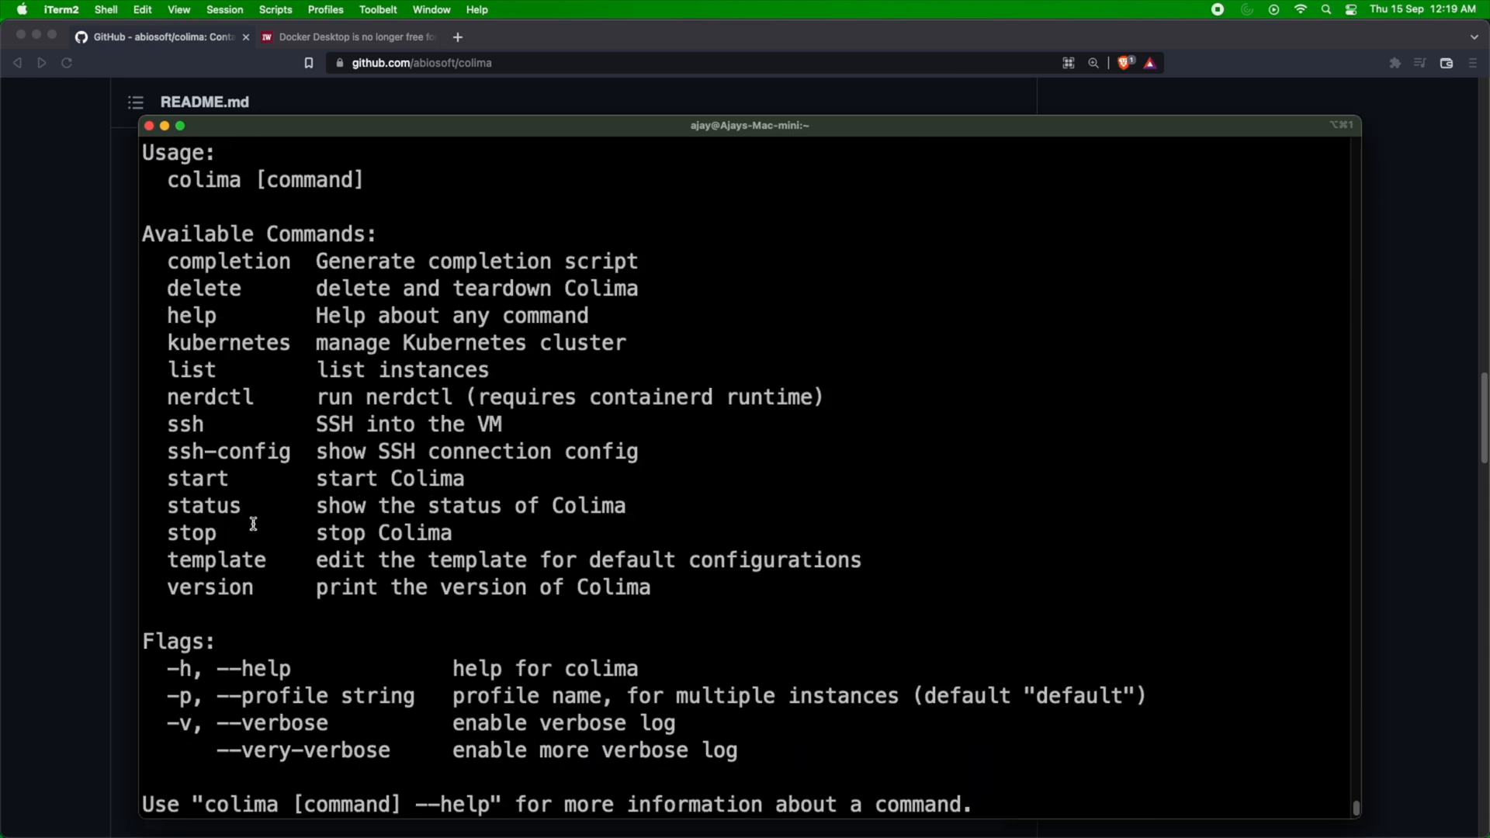
double_click(228, 342)
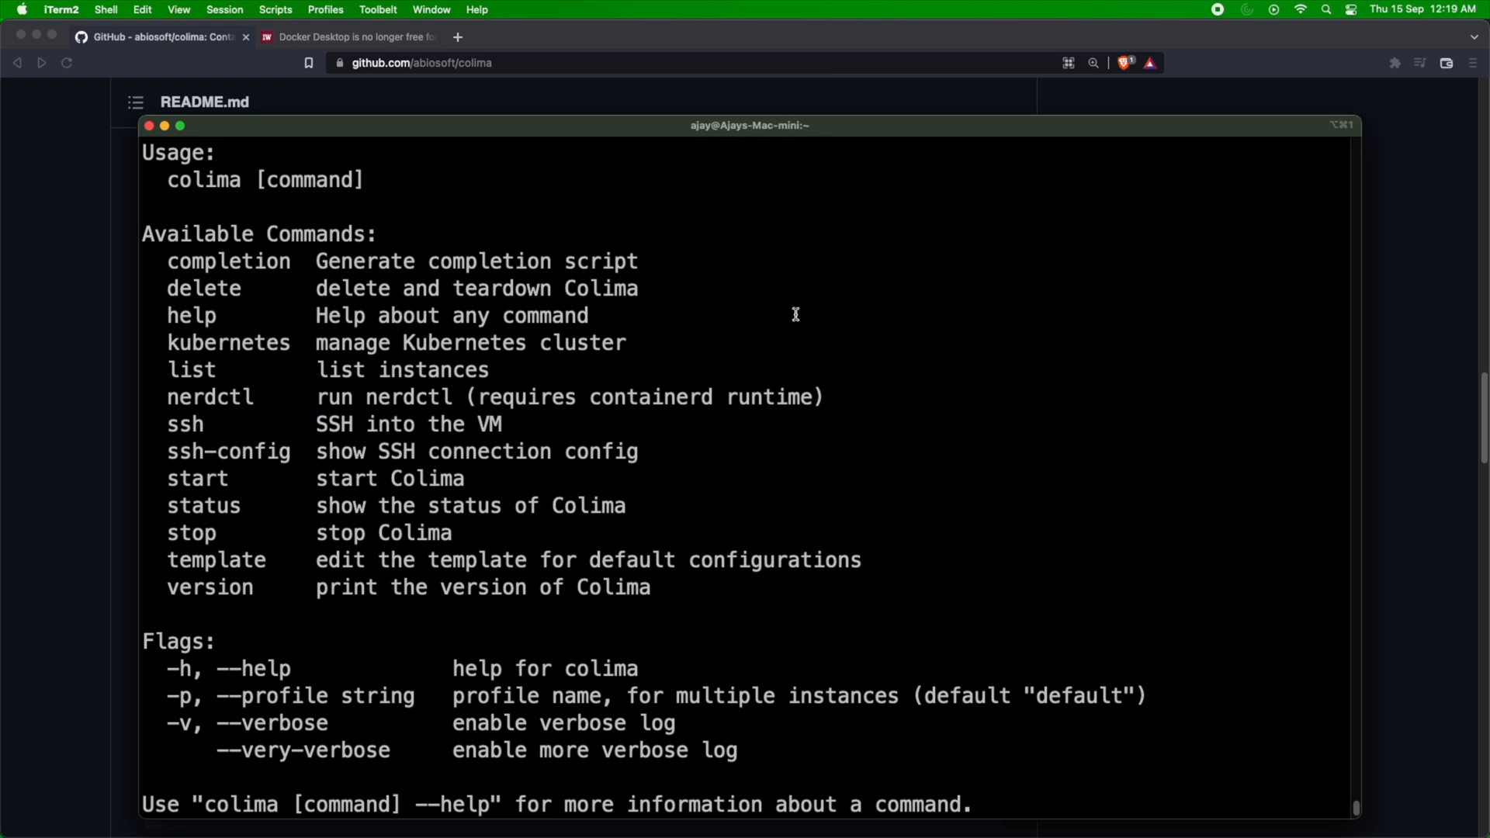
scroll(down, 3)
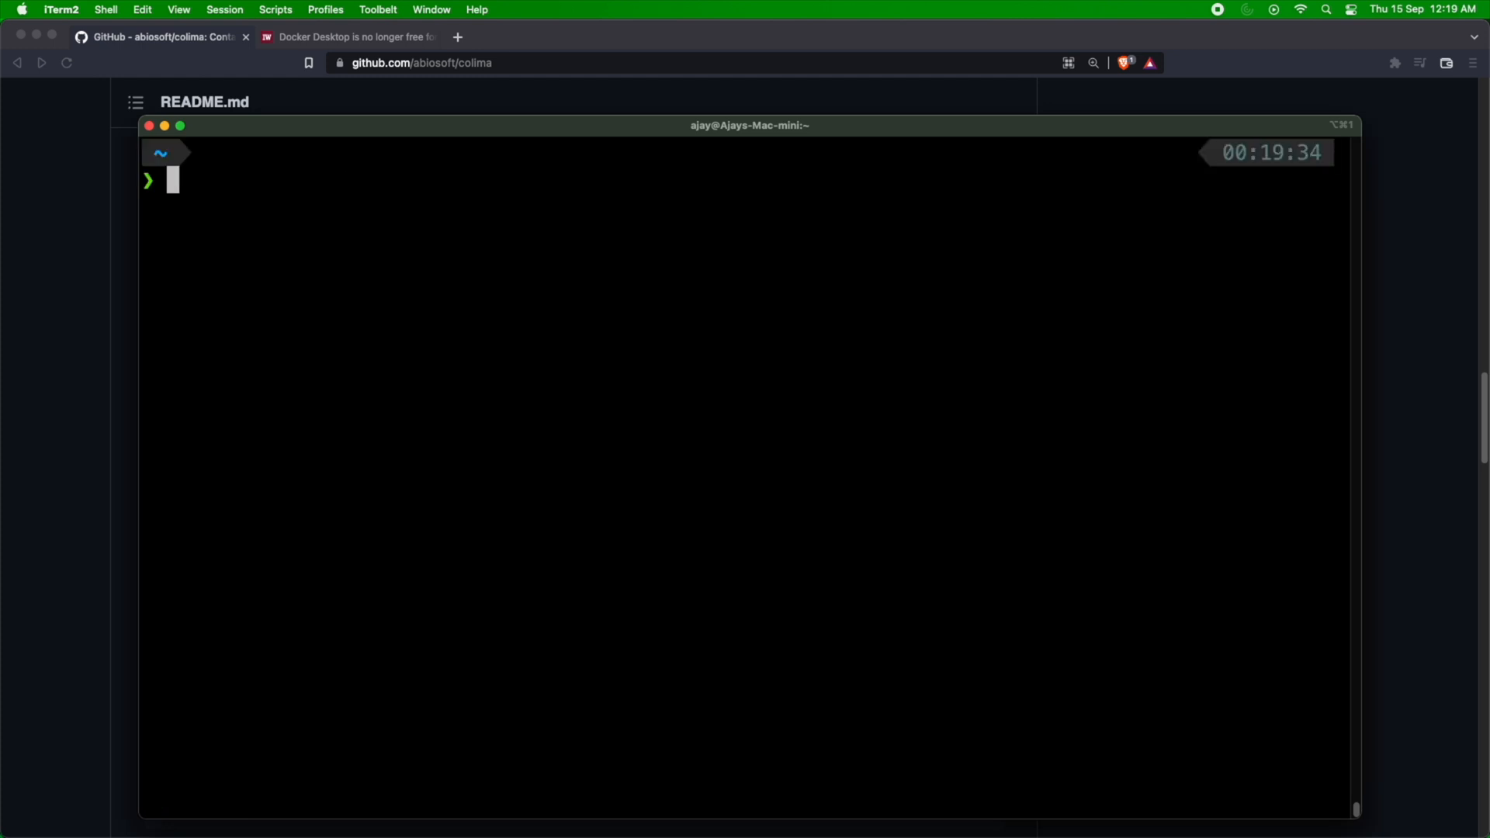
Review colima start --help, highlighting the aarch64 architecture and DNS example lines.
text(colima status)
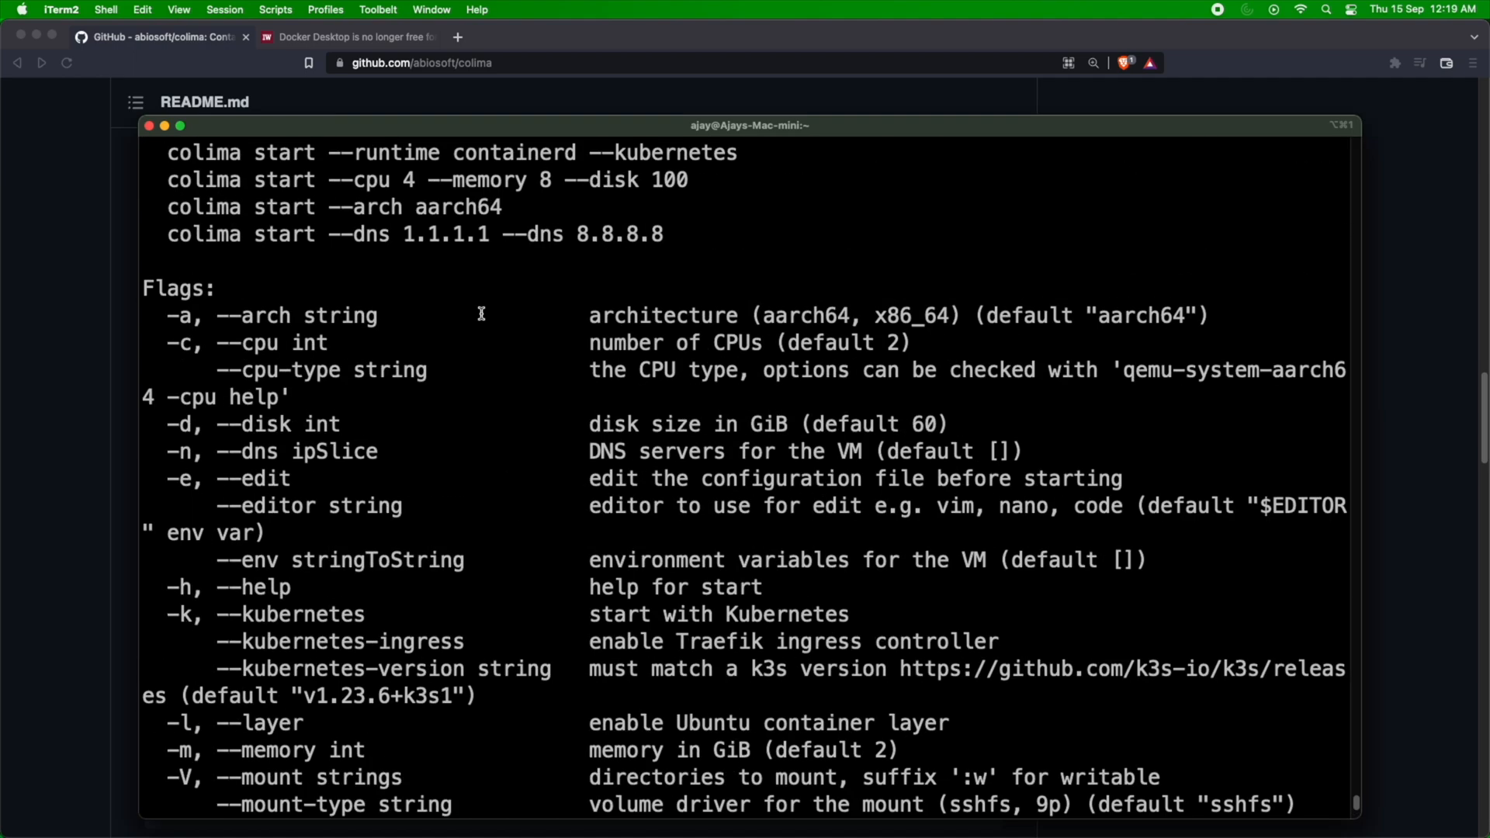
scroll(up, 3)
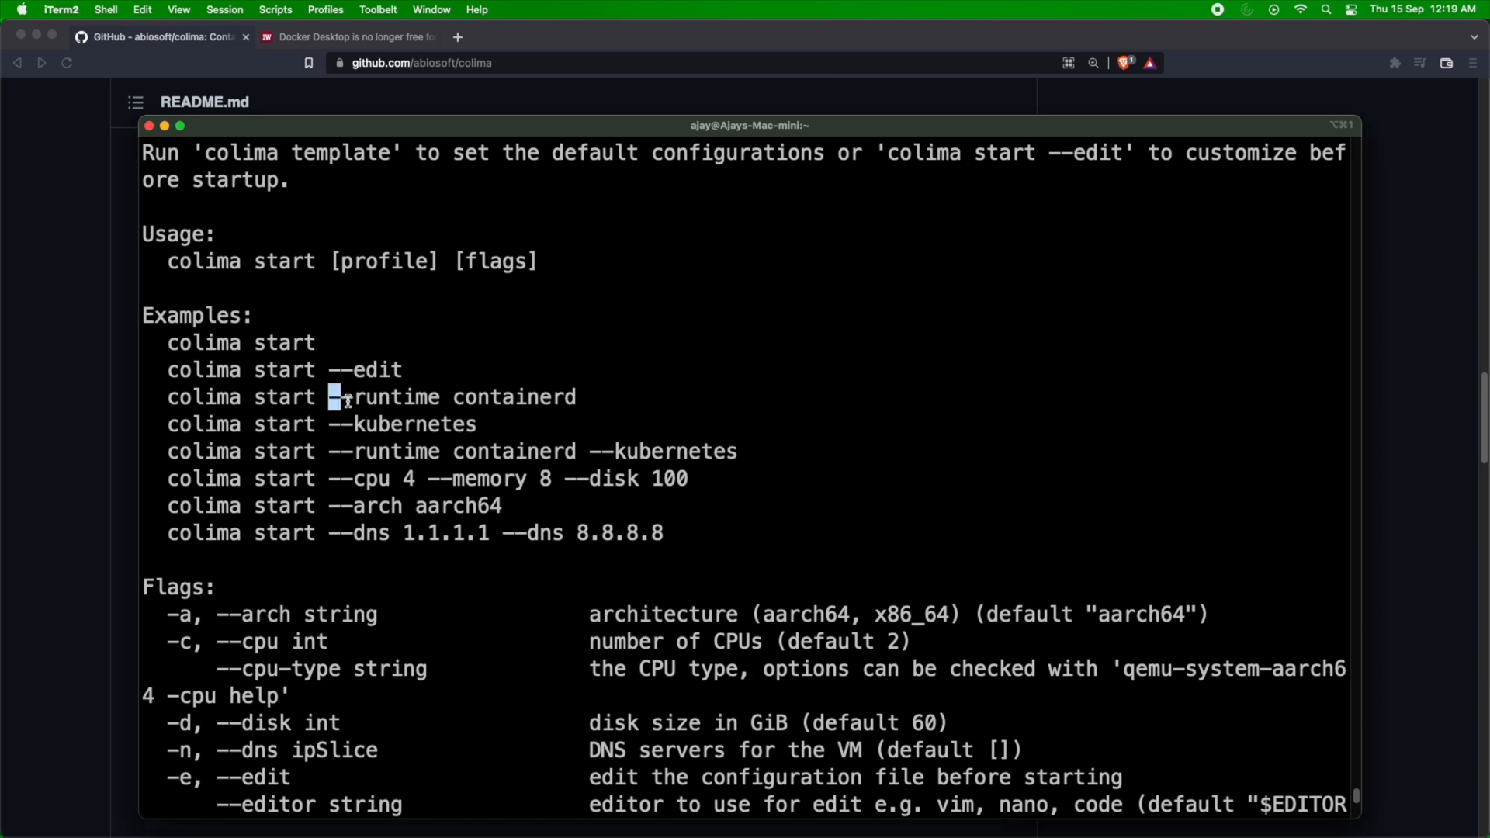
mouse_move(189, 428)
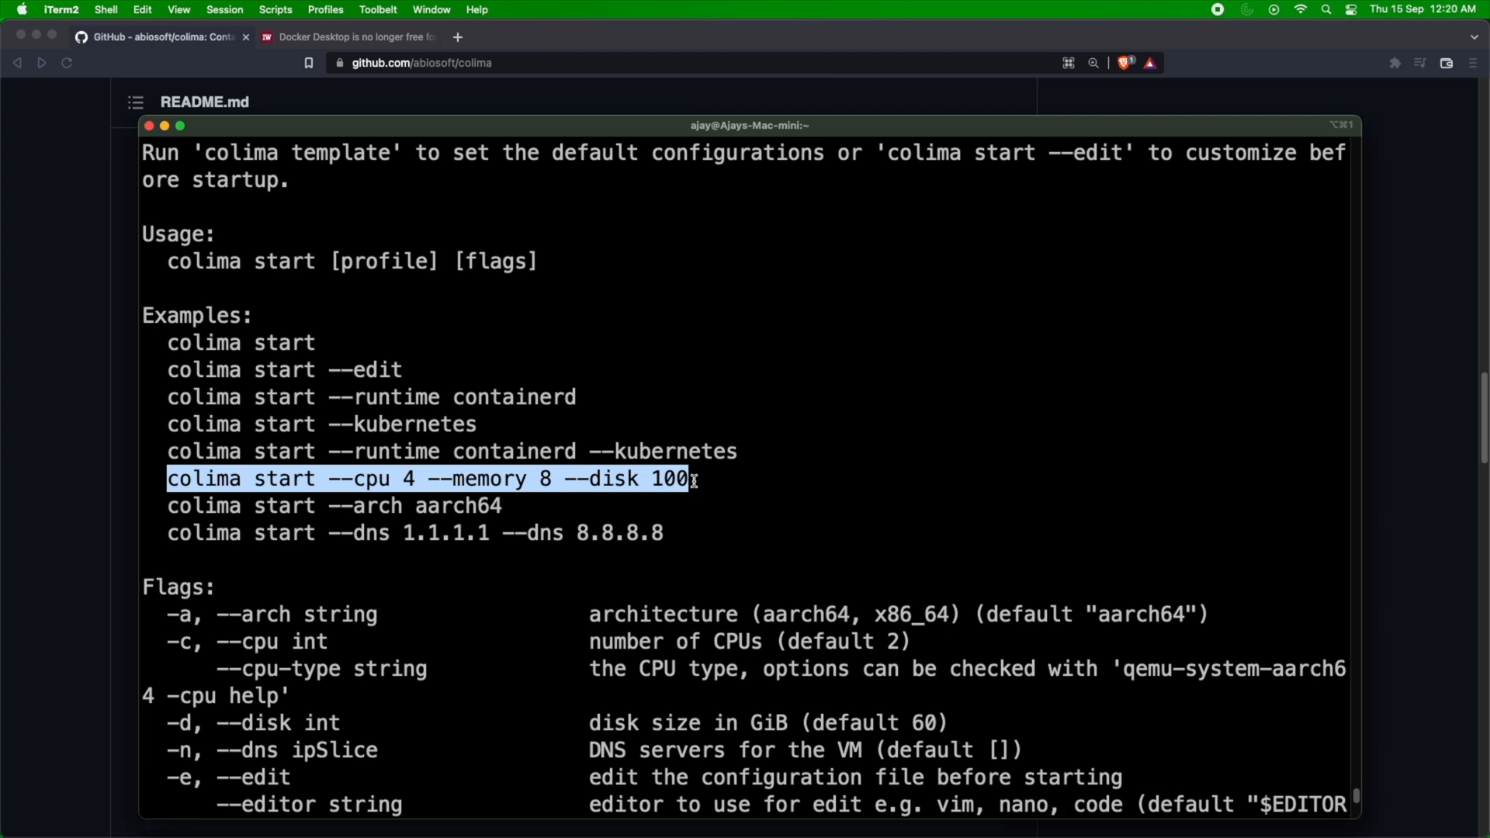
mouse_move(362, 528)
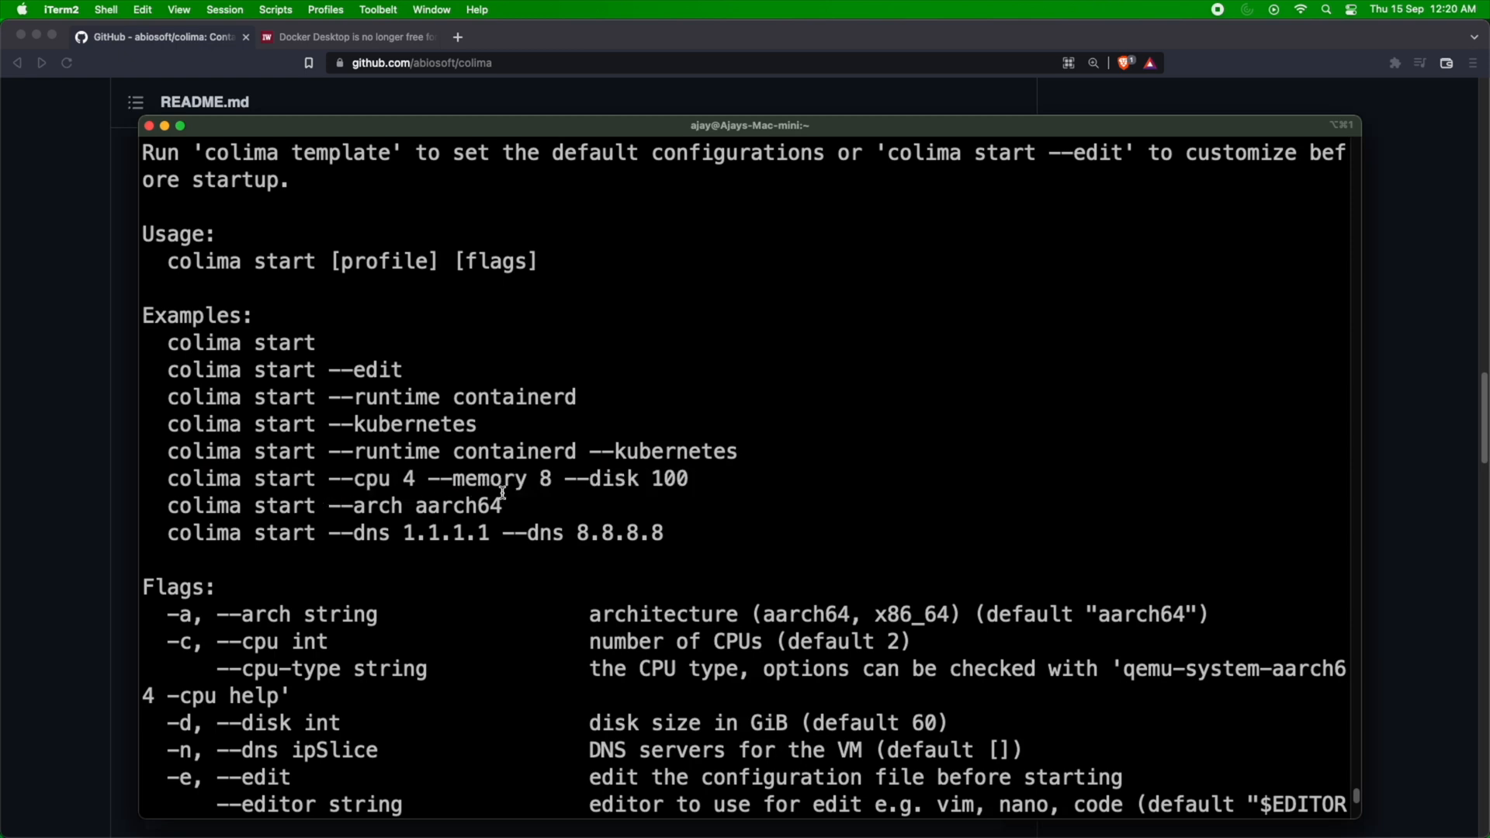
triple_click(332, 506)
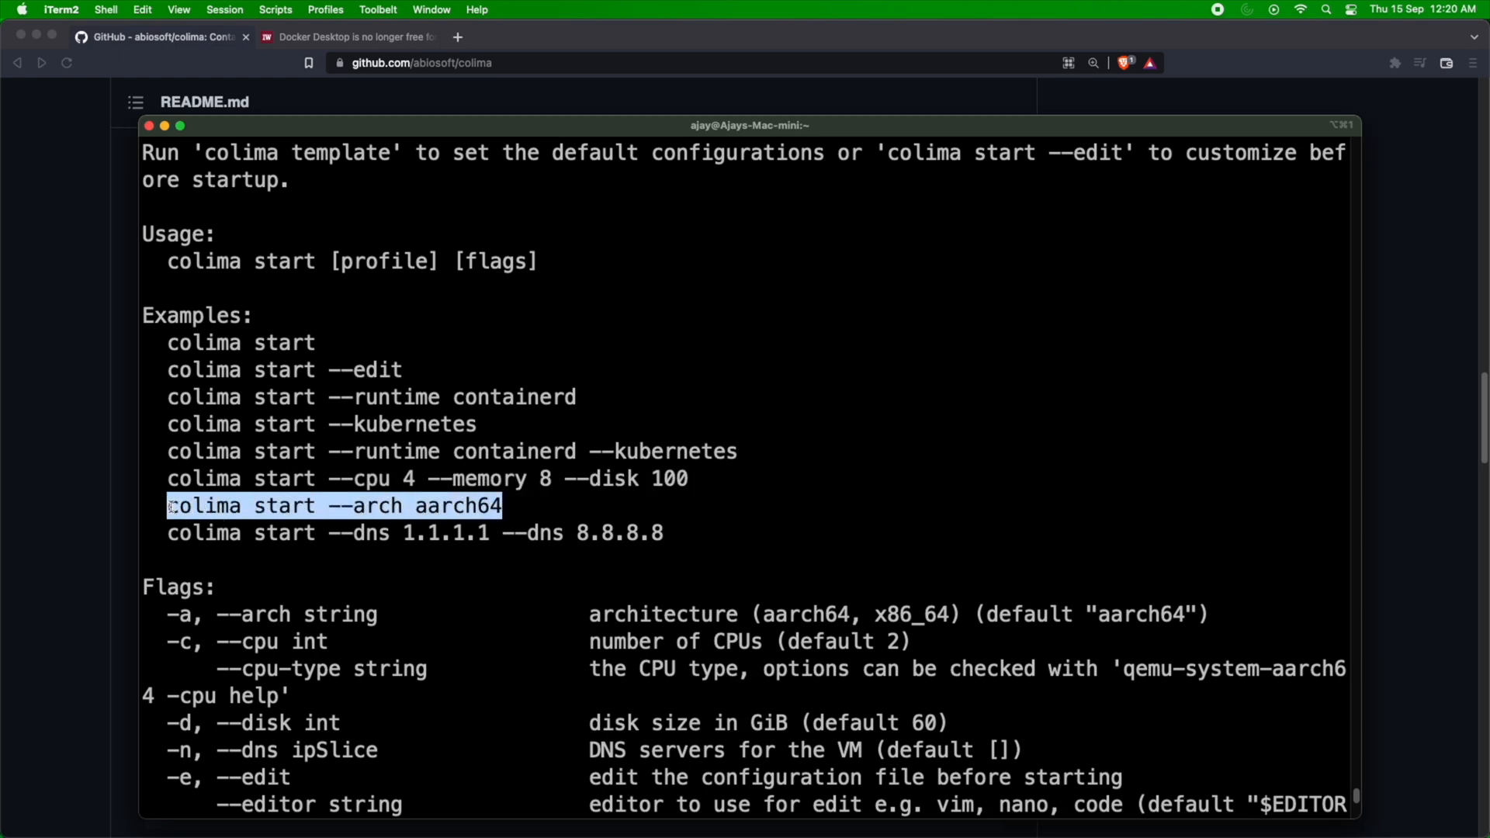
double_click(456, 506)
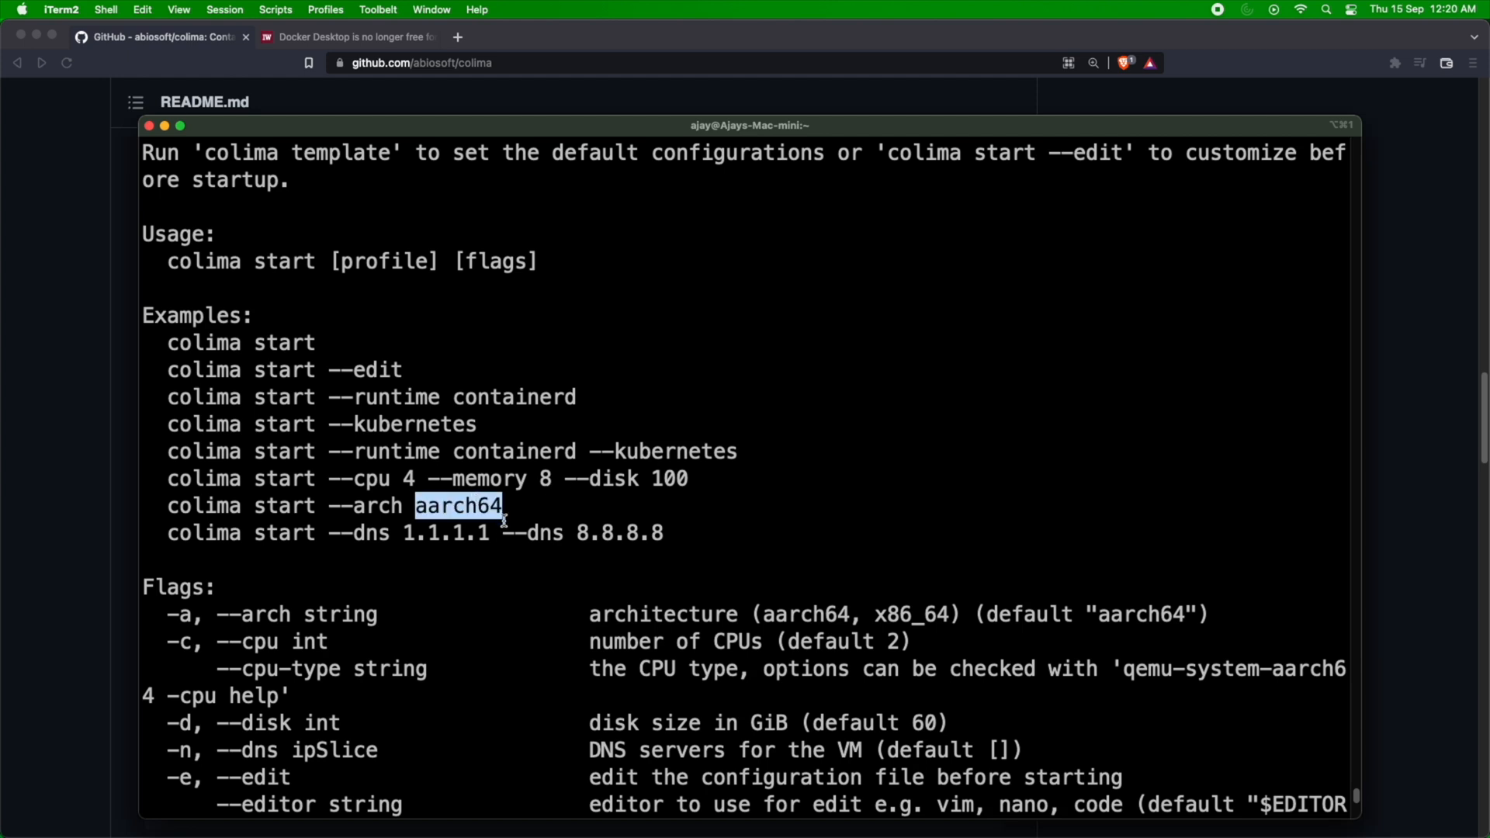
mouse_move(543, 540)
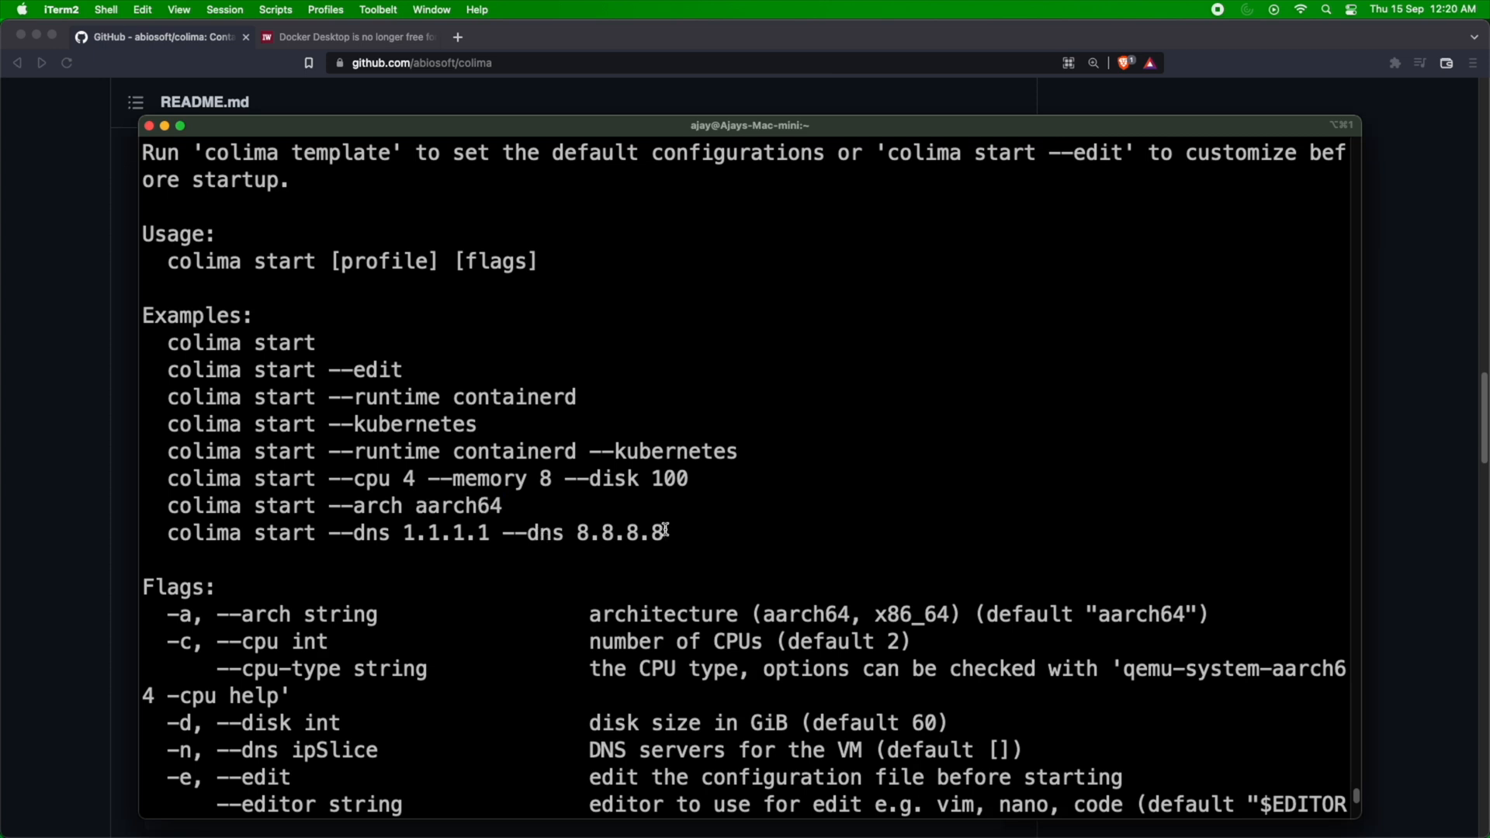
triple_click(414, 532)
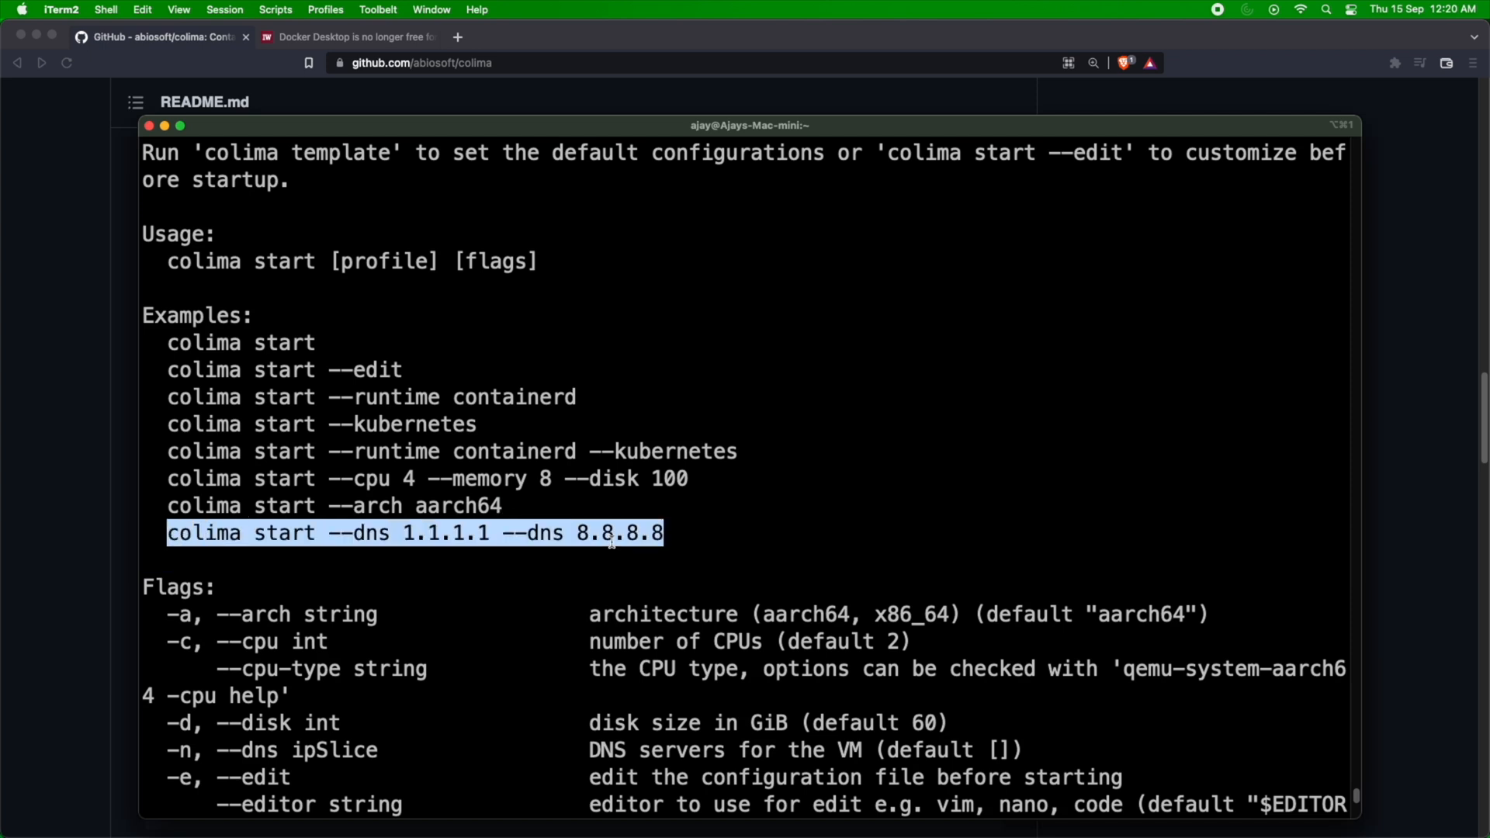
click(568, 417)
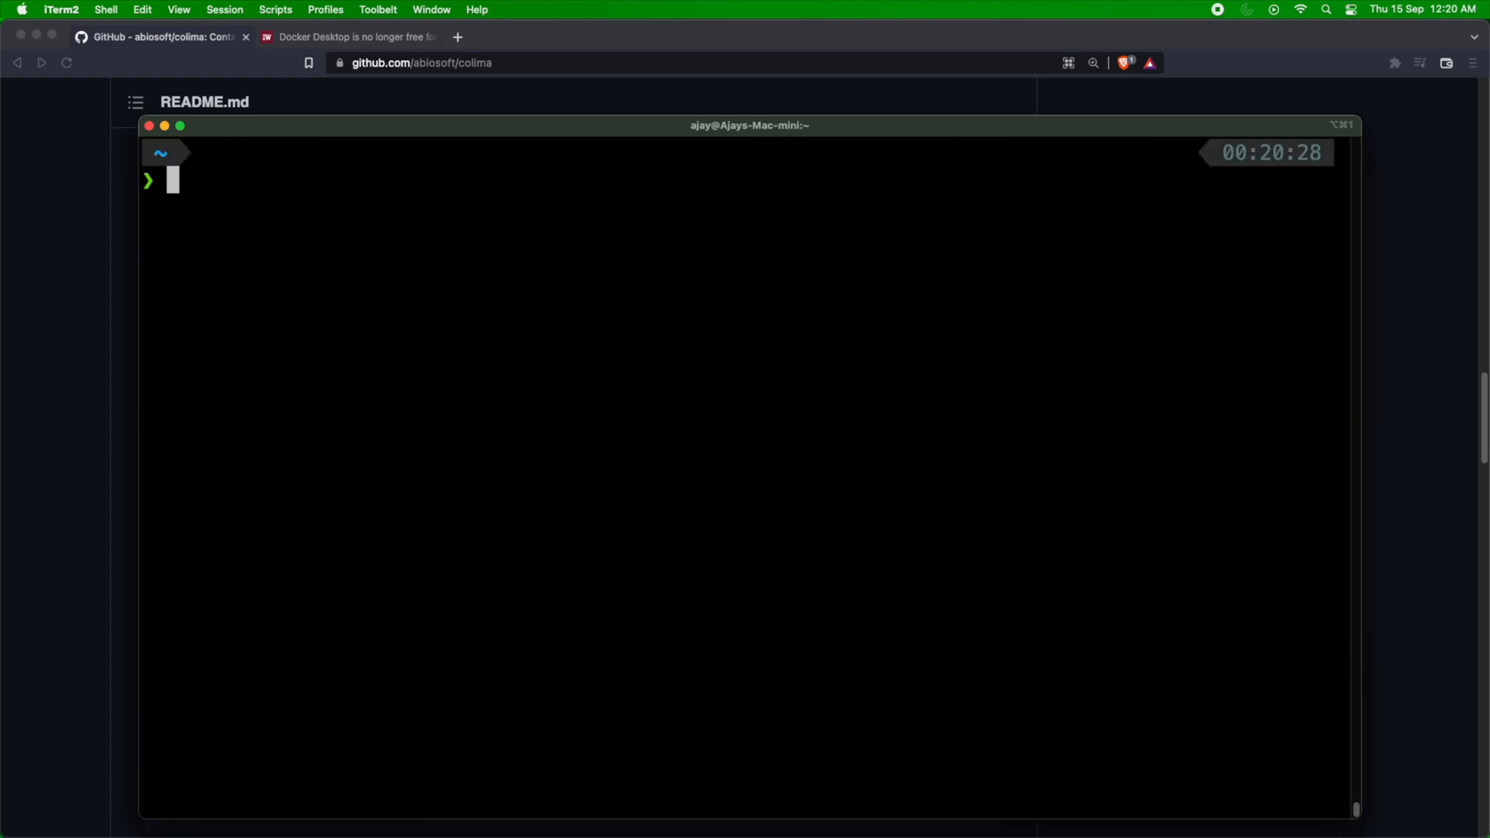
Run colima stop to shut down the running Colima virtual machine.
text(colima start --help)
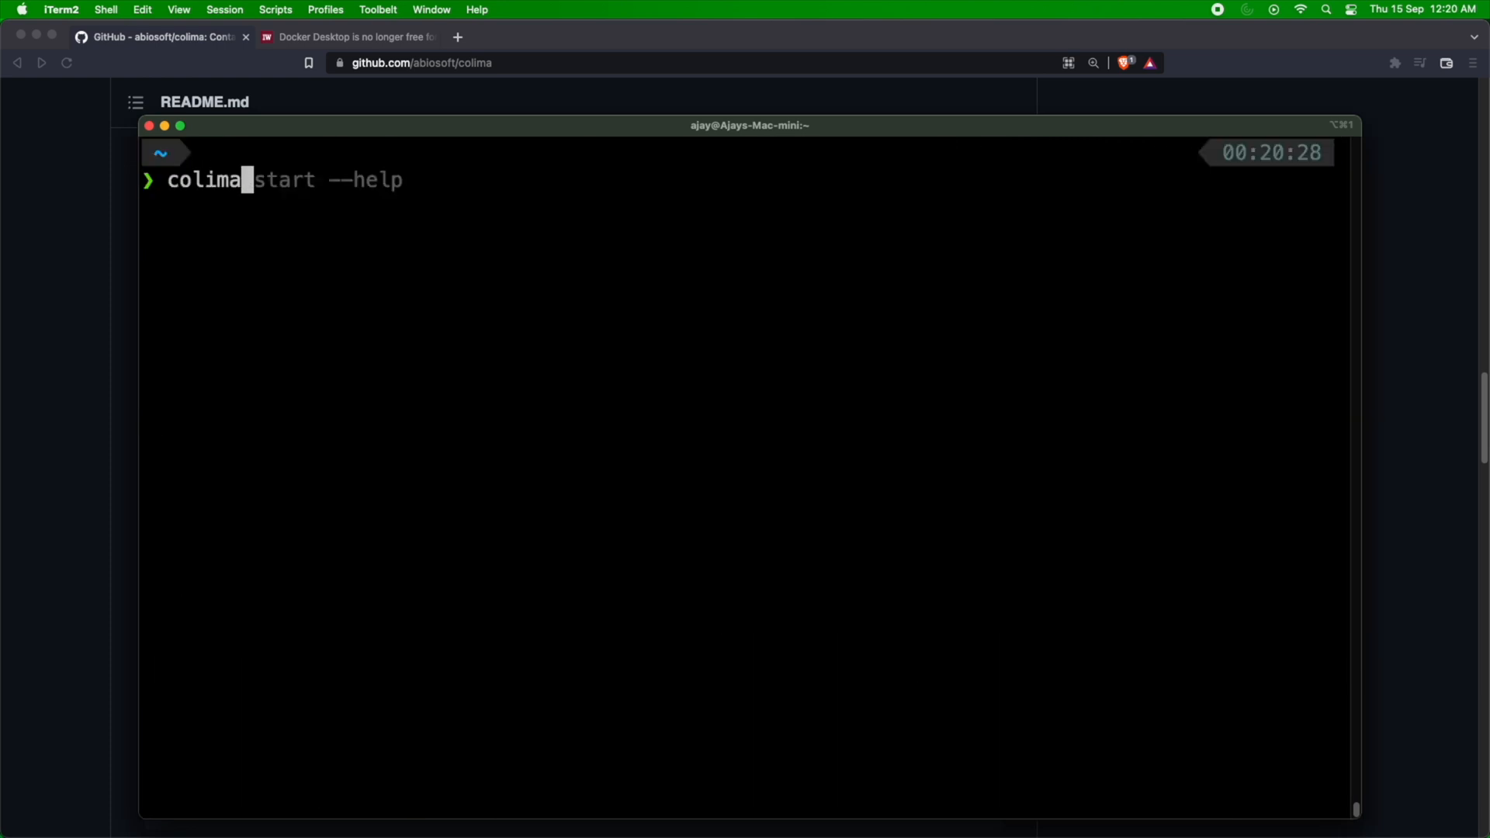
key(Return)
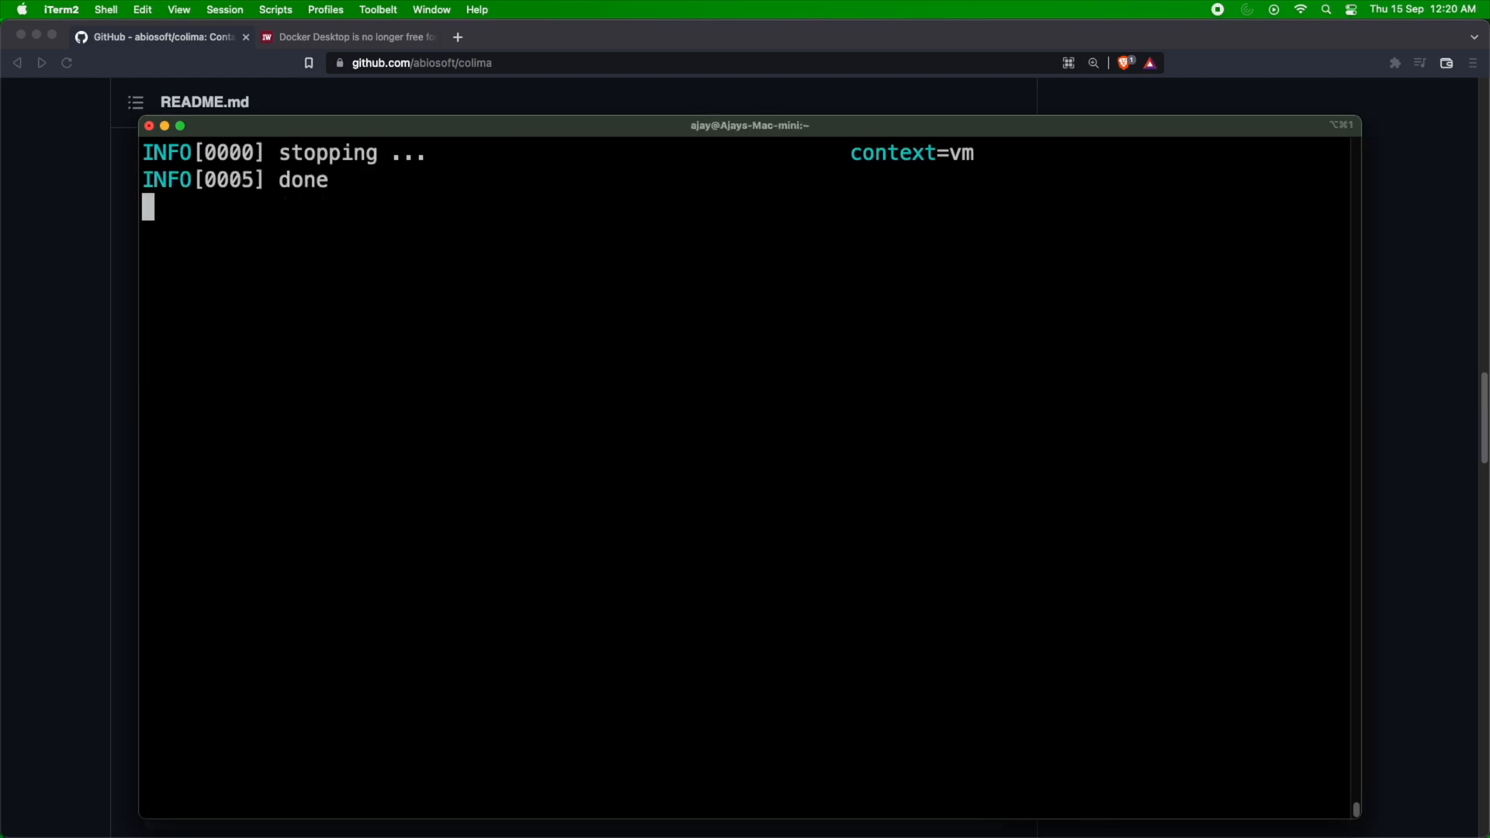
key(Return)
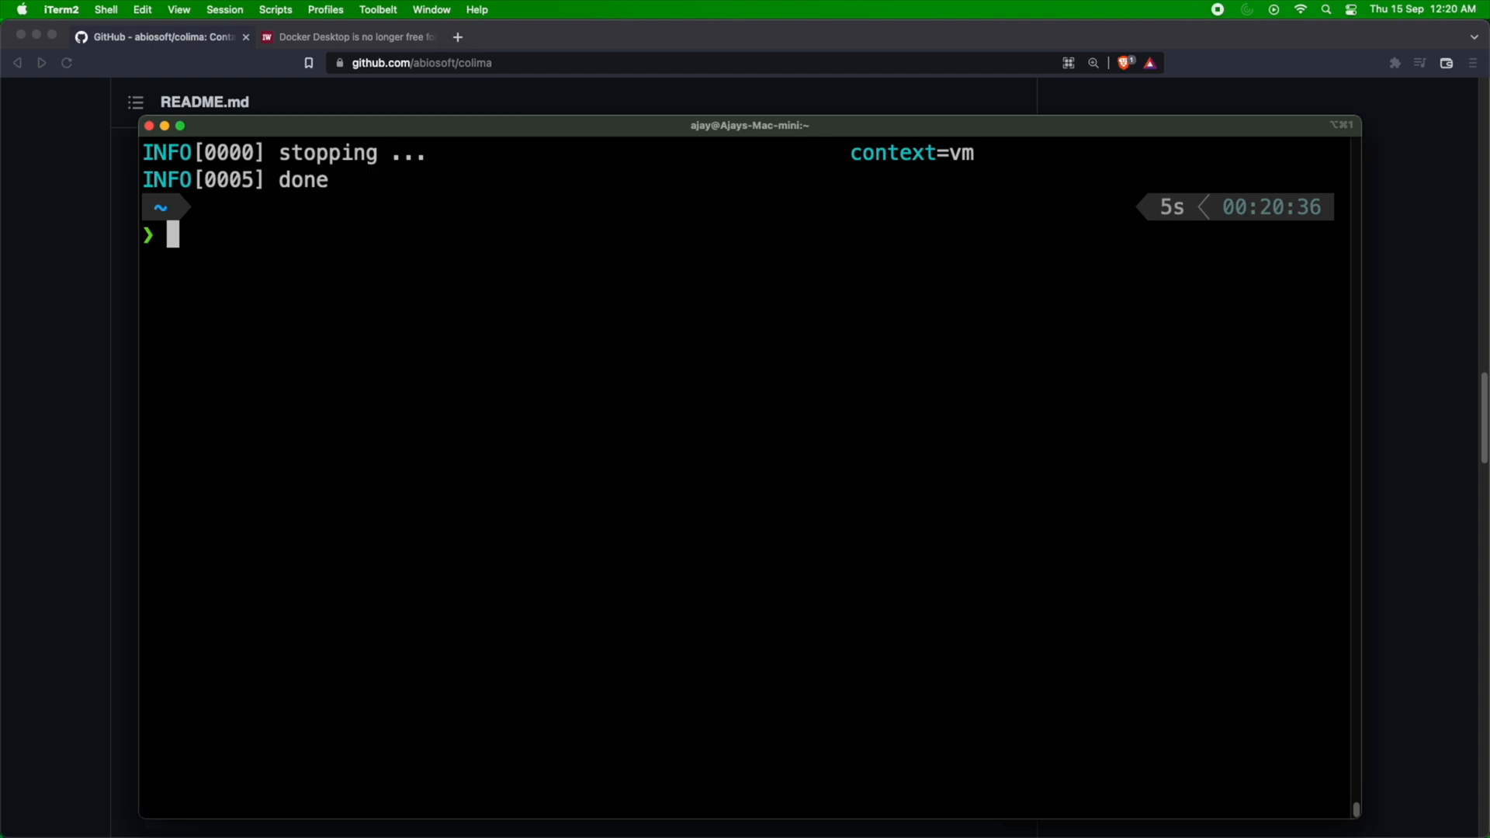
text(colima stop)
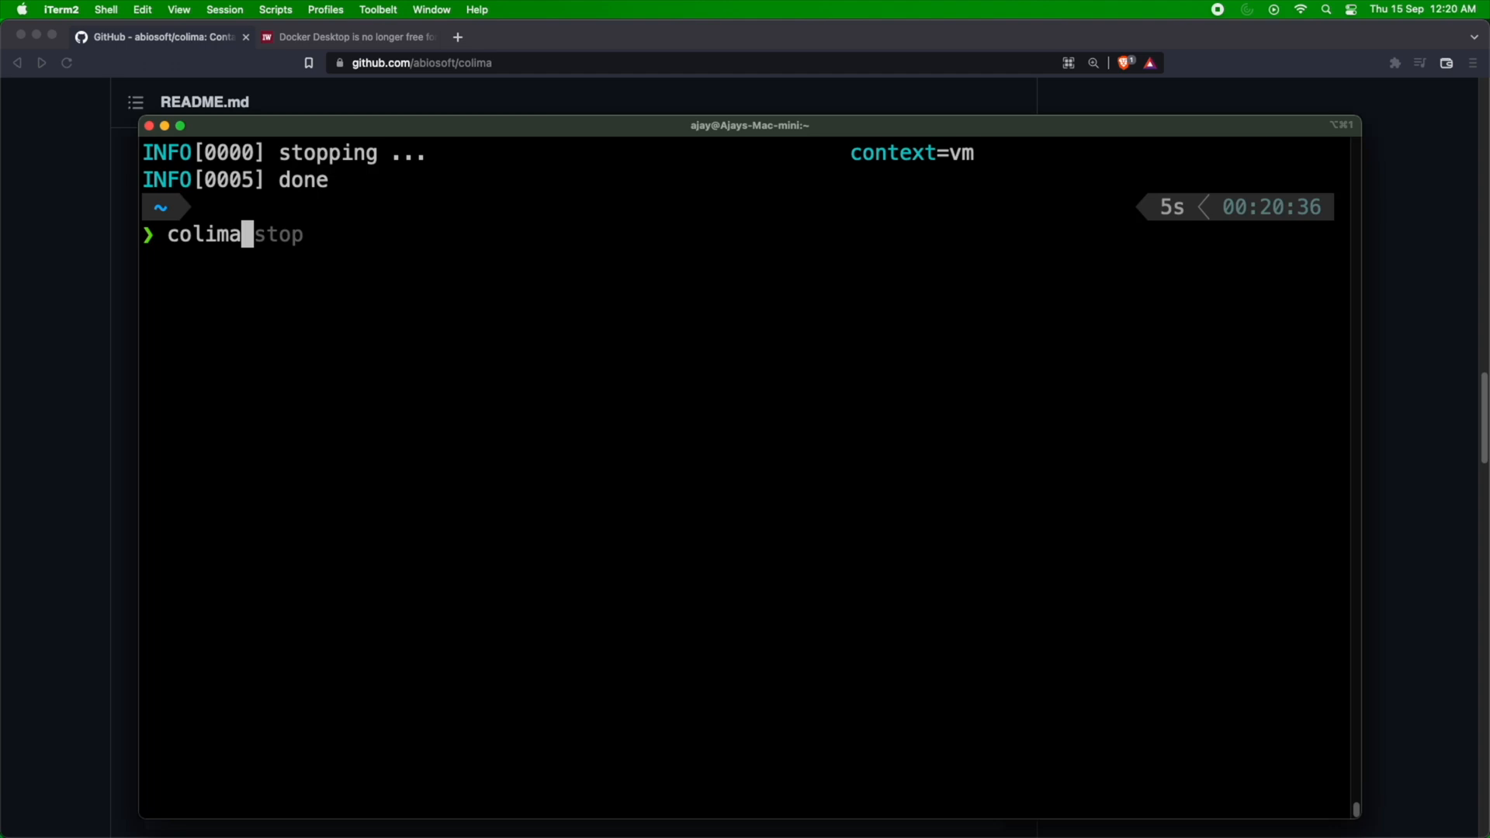
Run docker ps to confirm it can no longer connect to the Docker daemon.
text(dp)
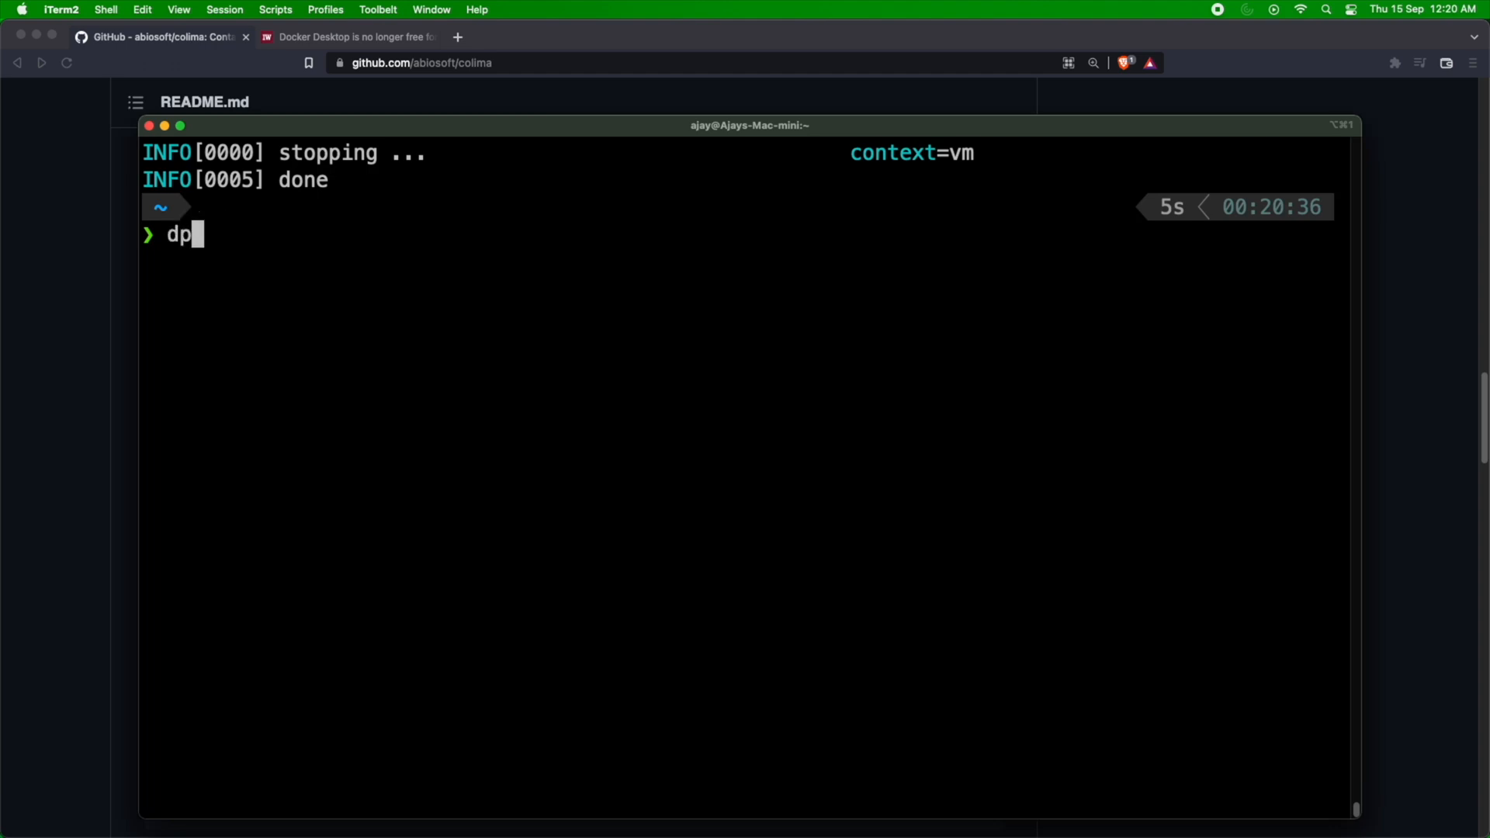
text(ocker ps)
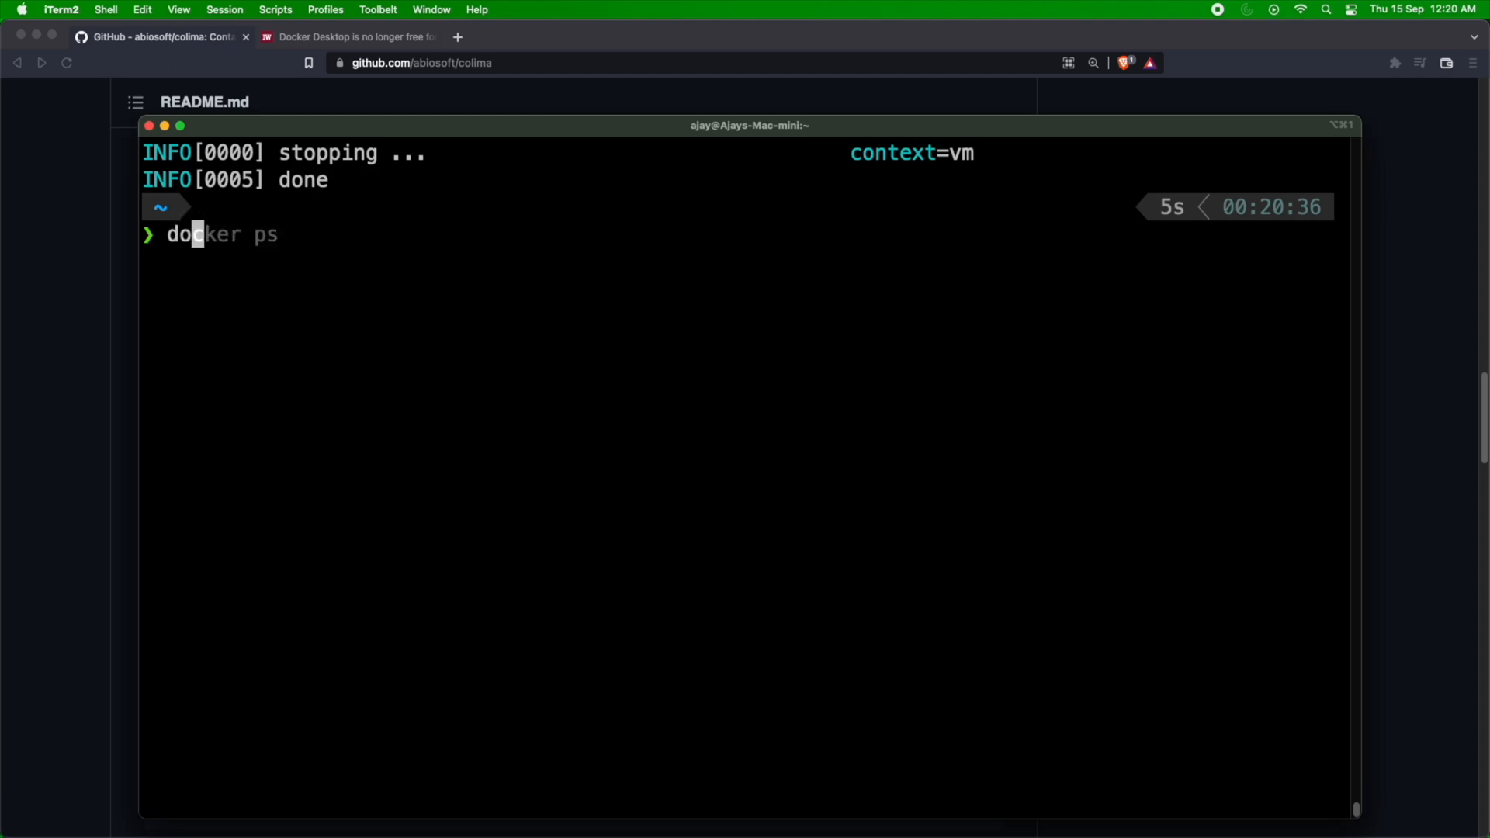
key(Return)
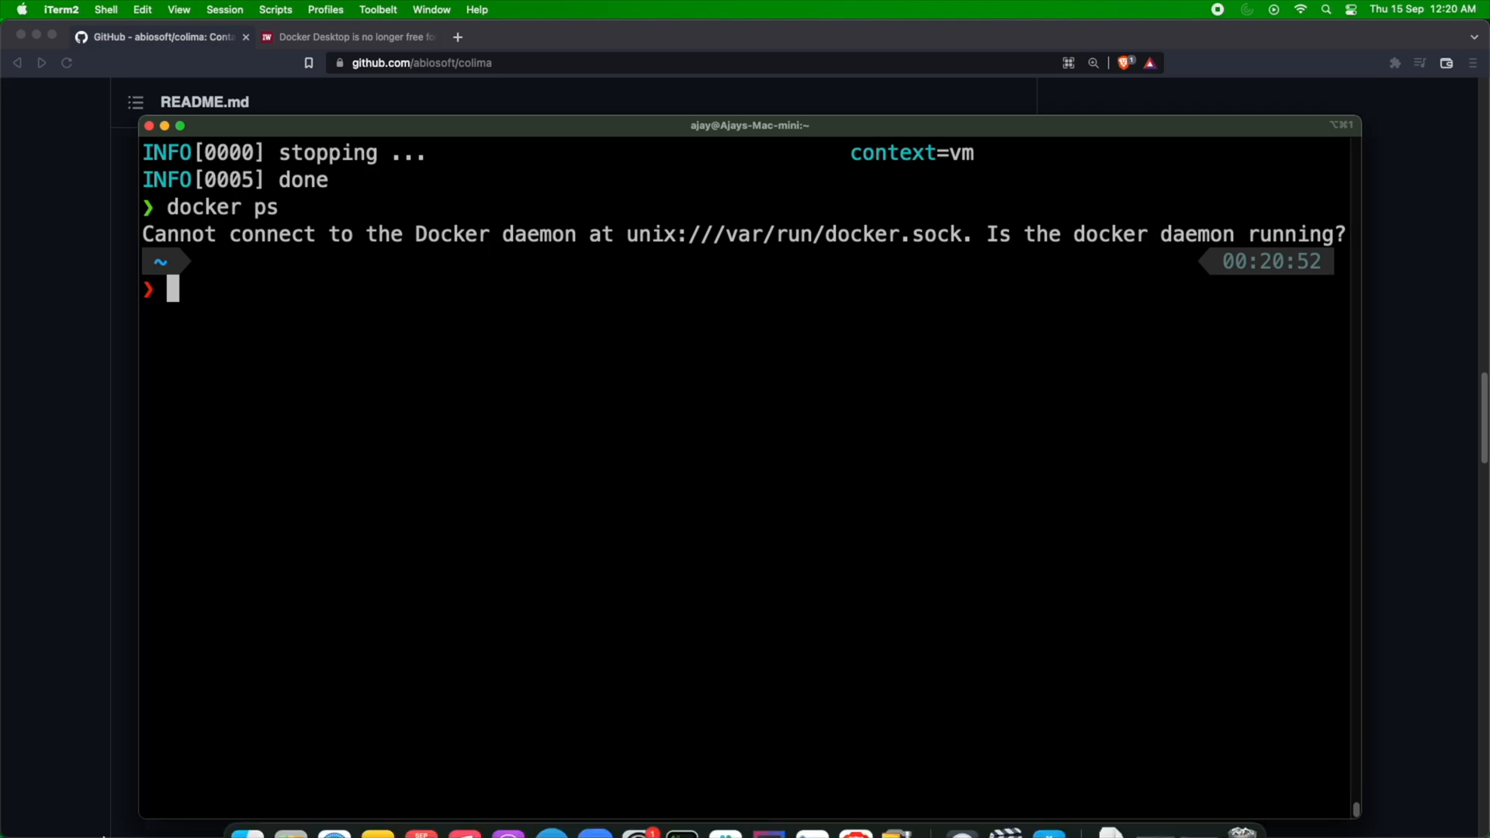
click(282, 777)
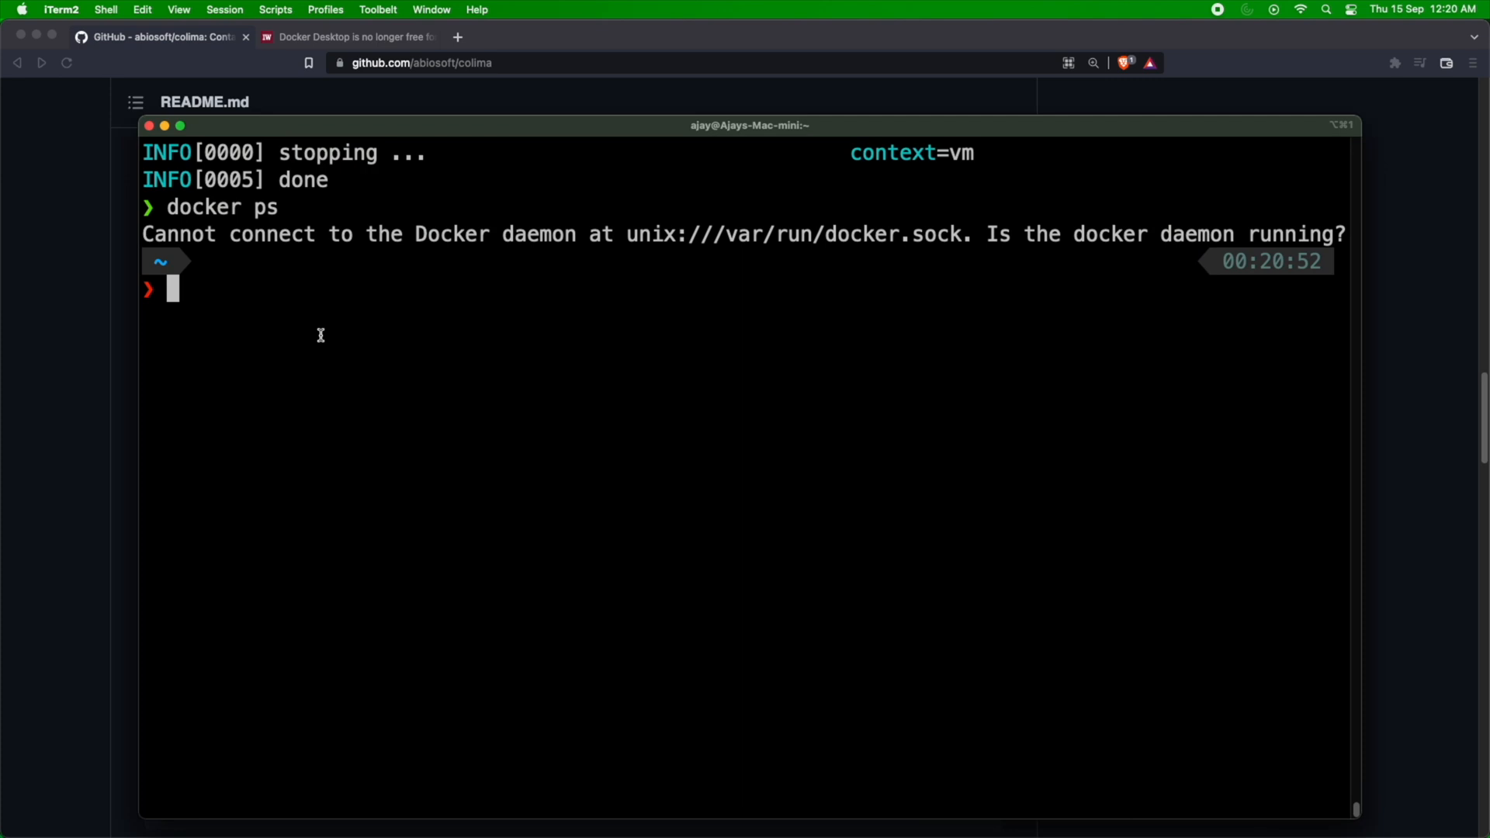
Run colima start and watch the VM boot through QEMU and SSH until done.
text(com)
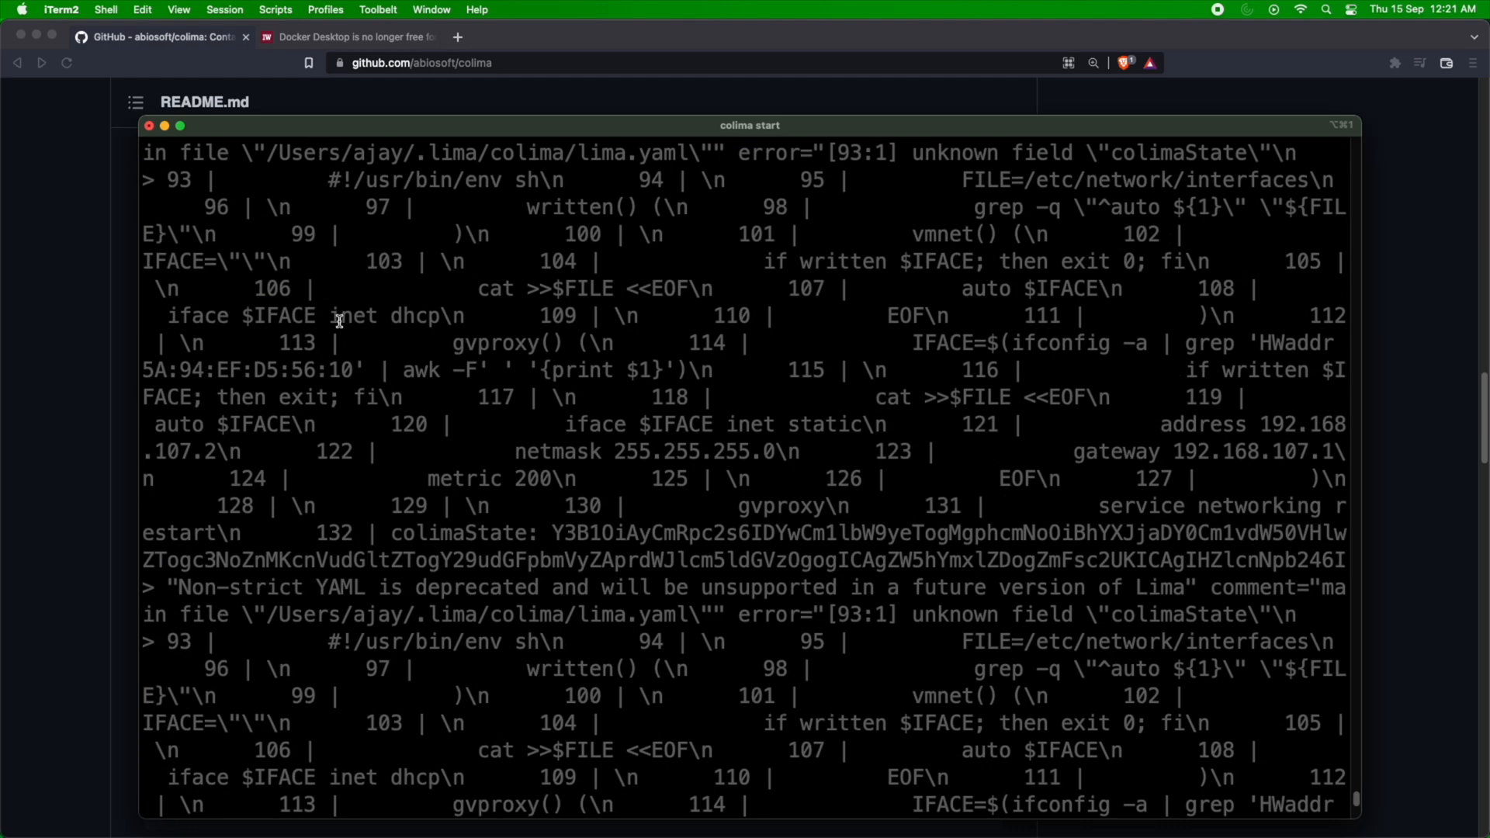
scroll(down, 3)
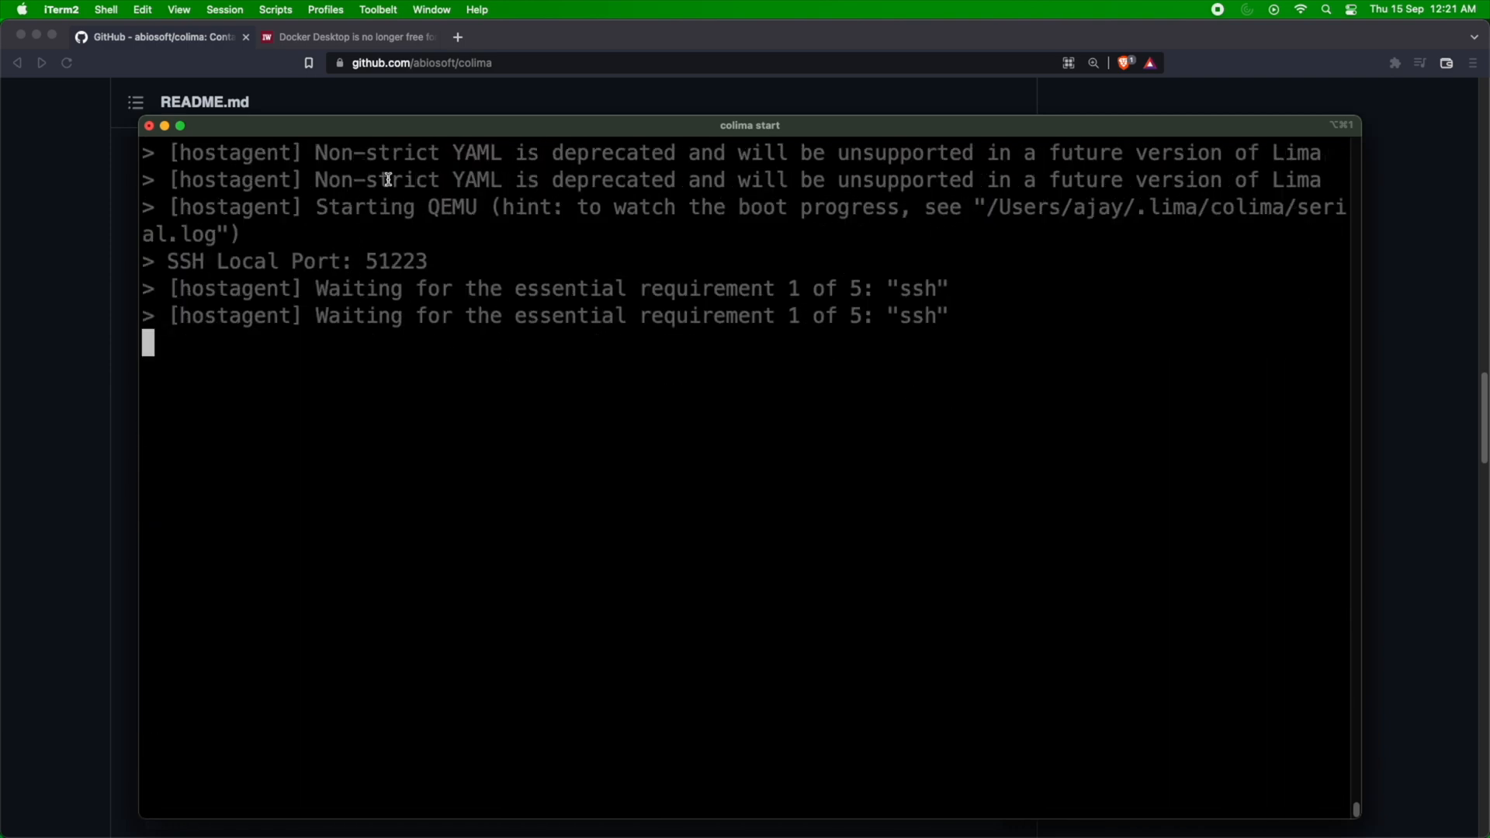
mouse_move(803, 262)
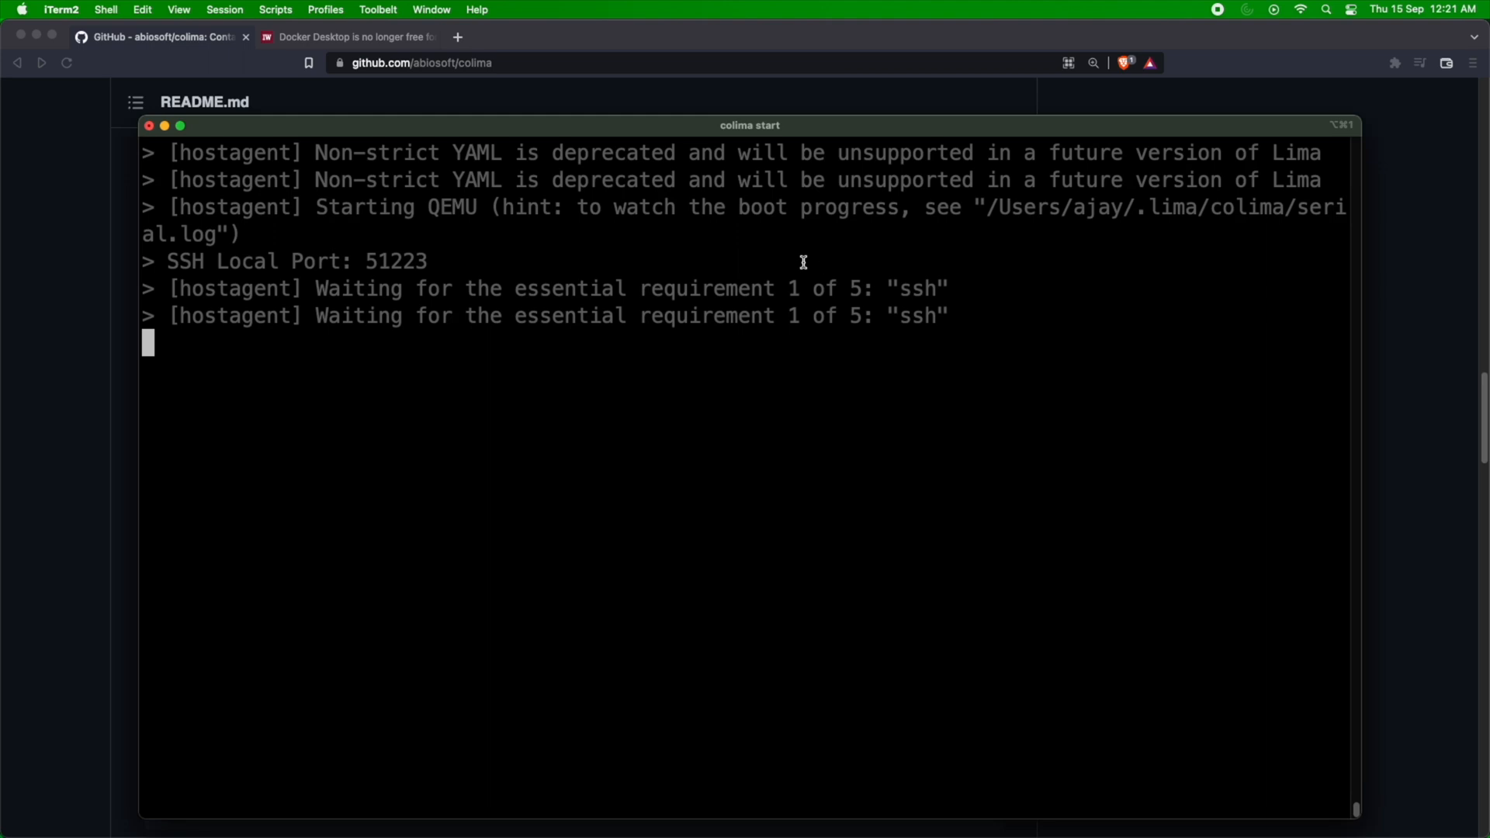
mouse_move(362, 270)
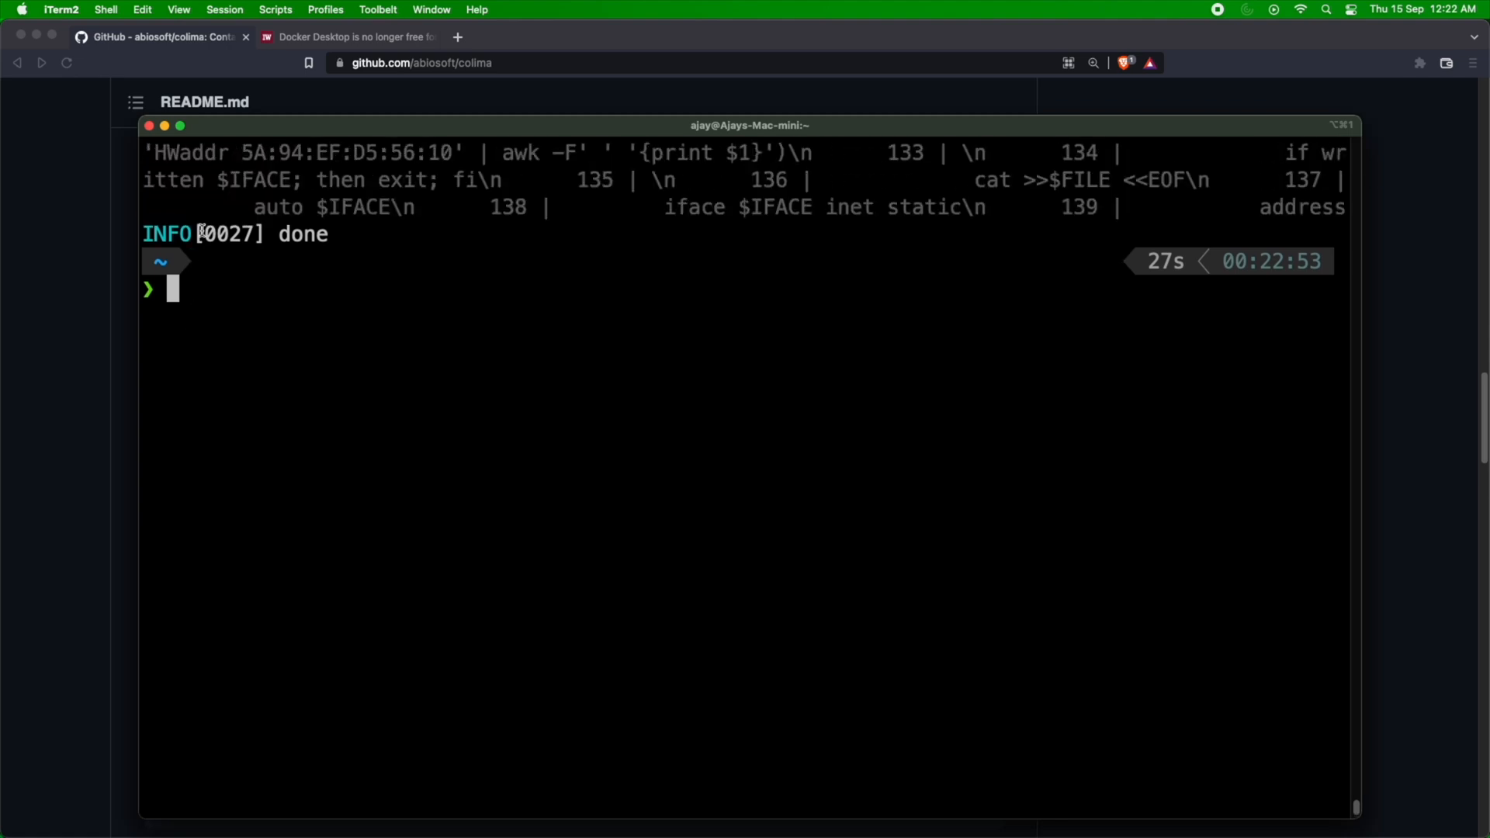
Run colima status showing docker runtime, socket path and sshfs, then docker ps listing no containers.
text(clim)
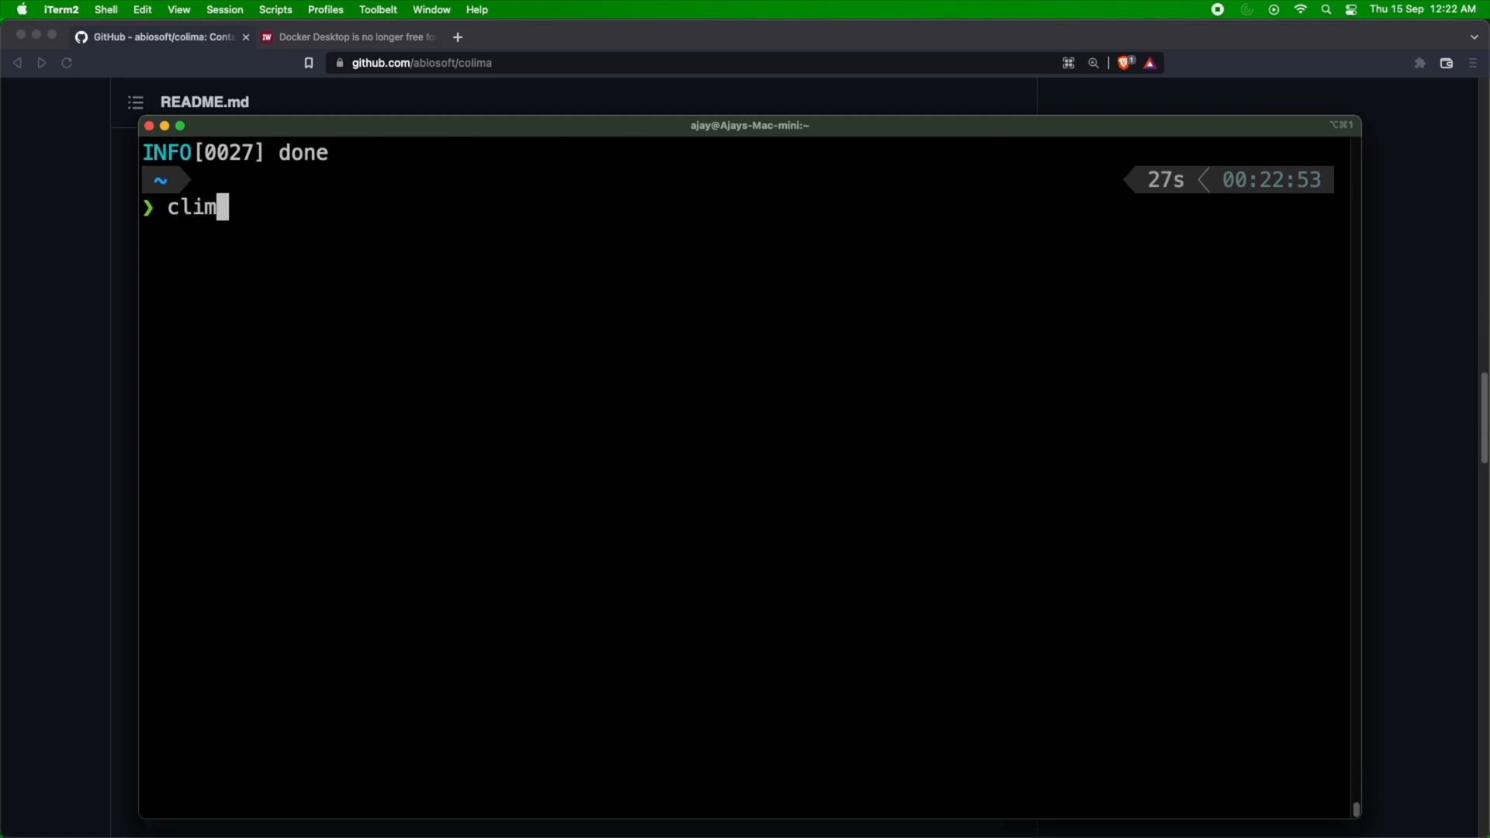
text(colima start --runtime docker)
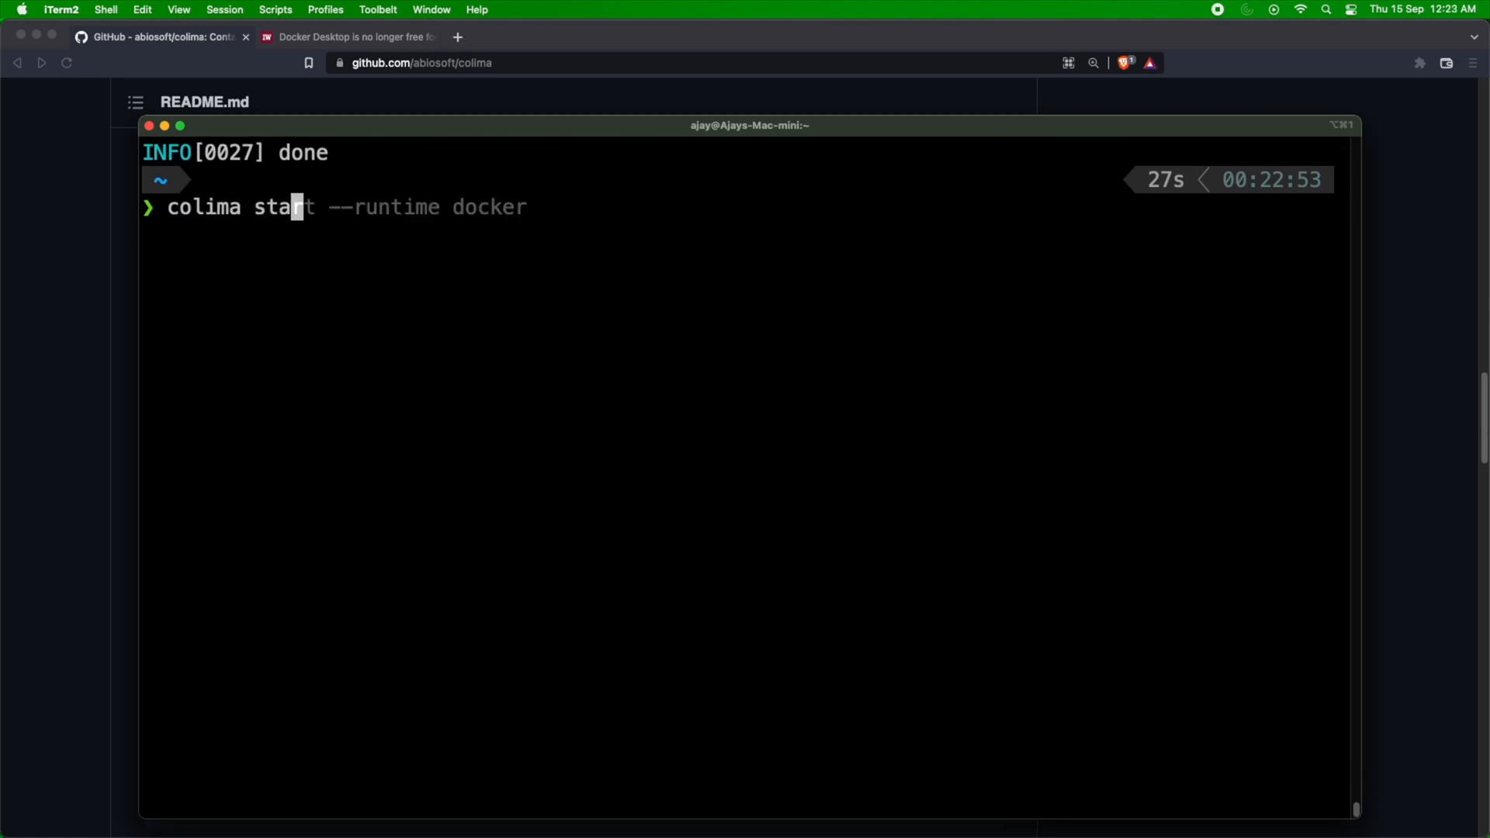
key(Return)
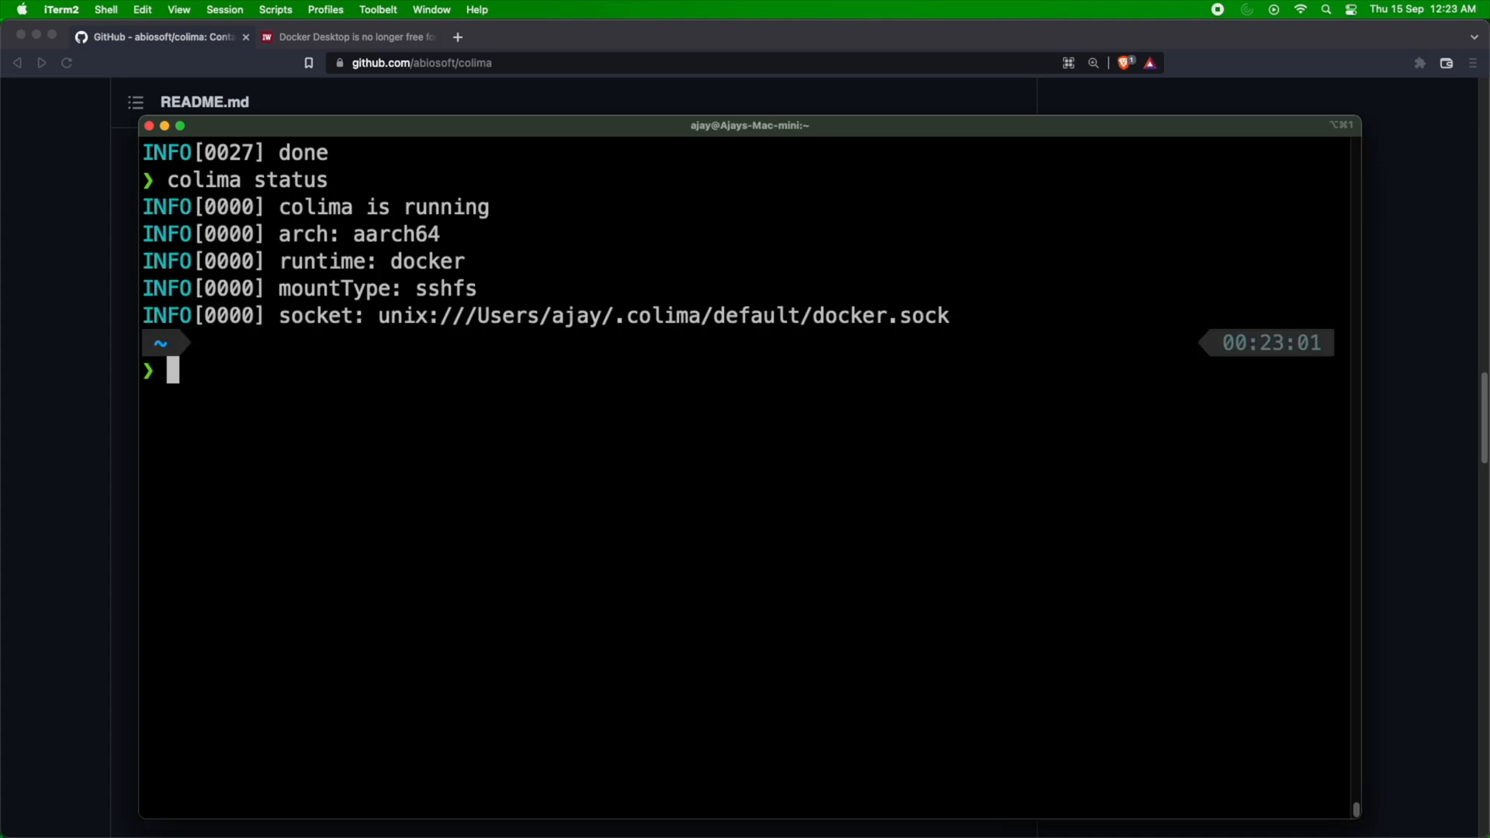
double_click(322, 261)
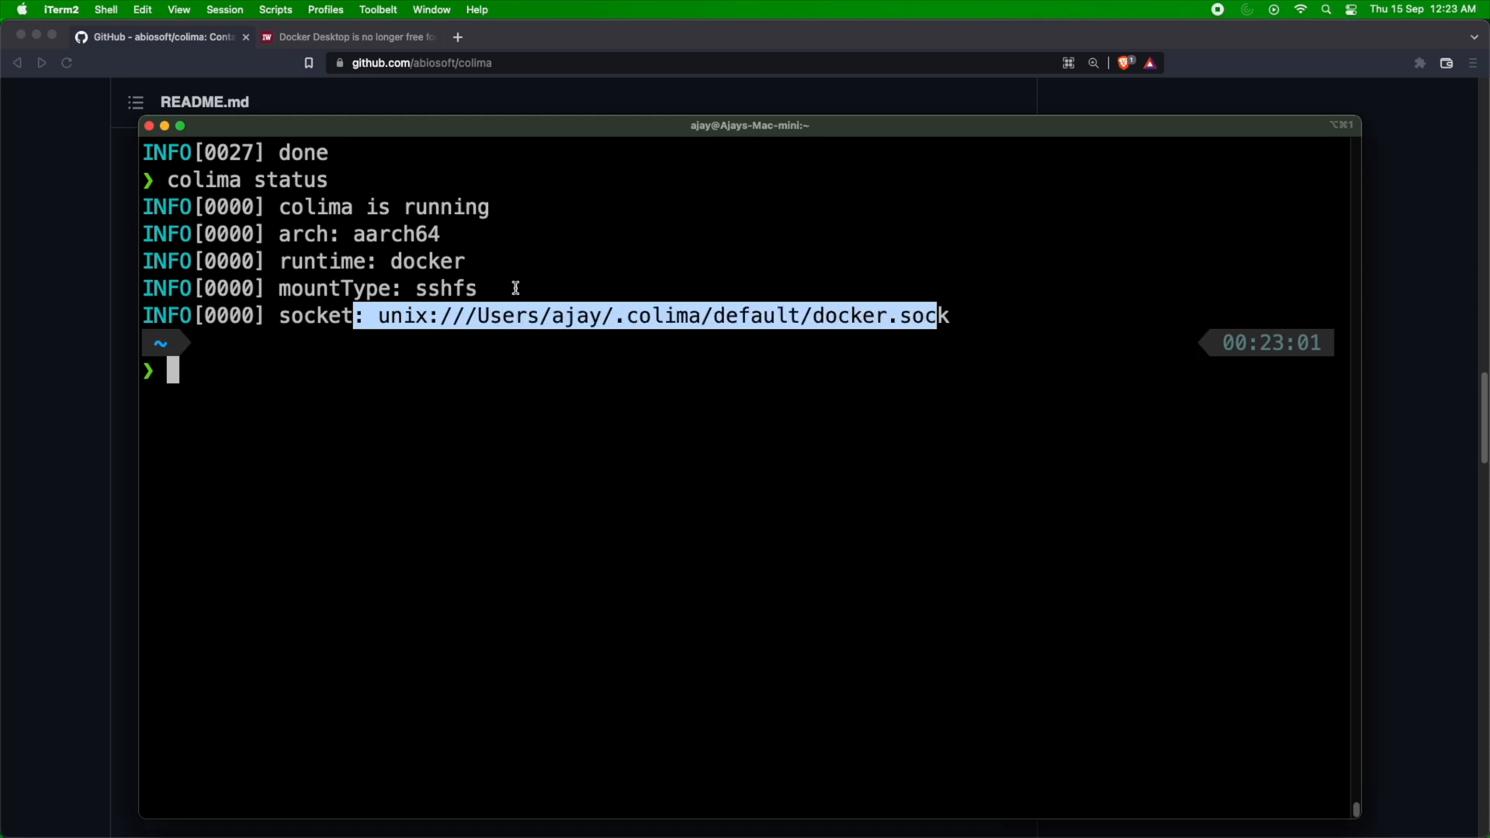
double_click(445, 288)
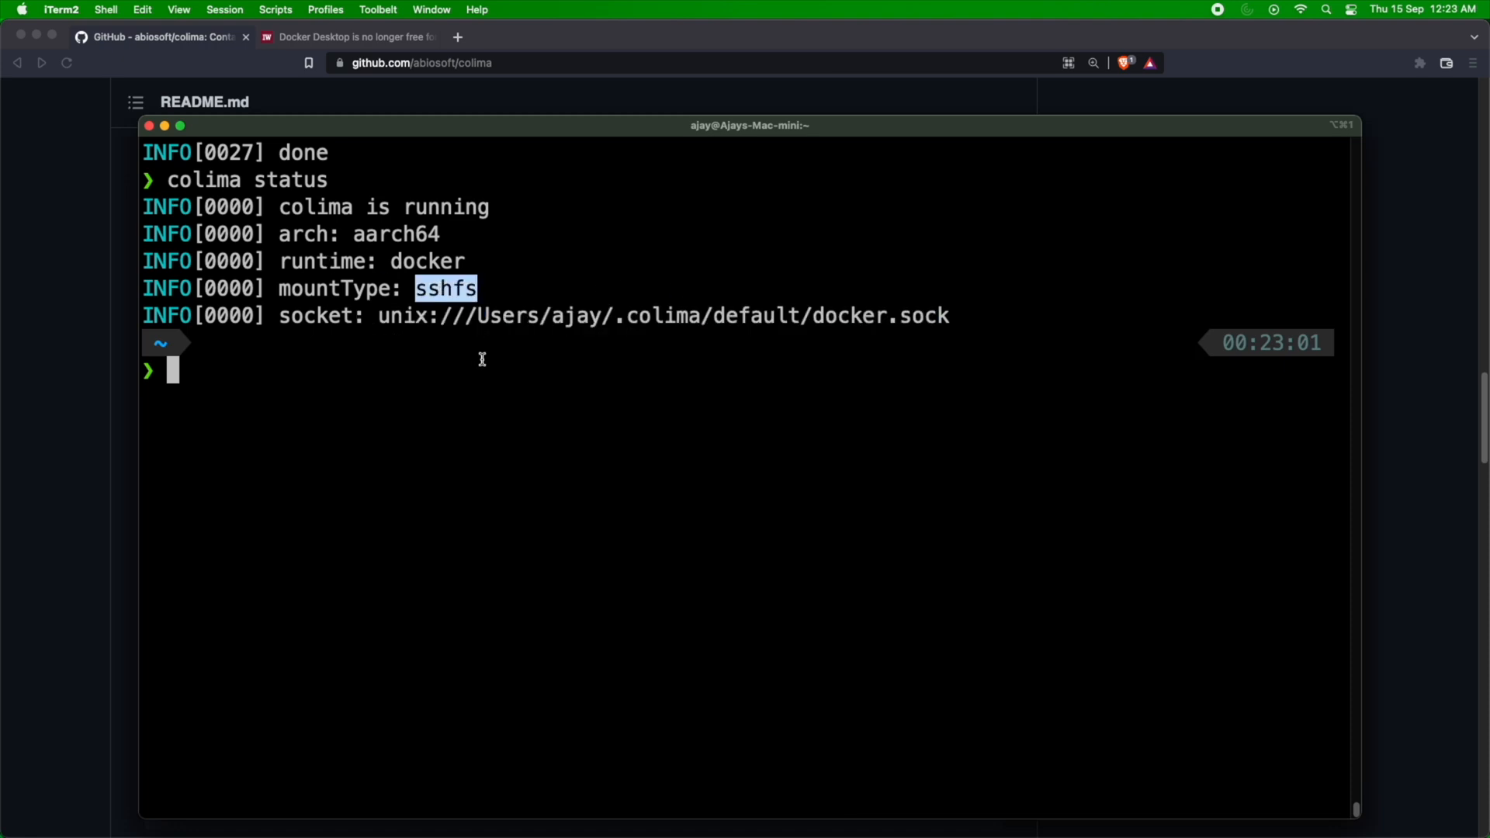
text(docker ps)
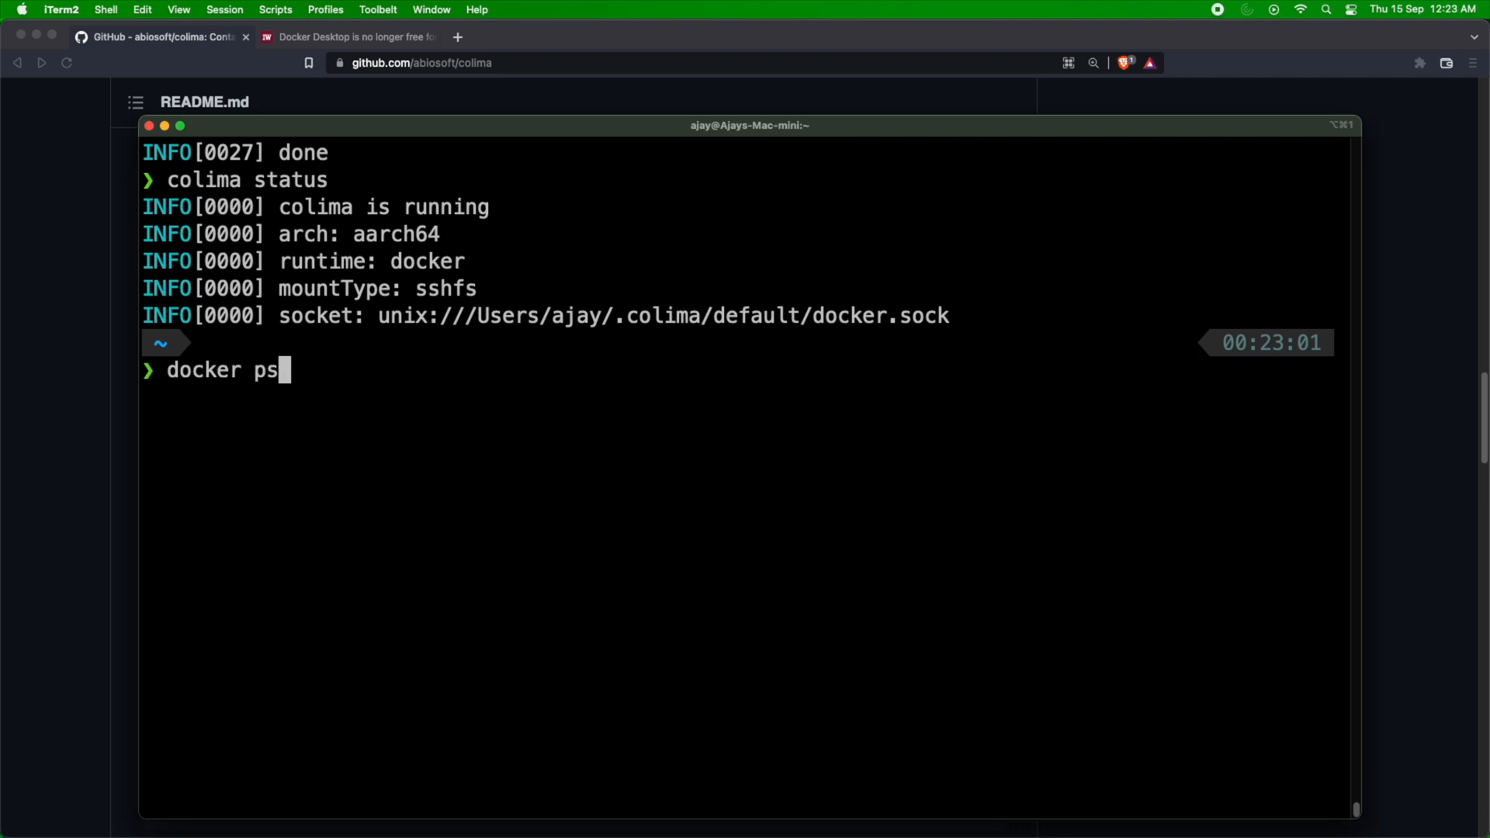
key(Return)
text(coli)
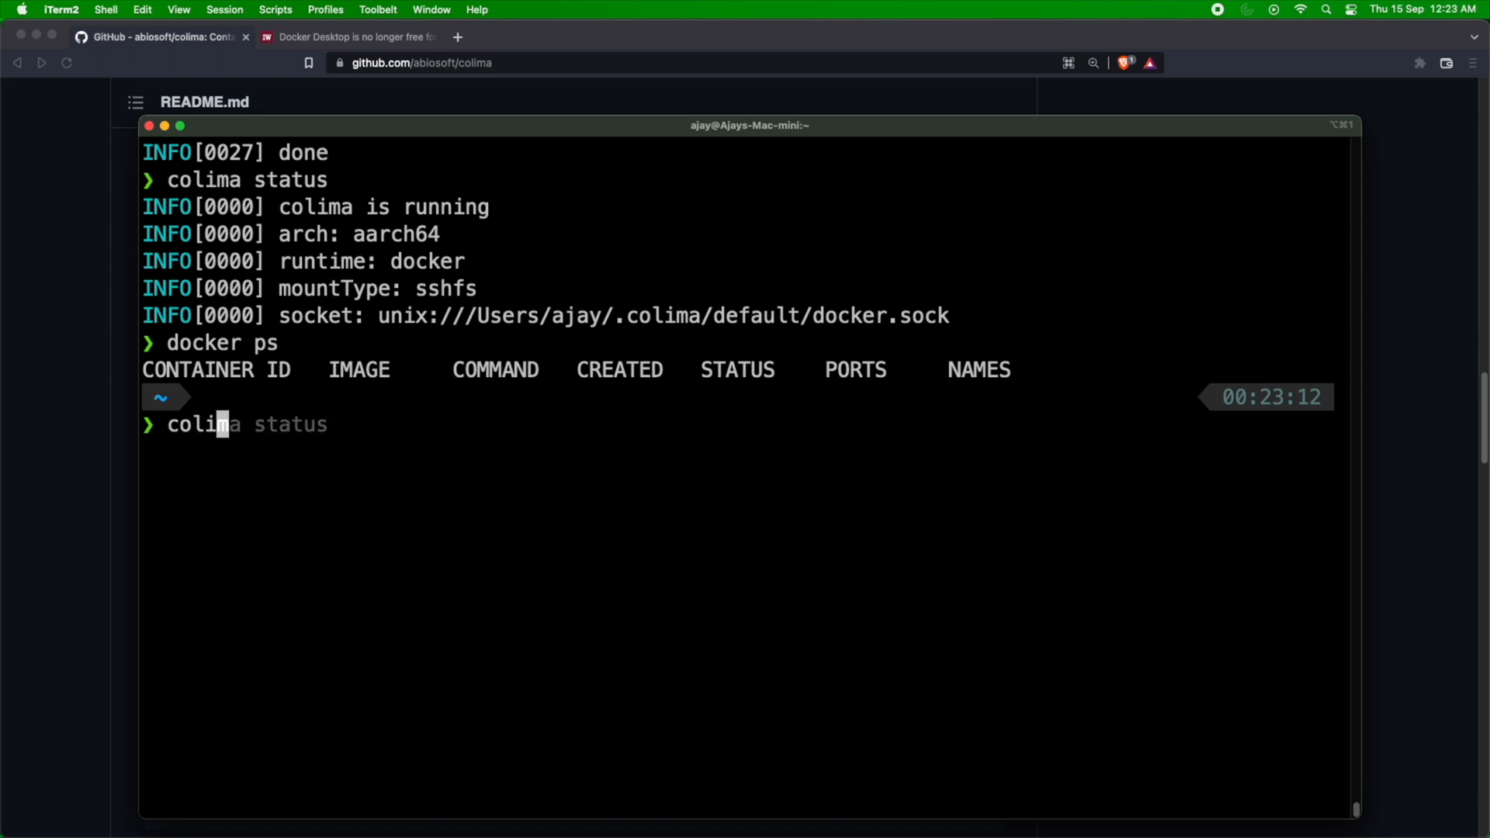
Stop Colima and query colima status to confirm it reports not running.
key(Return)
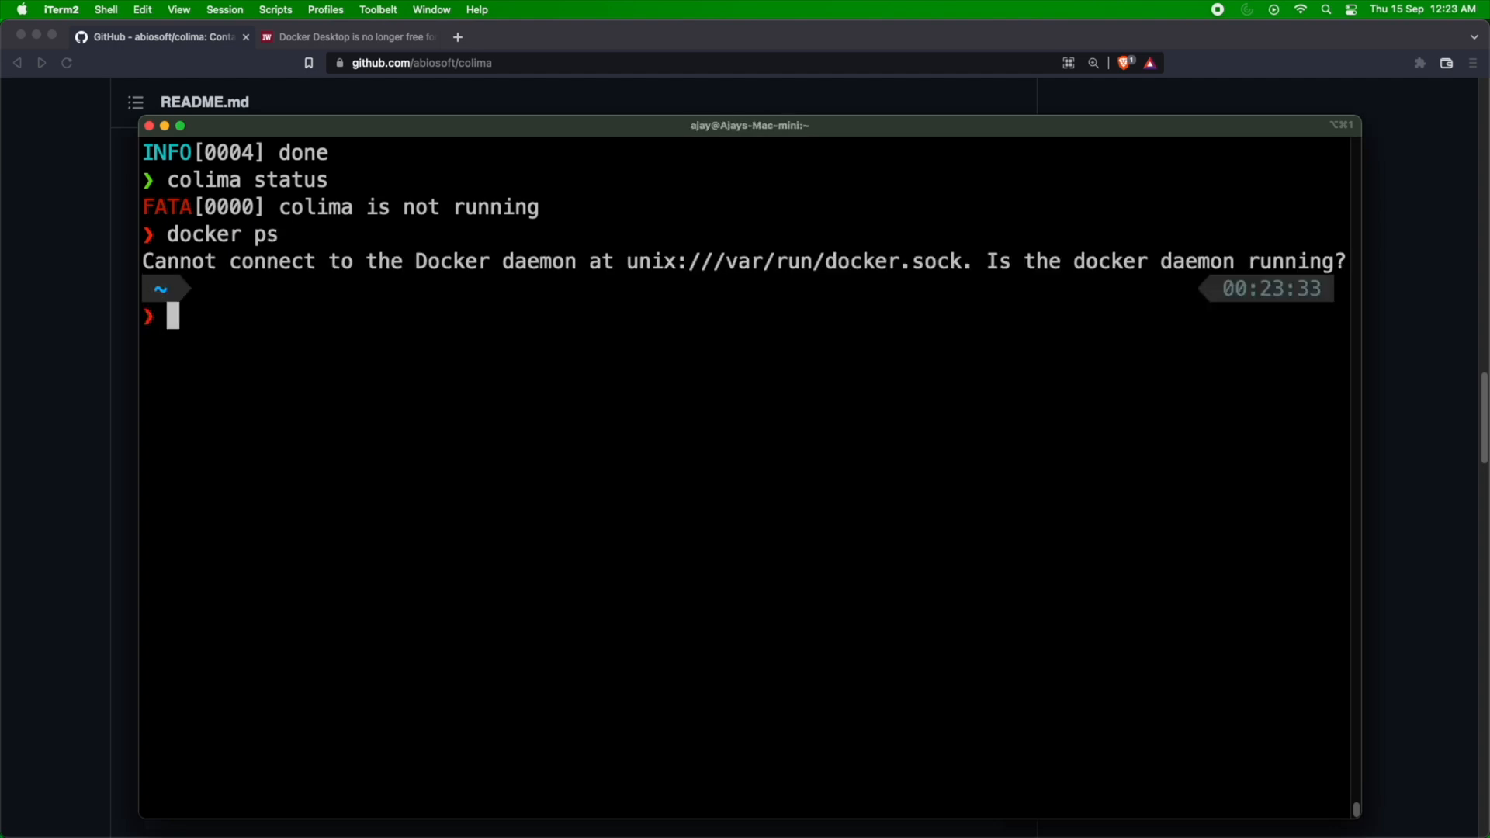
text(colima status)
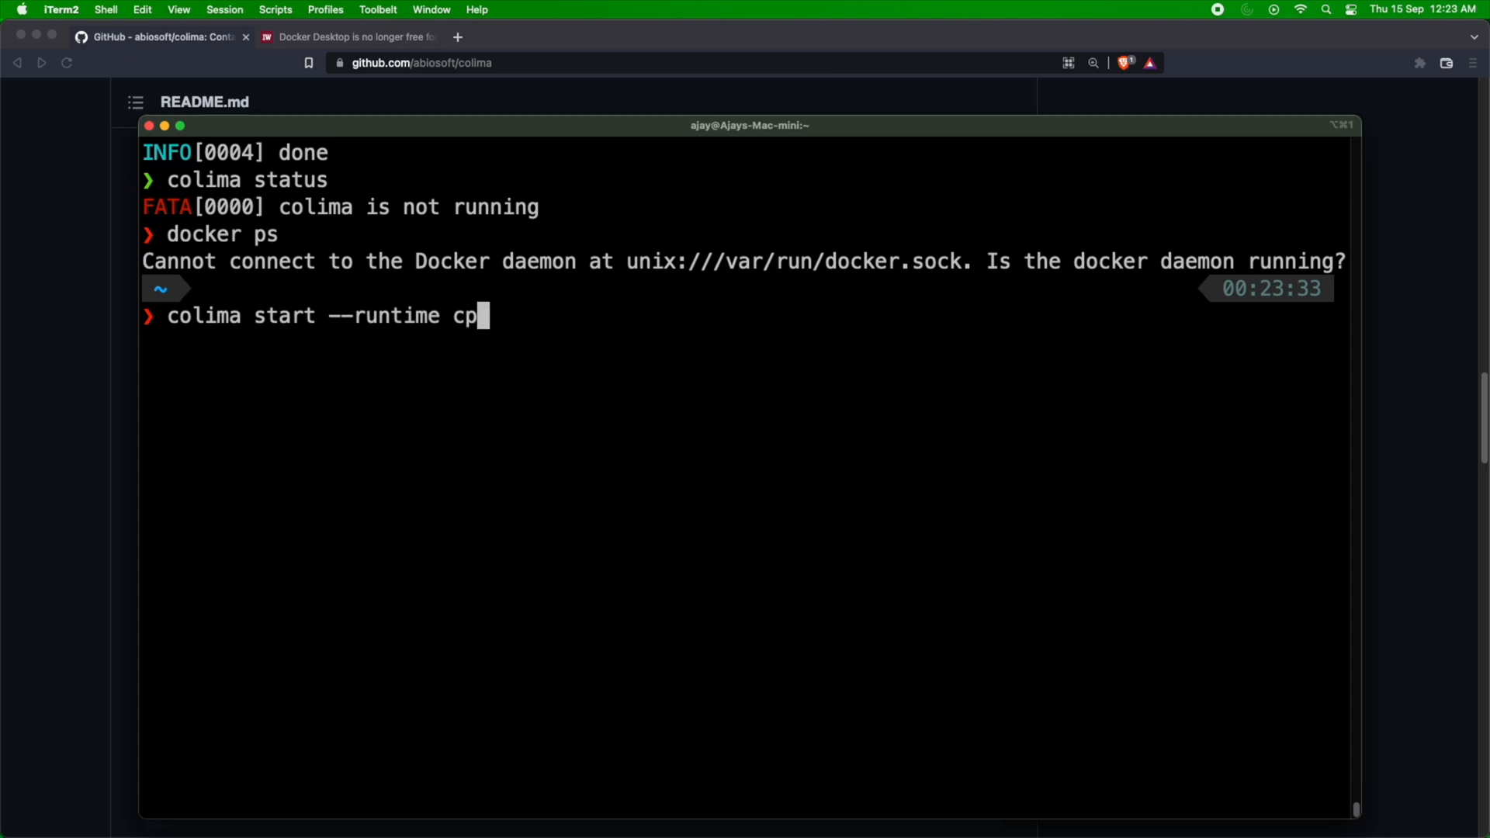
Start Colima with --runtime containerd and check colima status shows it running on aarch64.
key(Return)
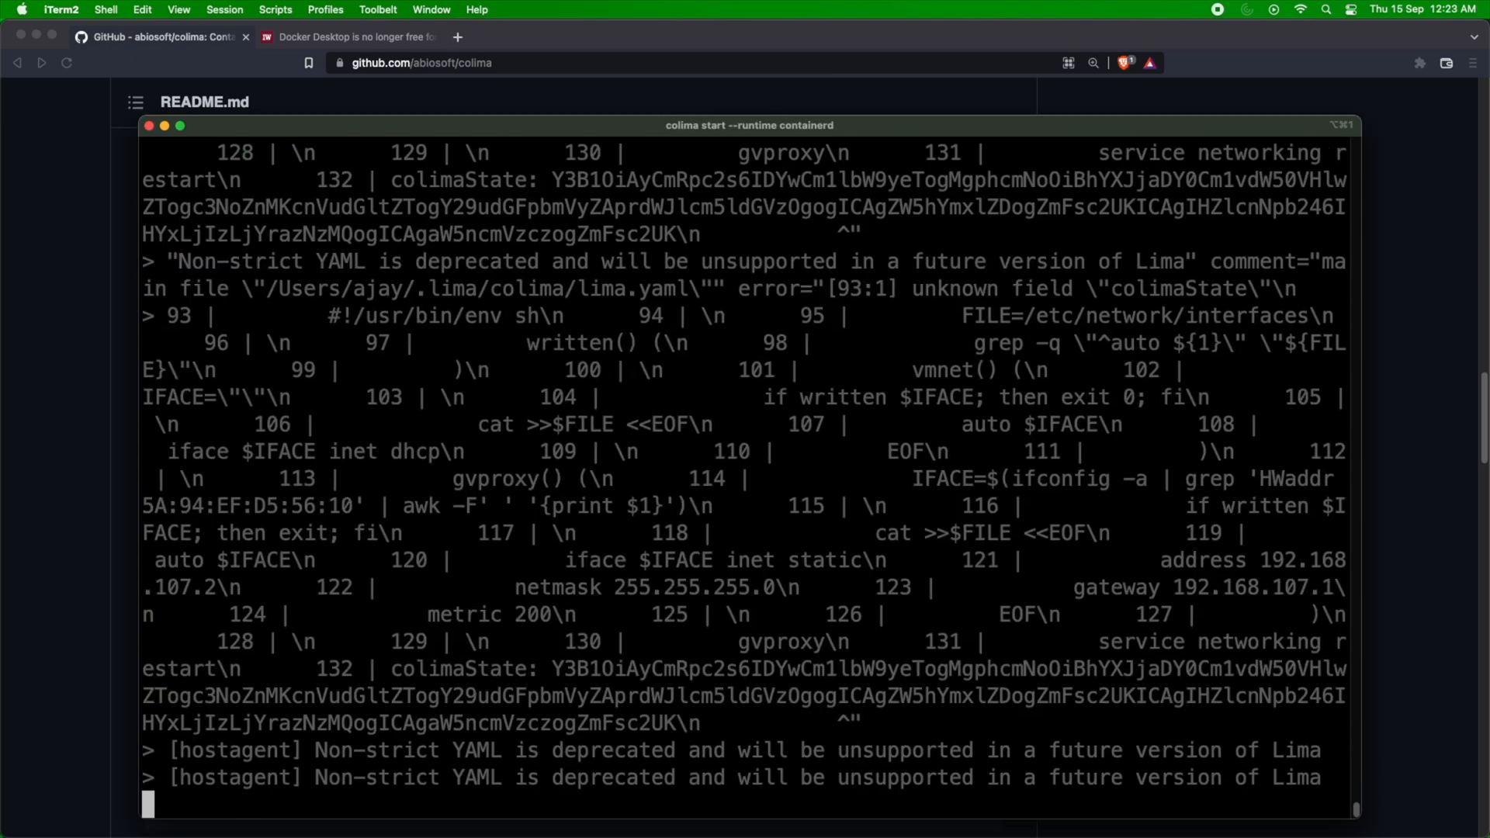
scroll(down, 3)
text(colima status)
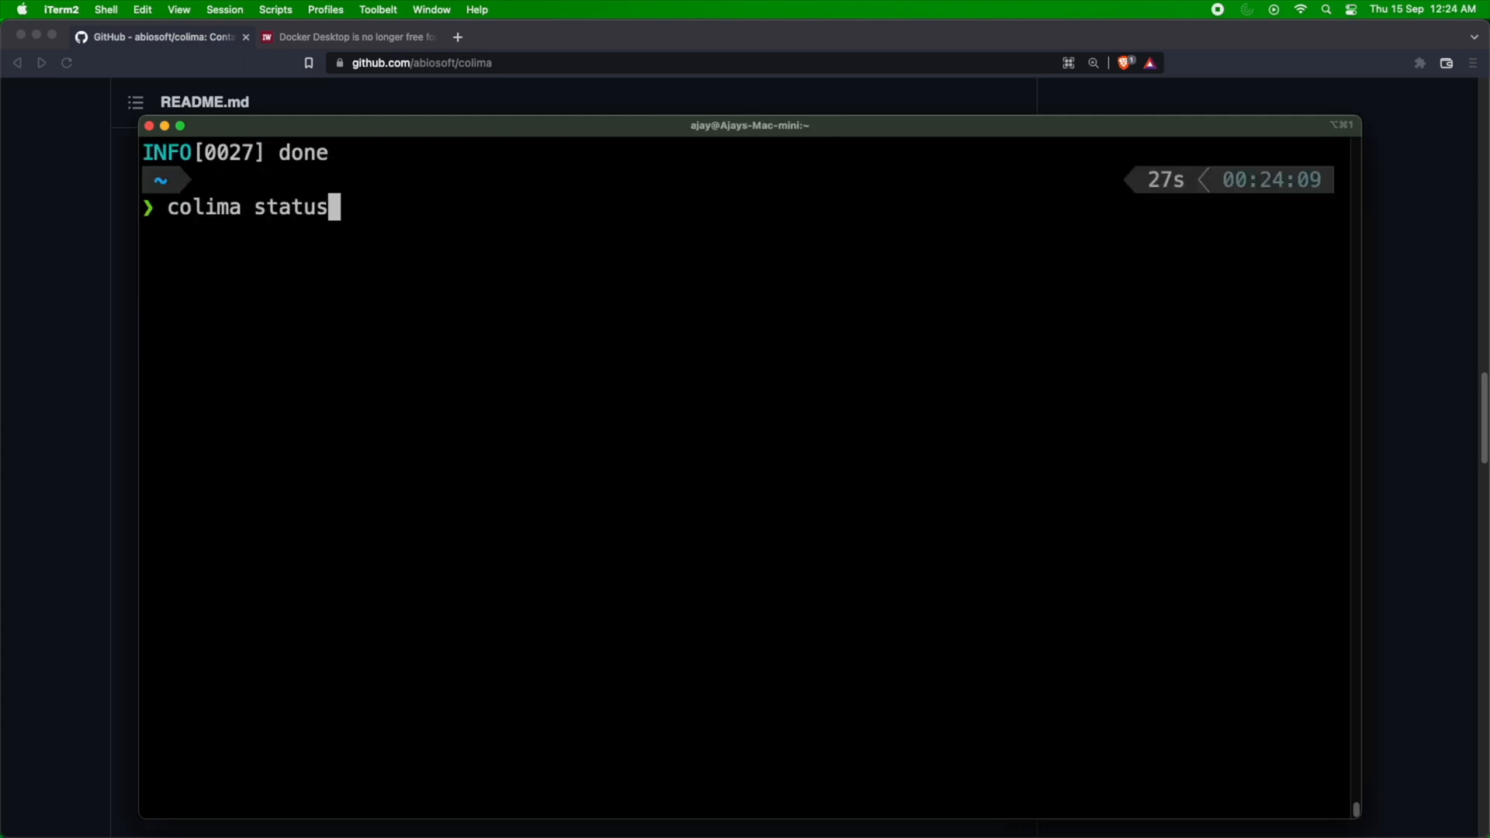
key(Return)
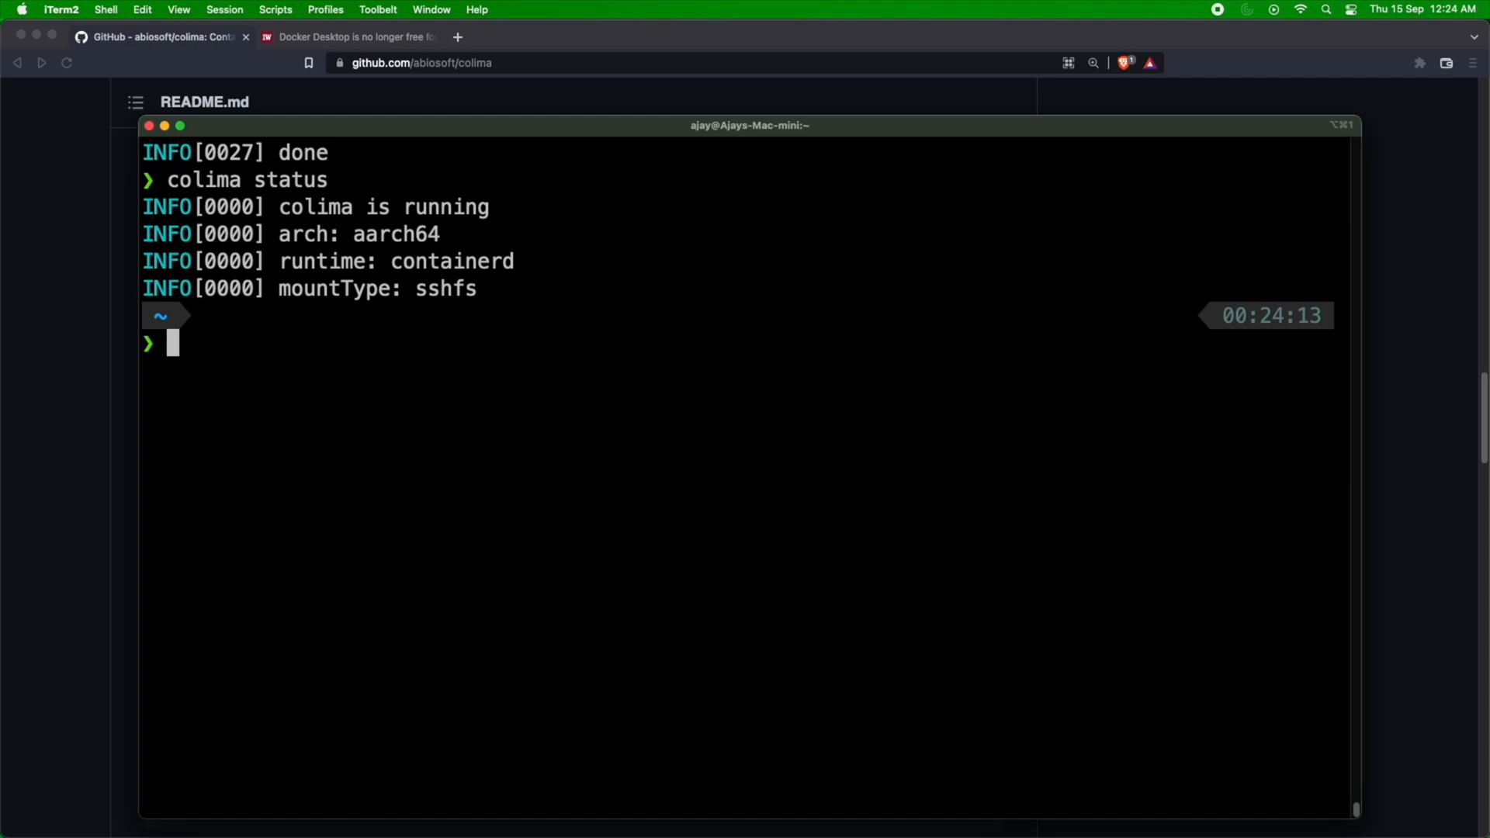